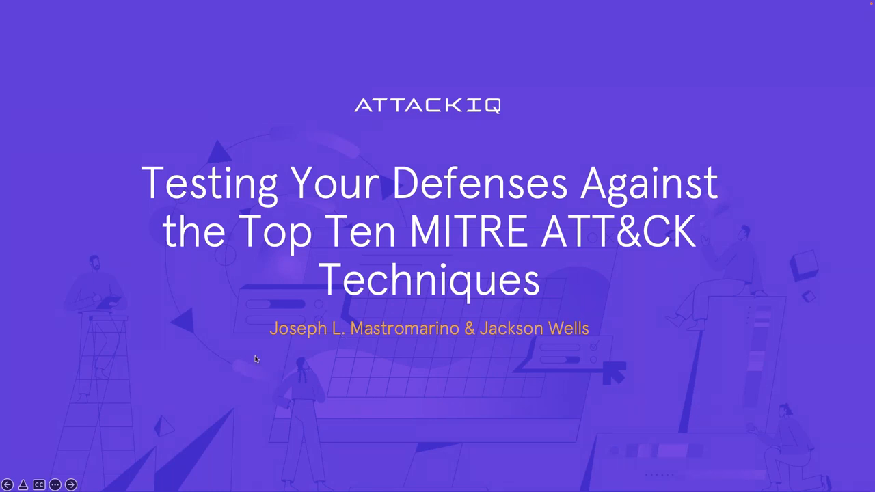
- Advance the slide show past the title slide to the 'Your Speakers' slide
left_click(71, 484)
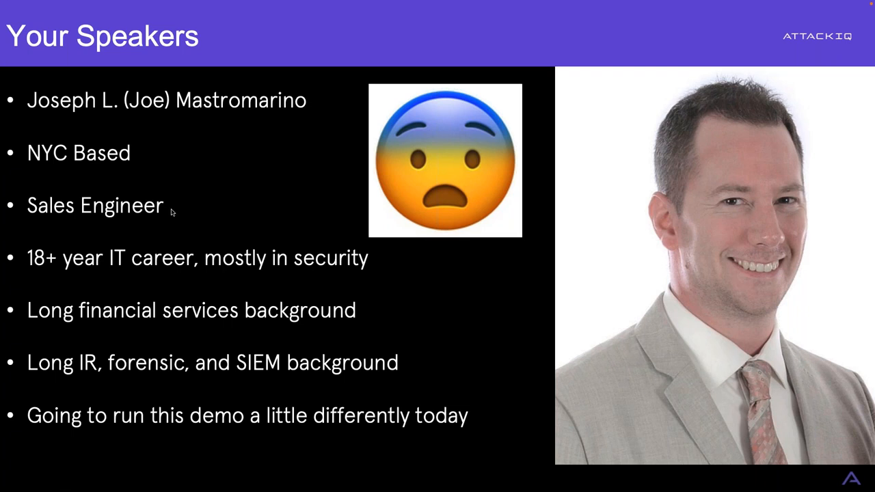
mouse_move(184, 207)
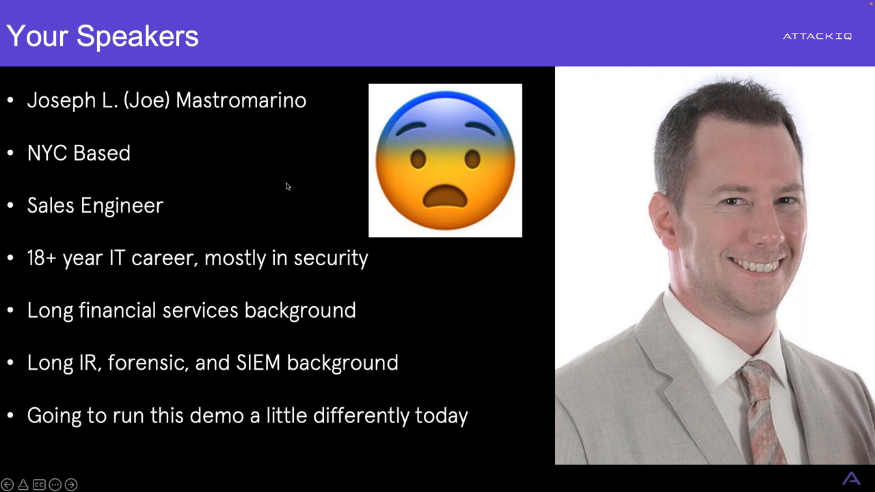
mouse_move(285, 186)
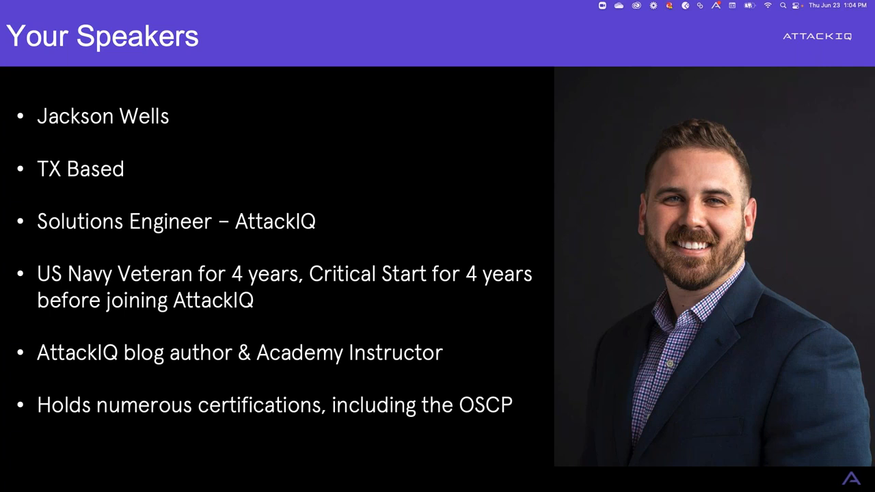
mouse_move(675, 422)
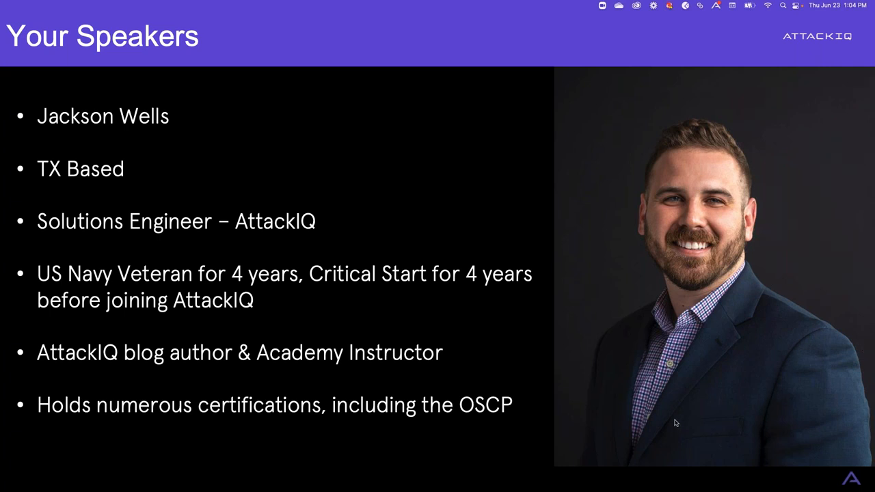
mouse_move(700, 360)
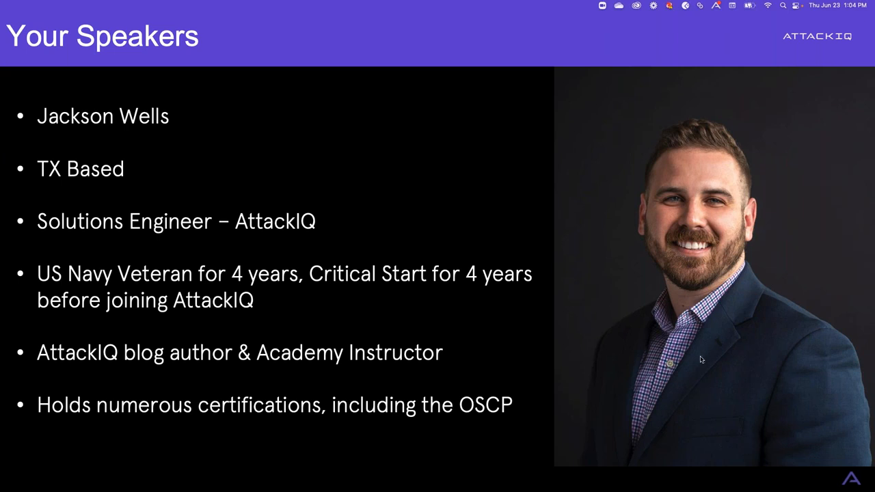
mouse_move(574, 240)
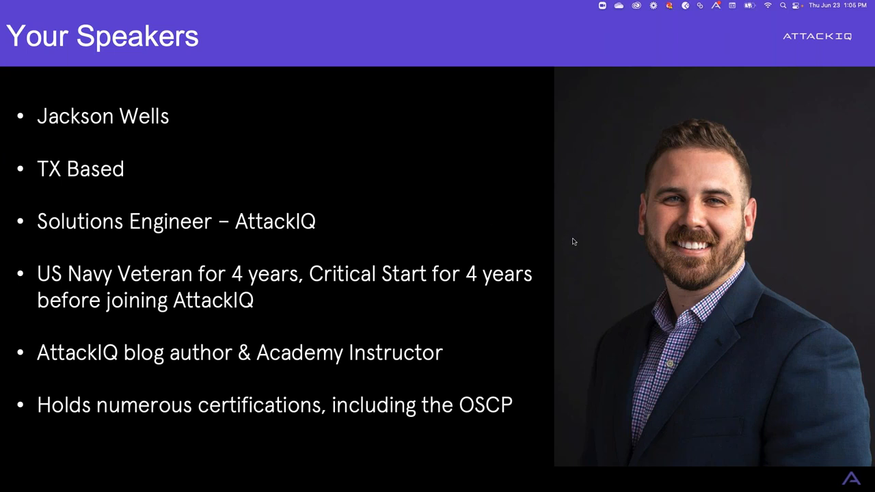
mouse_move(450, 263)
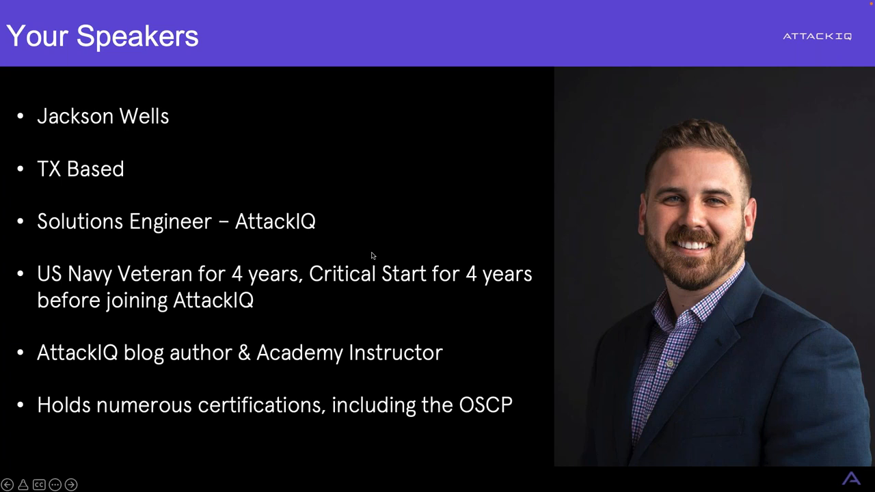
mouse_move(383, 248)
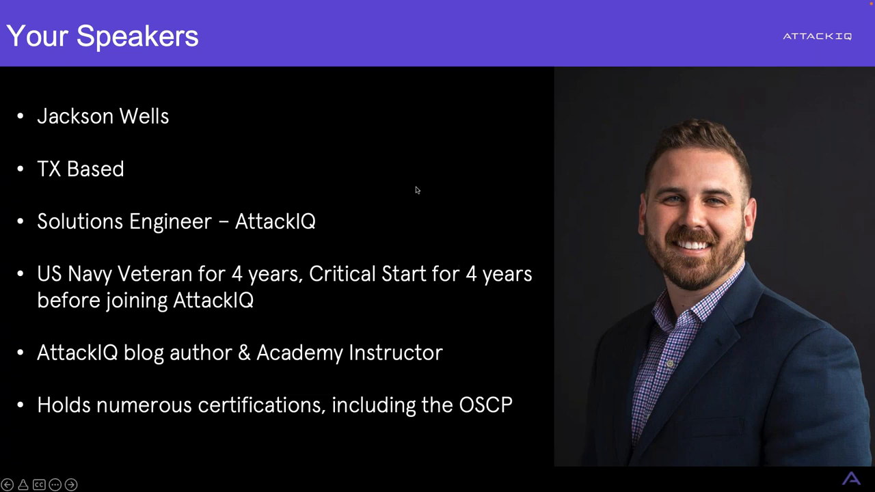
mouse_move(405, 178)
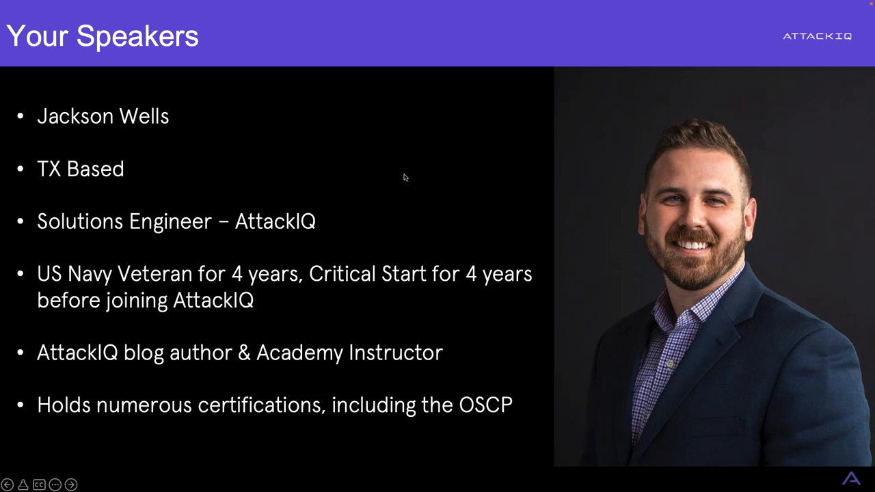
- Advance the slide show to the 'The Problem' section divider
left_click(69, 483)
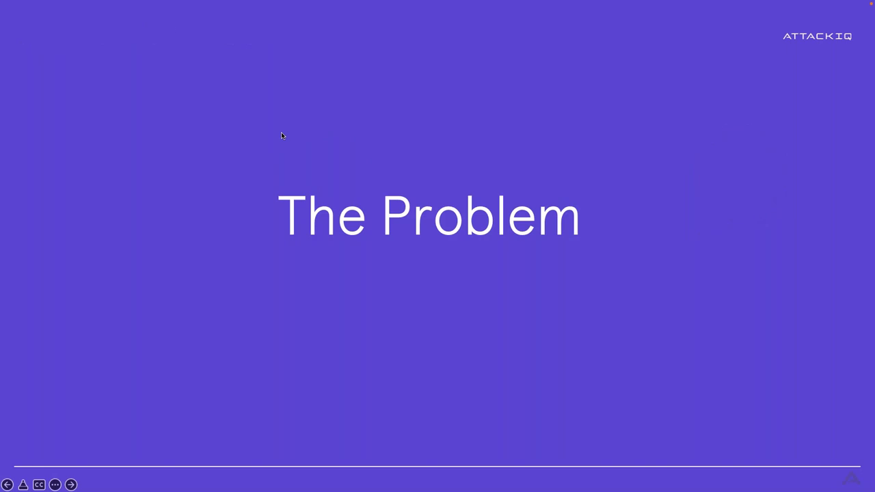
left_click(71, 484)
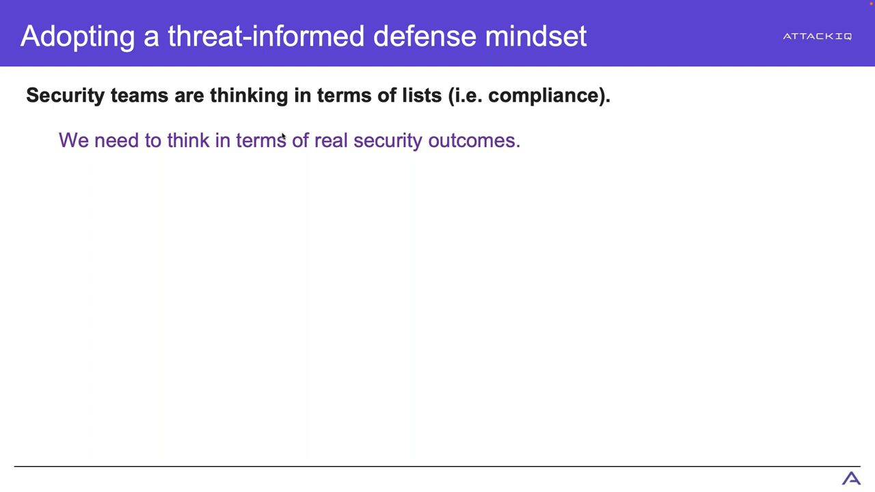
- Reveal the 'metrics and graphs' bullet with the run-history, prevention and detection dashboards
key("Right")
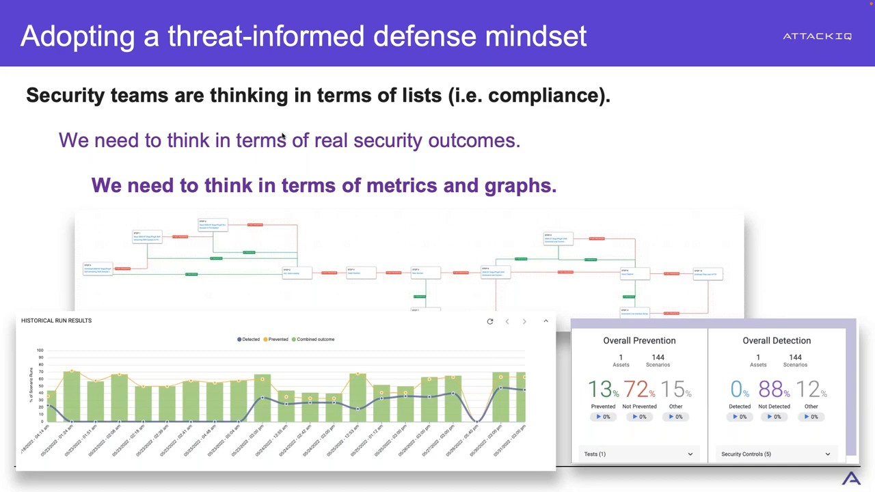
- Advance to the MITRE ATT&CK Framework slide with the tactics matrix
key("right")
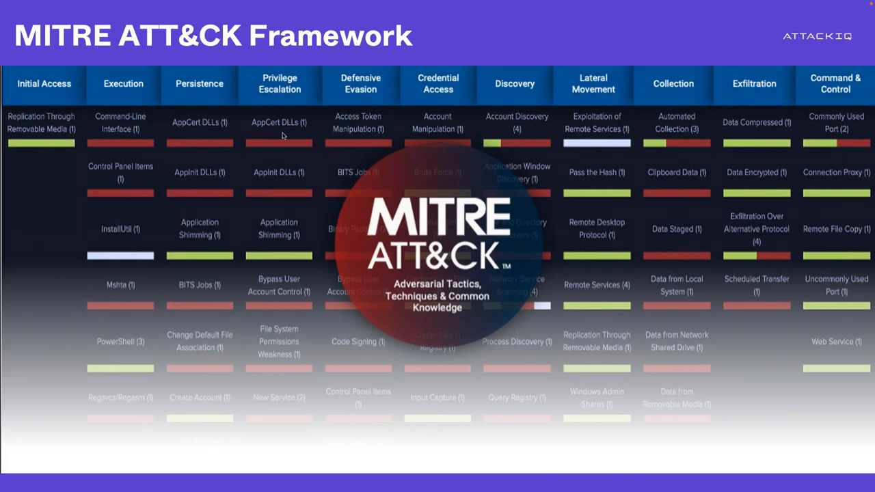
- Advance to the 'Founding Research Partners Leading The Way' slide
key("Right")
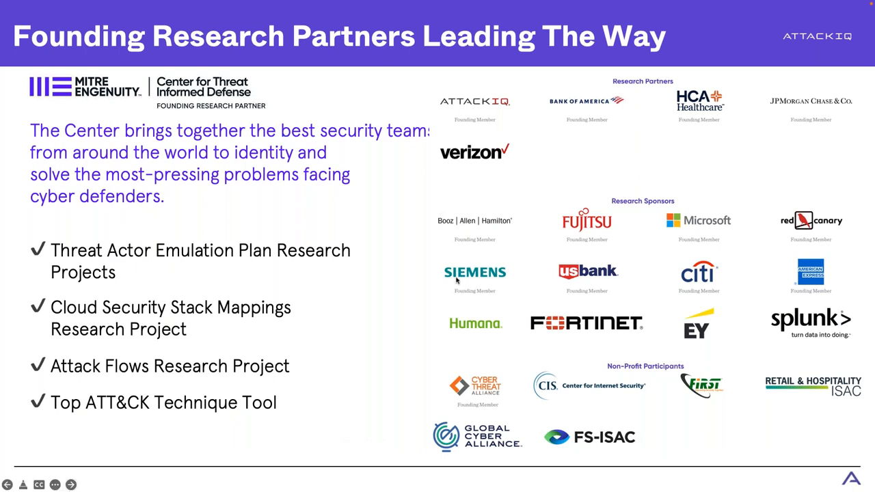
mouse_move(609, 94)
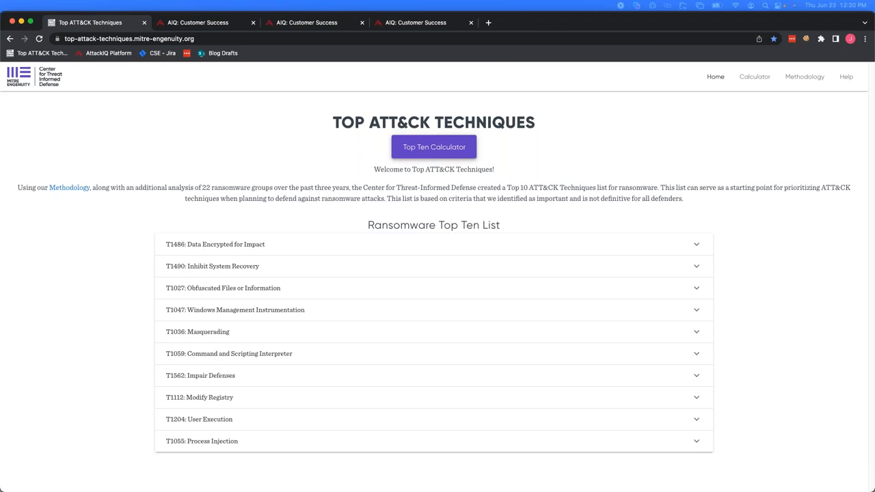
mouse_move(410, 93)
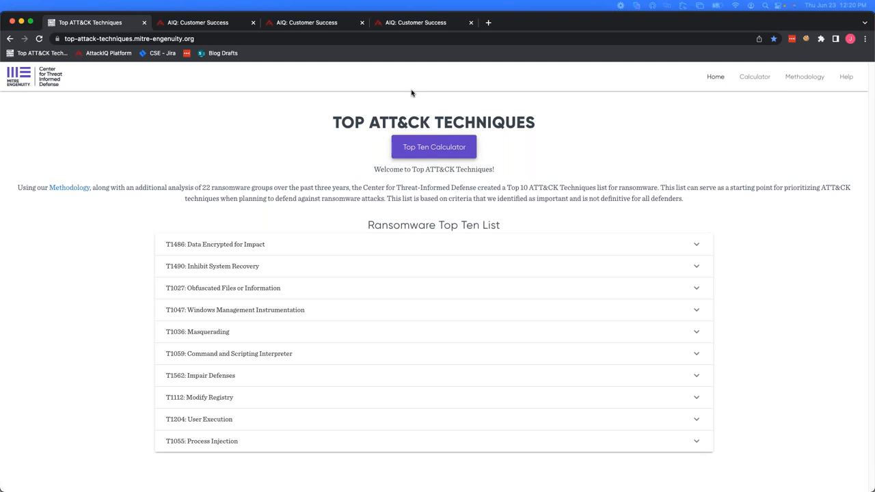
mouse_move(380, 98)
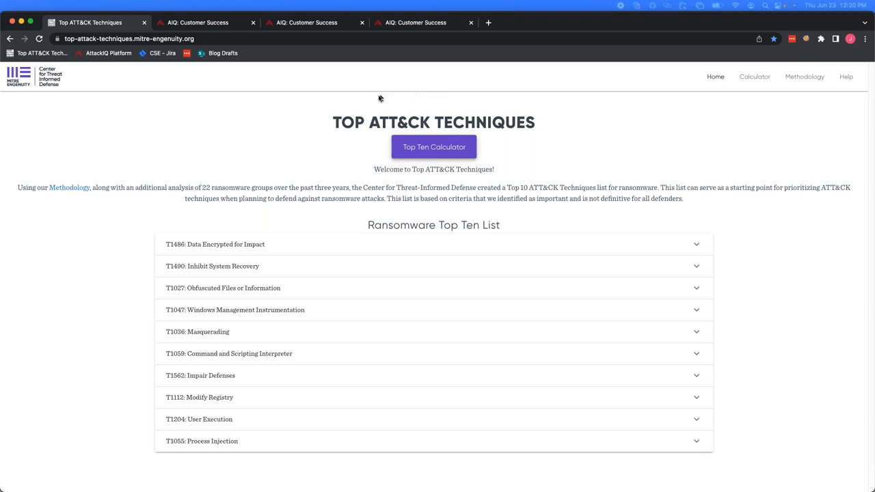
mouse_move(90, 99)
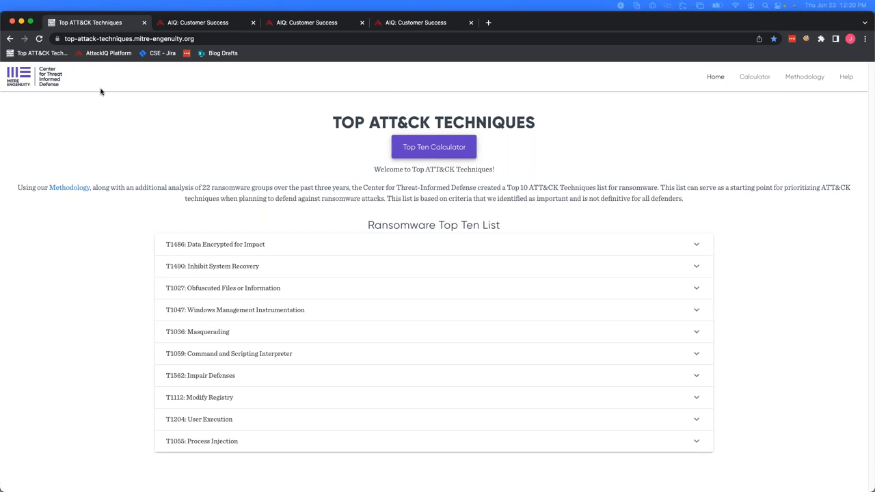
mouse_move(536, 208)
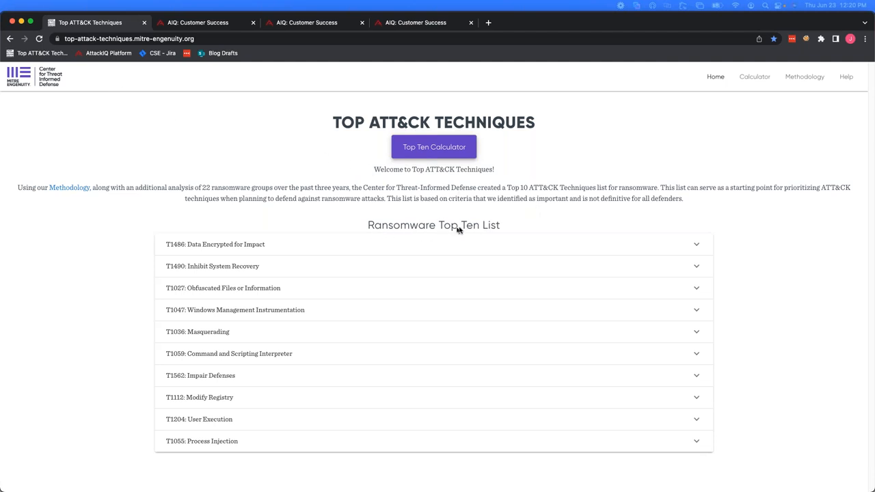
mouse_move(487, 228)
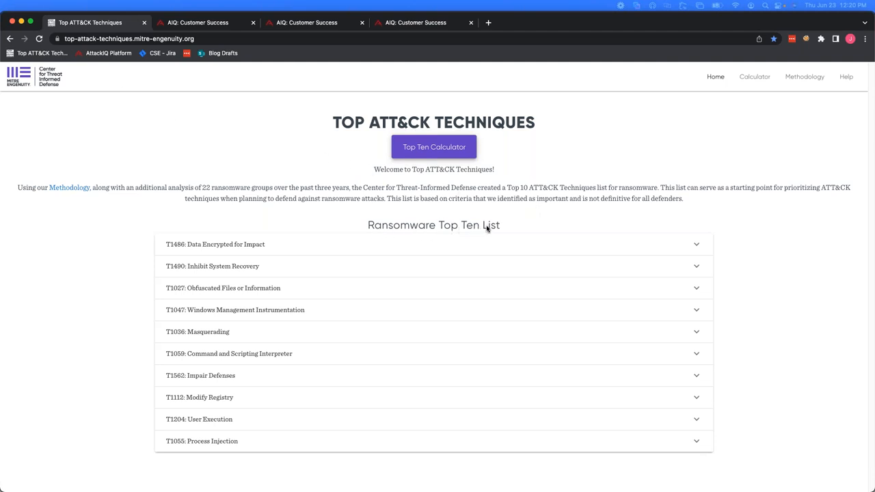
mouse_move(744, 97)
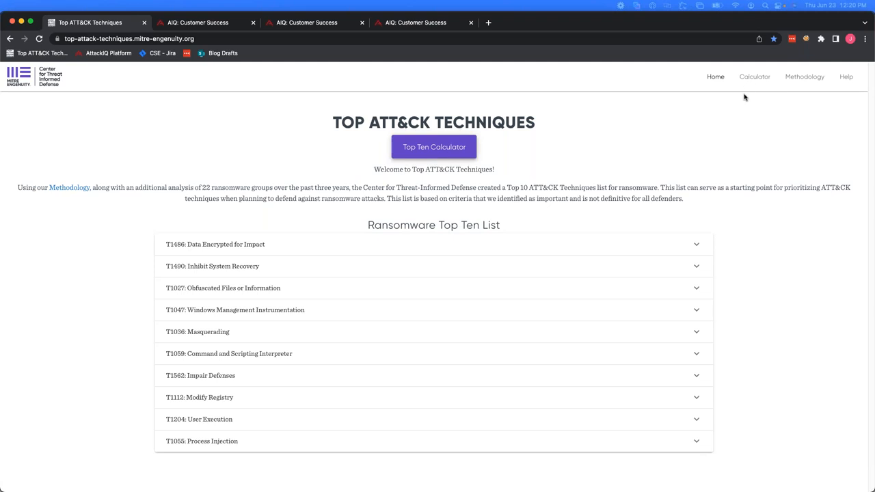
mouse_move(709, 110)
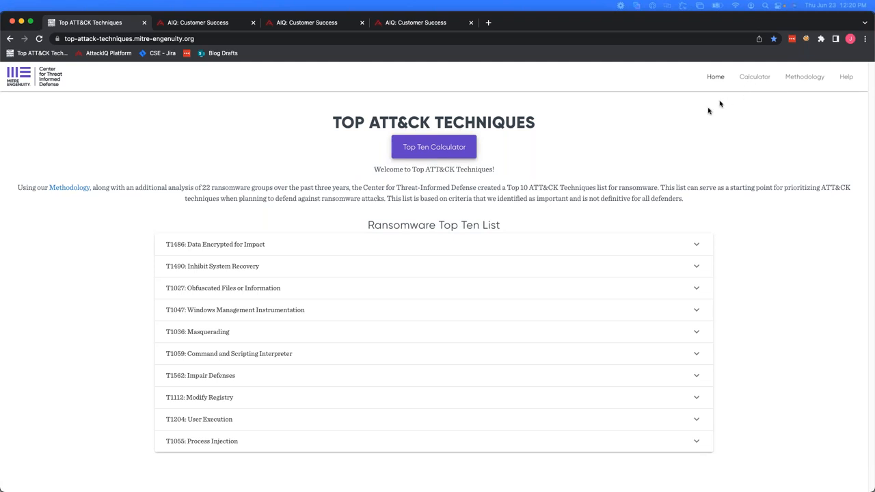
mouse_move(457, 235)
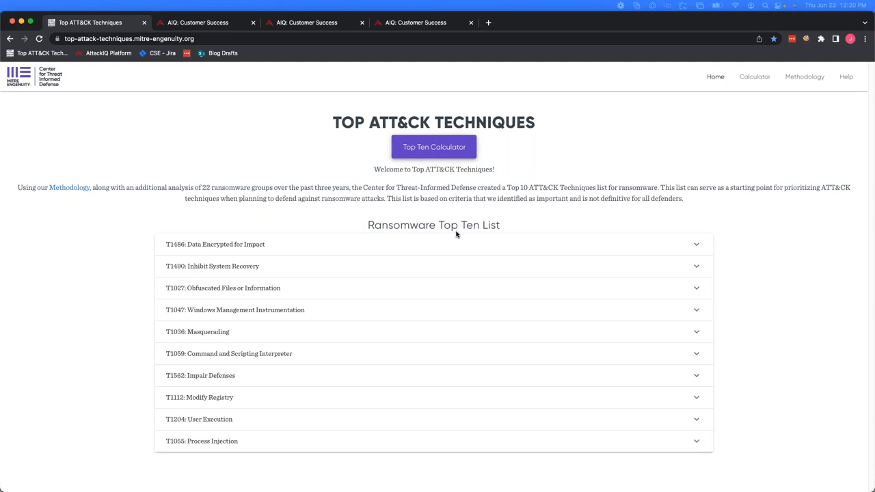
mouse_move(468, 231)
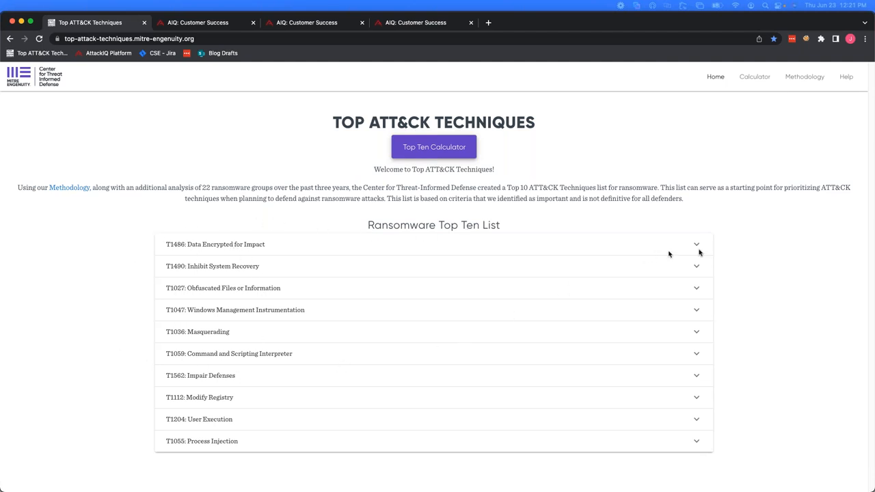
mouse_move(719, 252)
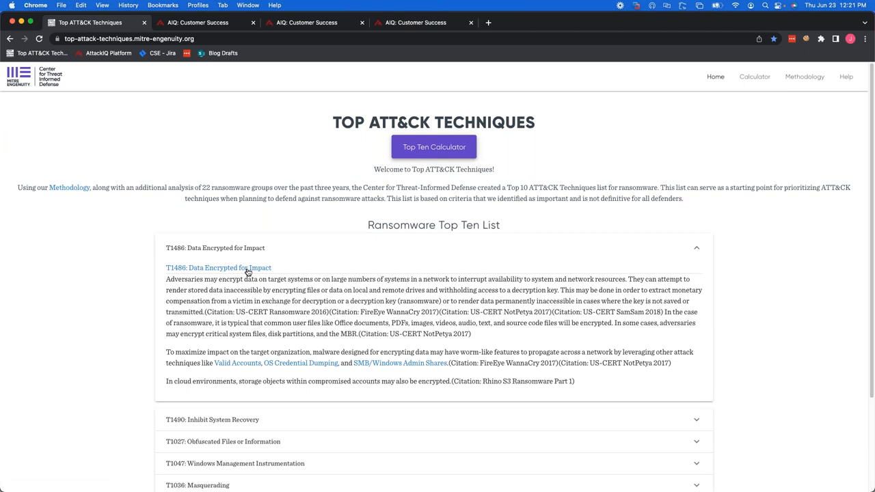
mouse_move(219, 267)
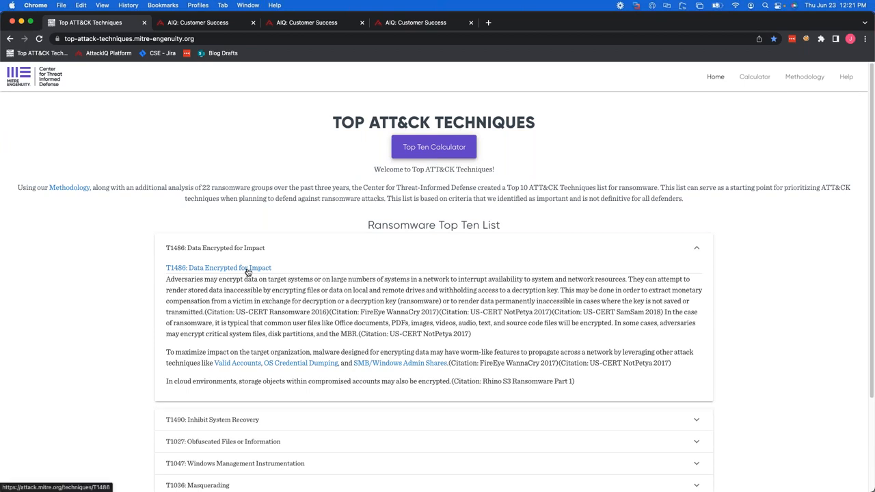
- Follow the 'T1486: Data Encrypted for Impact' link to its MITRE ATT&CK page
left_click(219, 267)
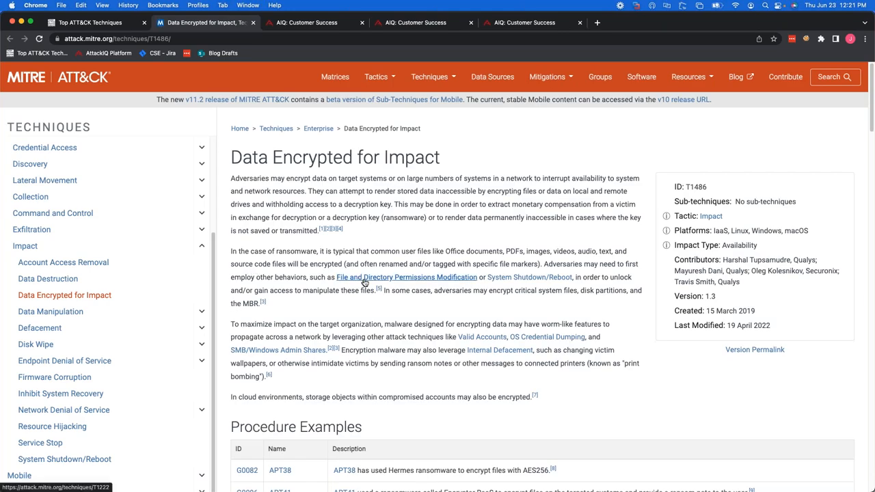
mouse_move(417, 300)
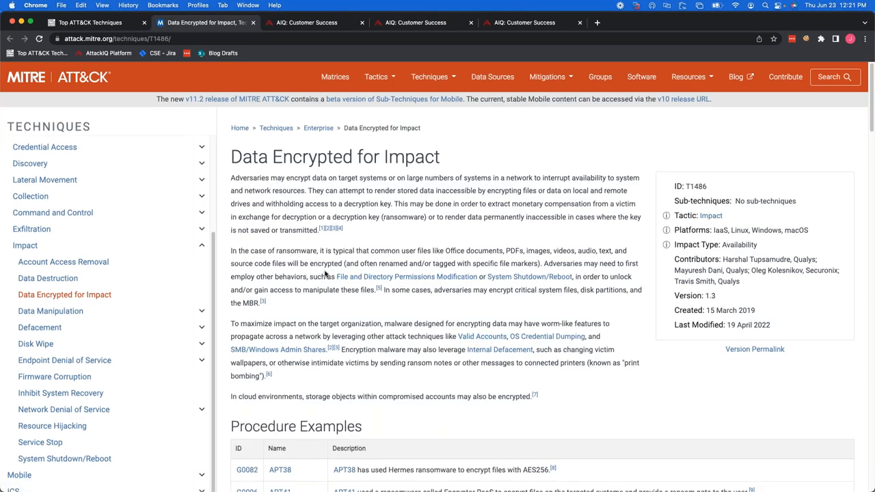
- Review Procedure Examples, Mitigations and Detection on the T1486 page, close it and collapse the T1486 row
scroll("down", 3)
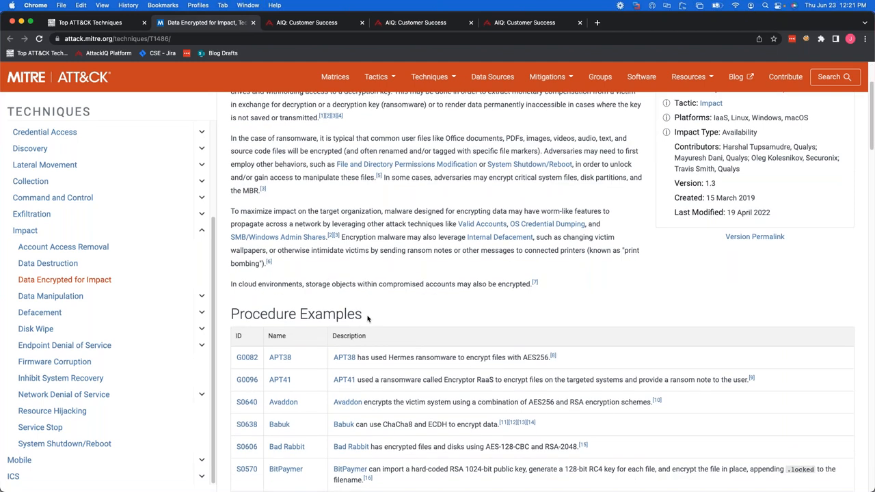
scroll("down", 3)
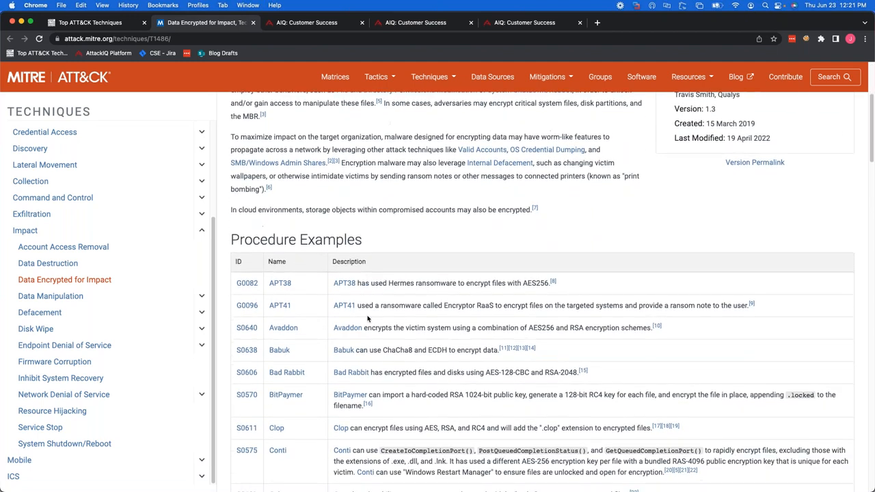
scroll("down", 3)
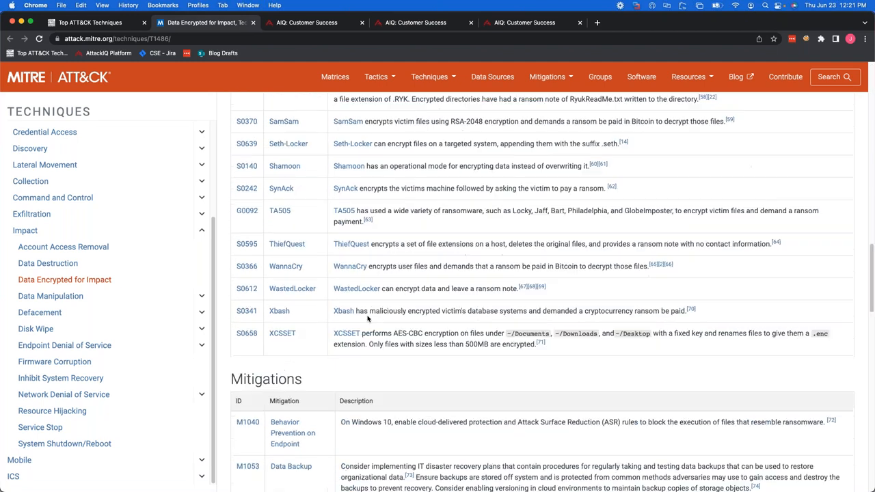
scroll("down", 3)
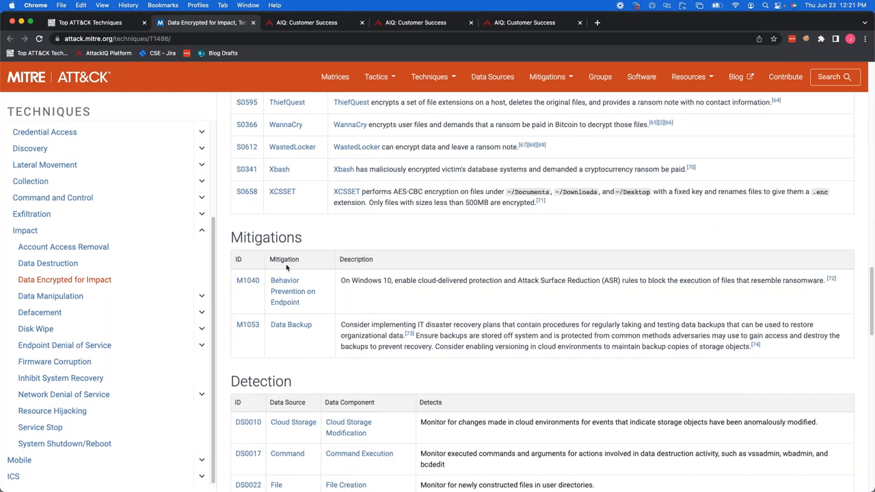
scroll("down", 3)
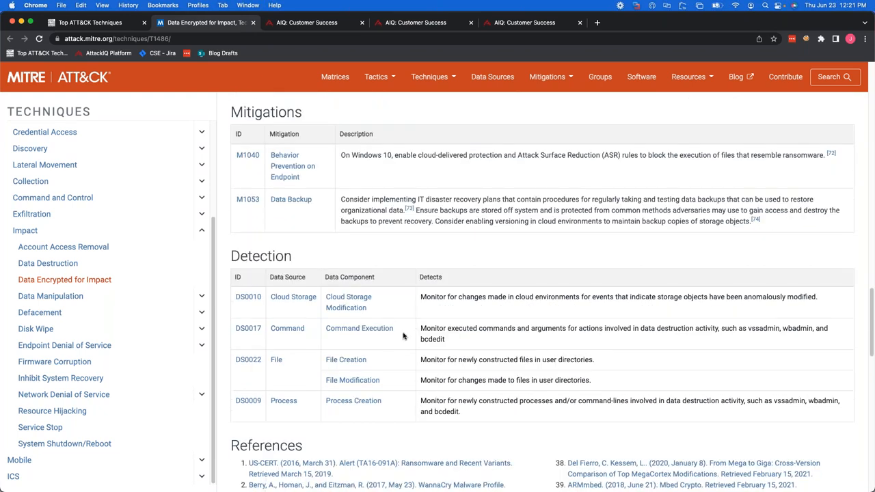
left_click(88, 22)
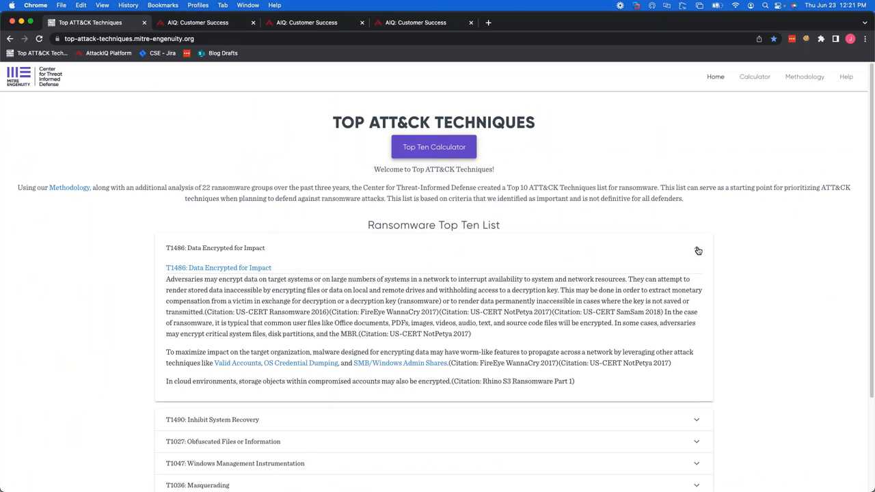
left_click(696, 243)
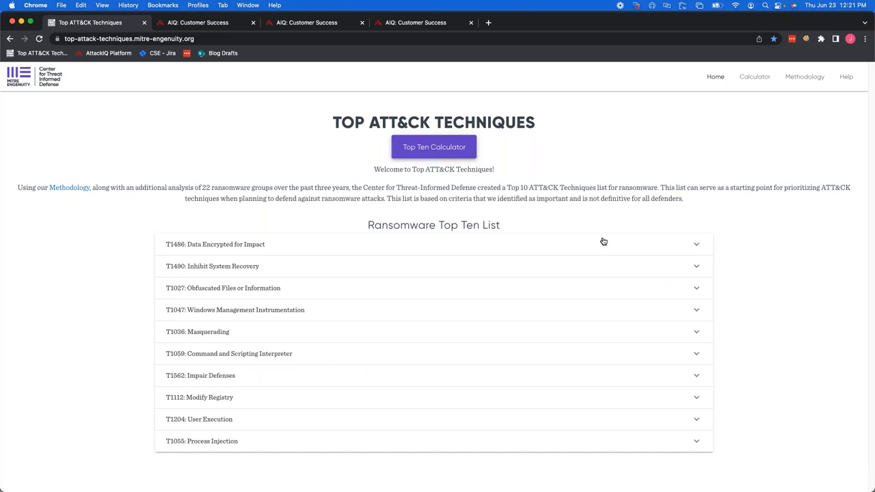
mouse_move(596, 235)
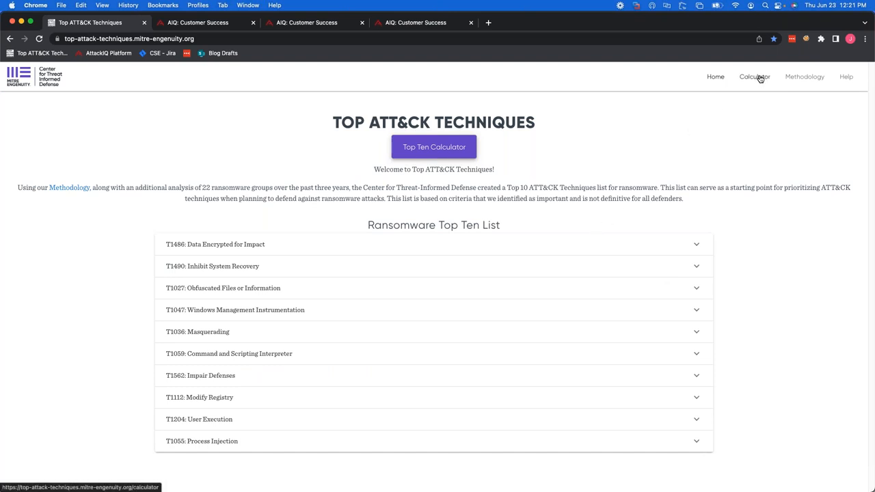
mouse_move(435, 148)
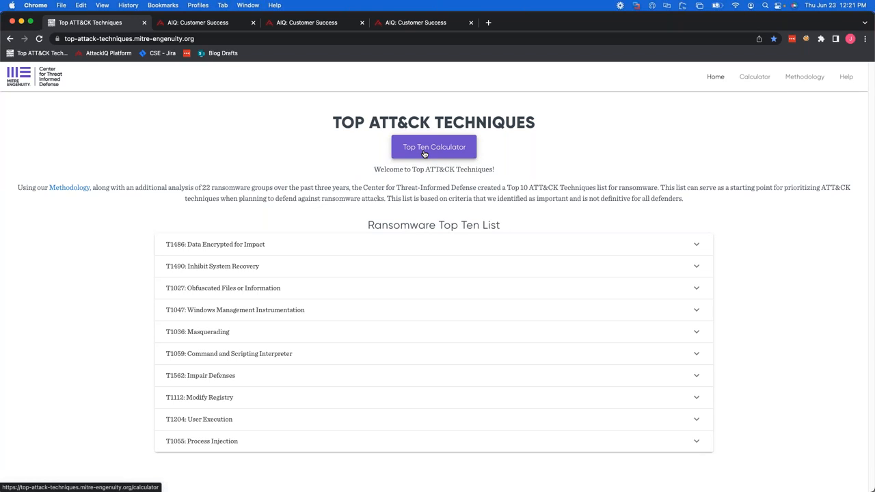
- Enter the Top Ten Calculator and browse the NIST 800-53 Controls filter group
left_click(434, 148)
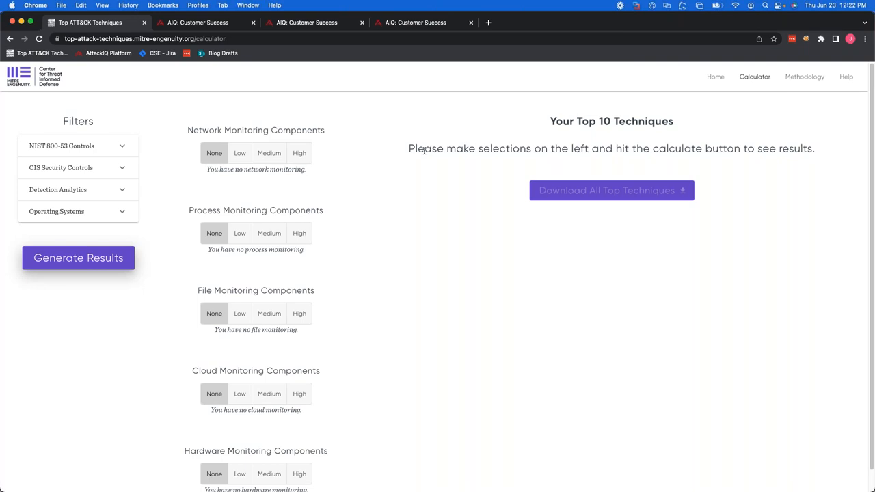
mouse_move(116, 93)
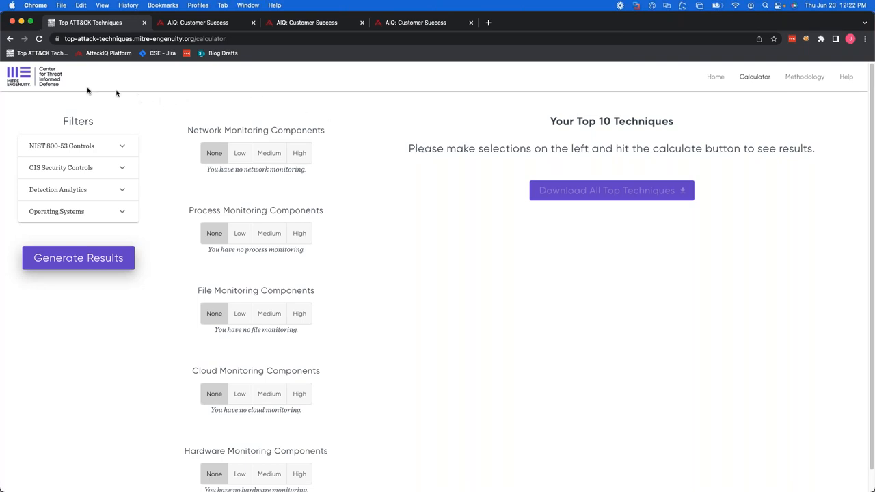
mouse_move(95, 104)
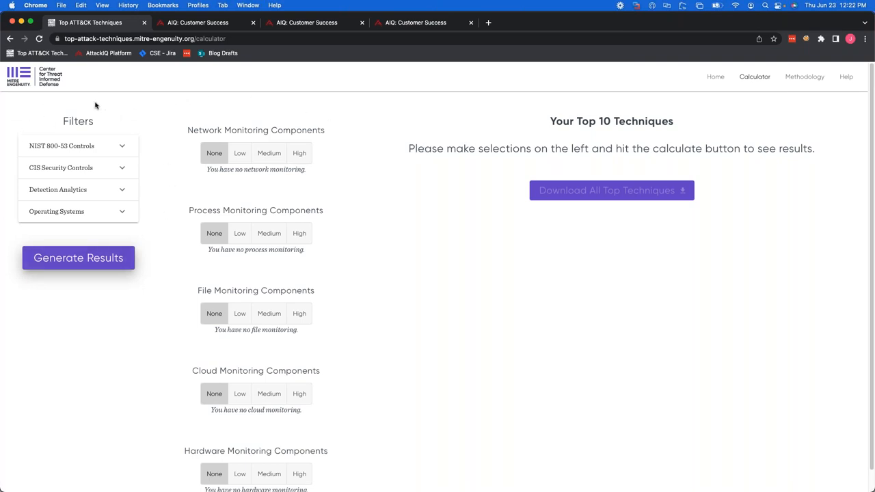
mouse_move(97, 109)
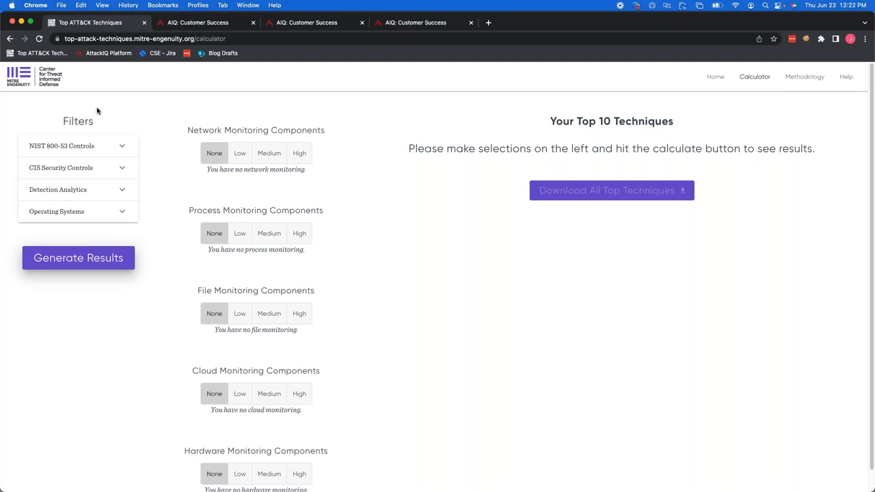
mouse_move(107, 135)
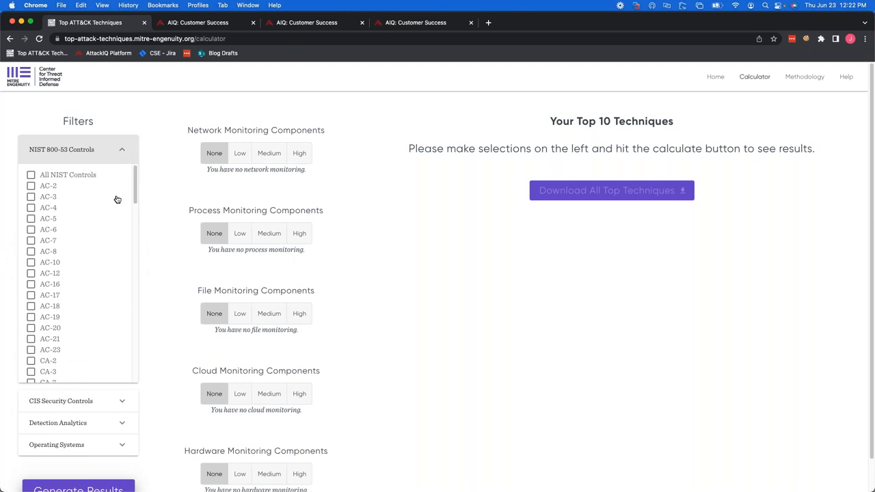
mouse_move(114, 197)
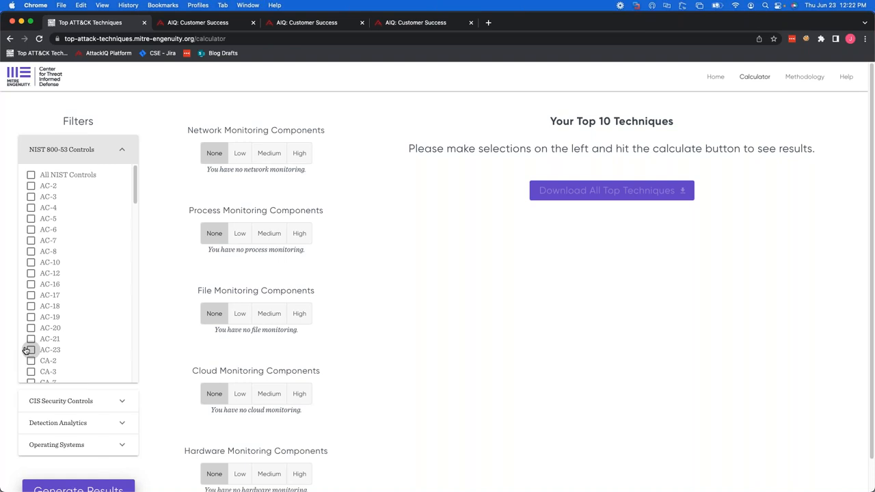
mouse_move(65, 320)
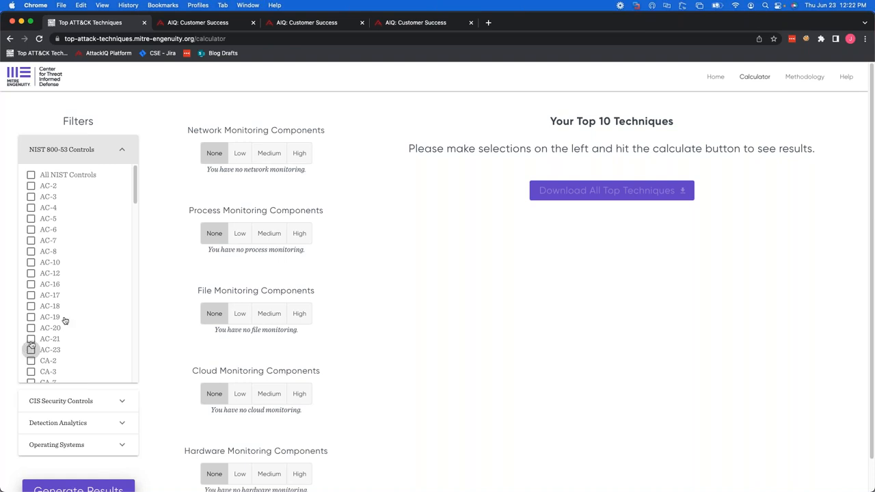
mouse_move(120, 154)
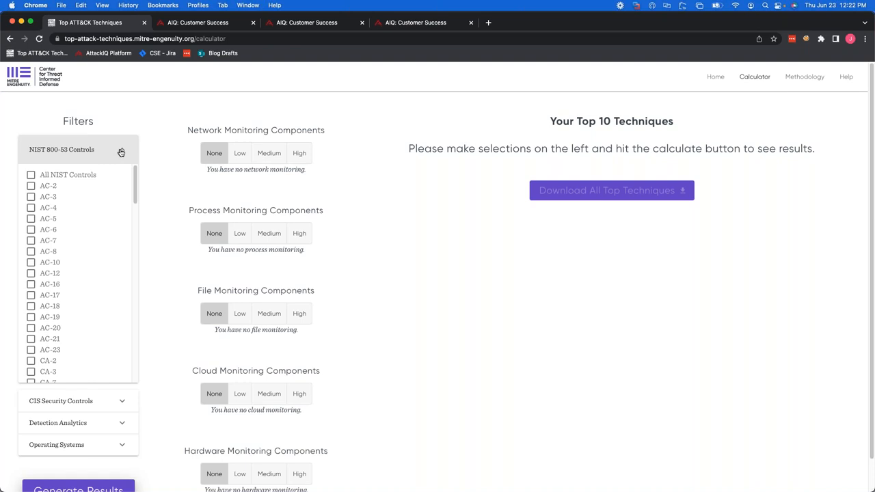
left_click(121, 149)
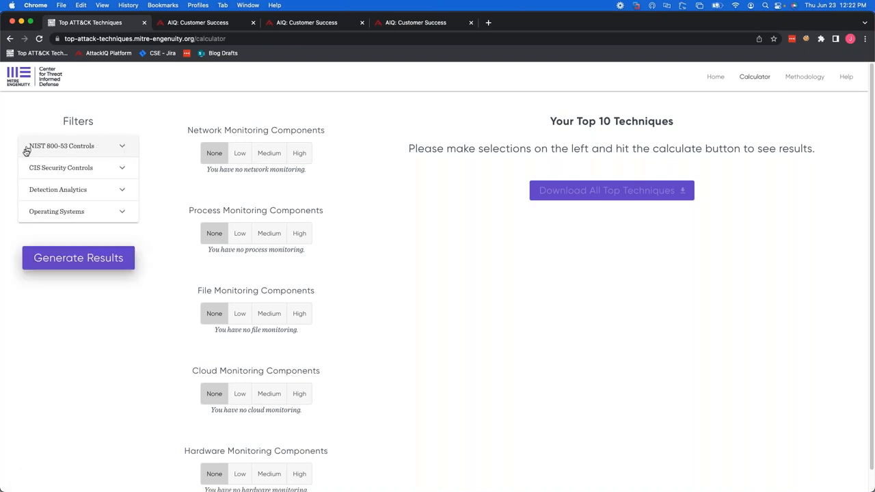
left_click(76, 167)
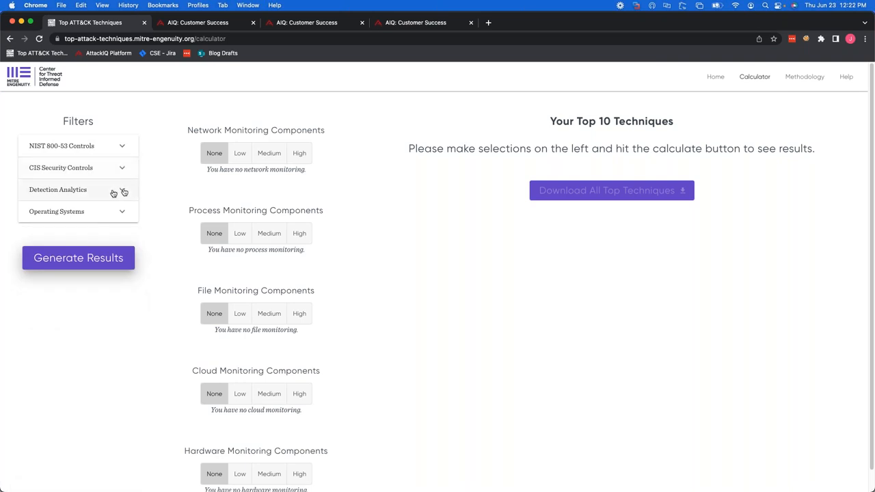
mouse_move(122, 193)
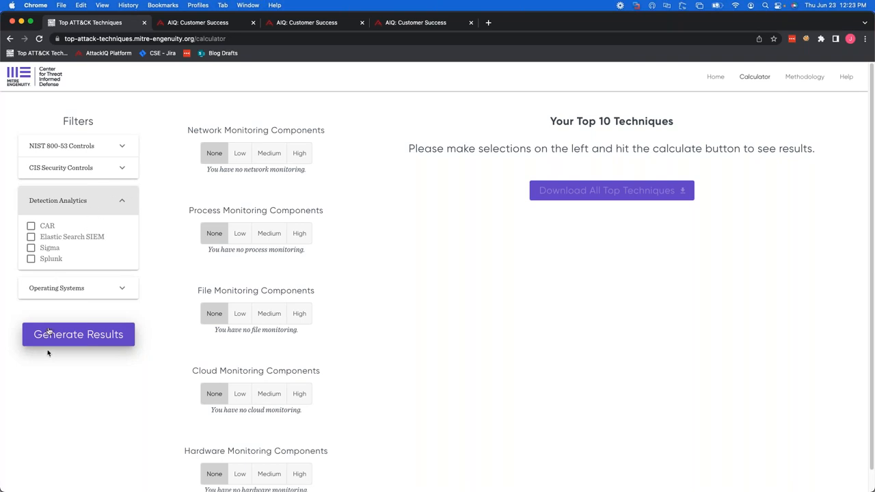
mouse_move(75, 361)
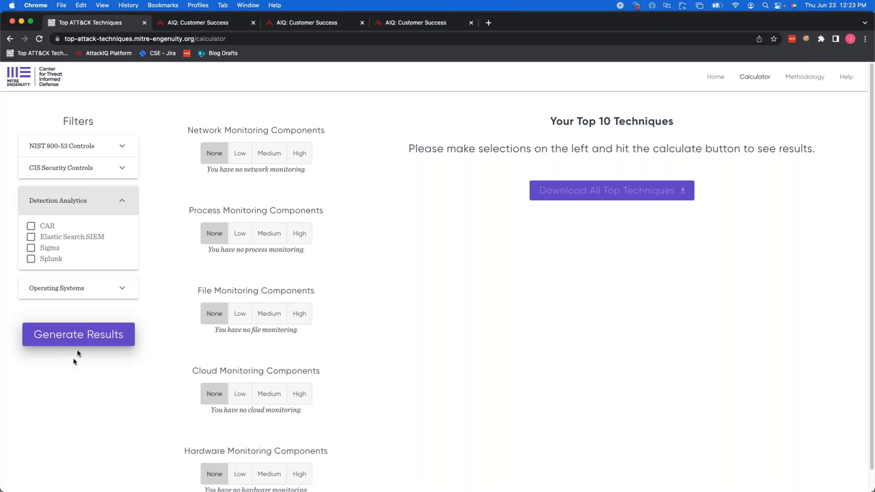
mouse_move(63, 236)
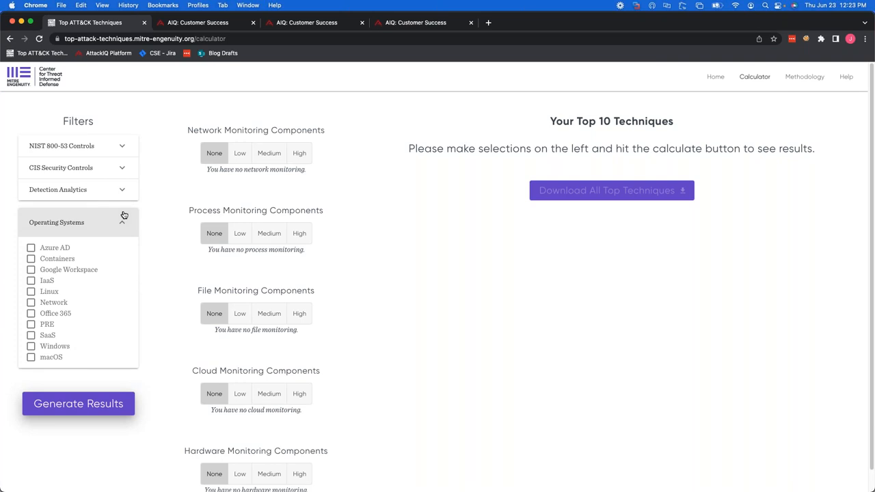
mouse_move(41, 372)
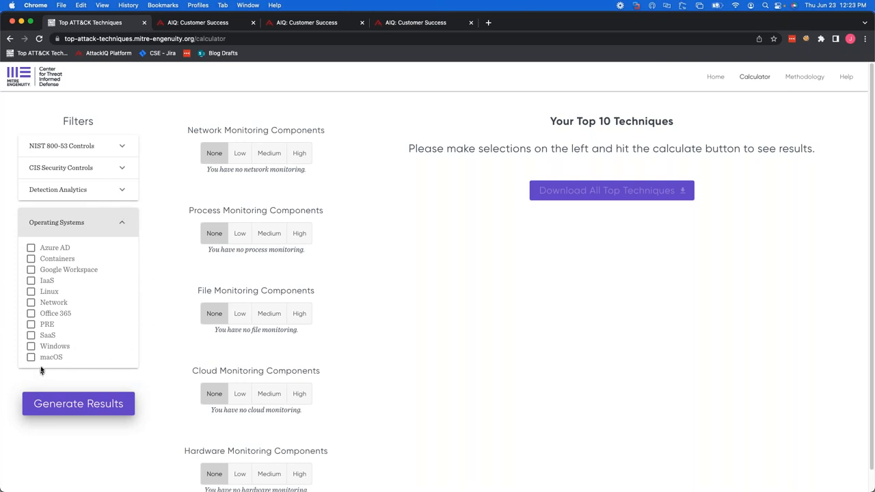
mouse_move(68, 325)
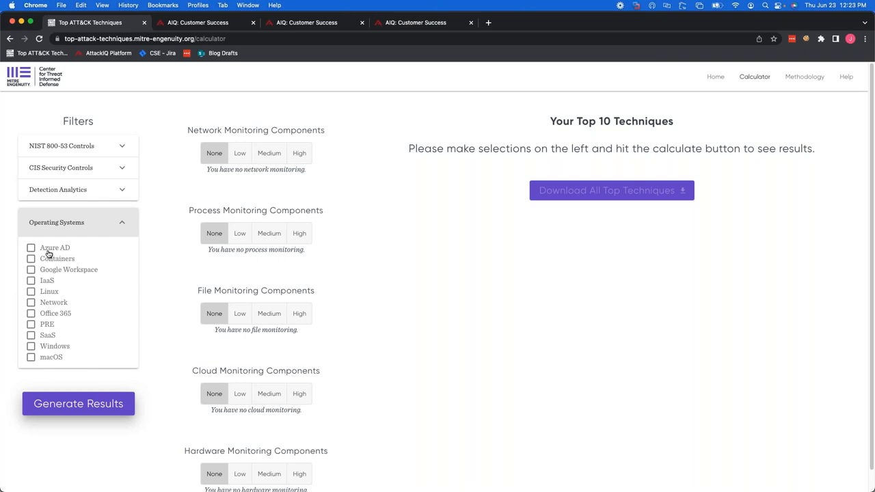
mouse_move(66, 280)
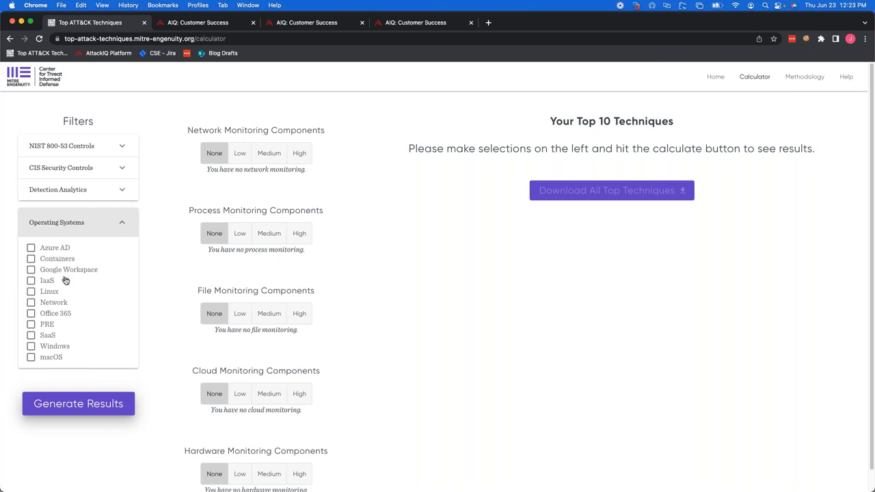
mouse_move(66, 280)
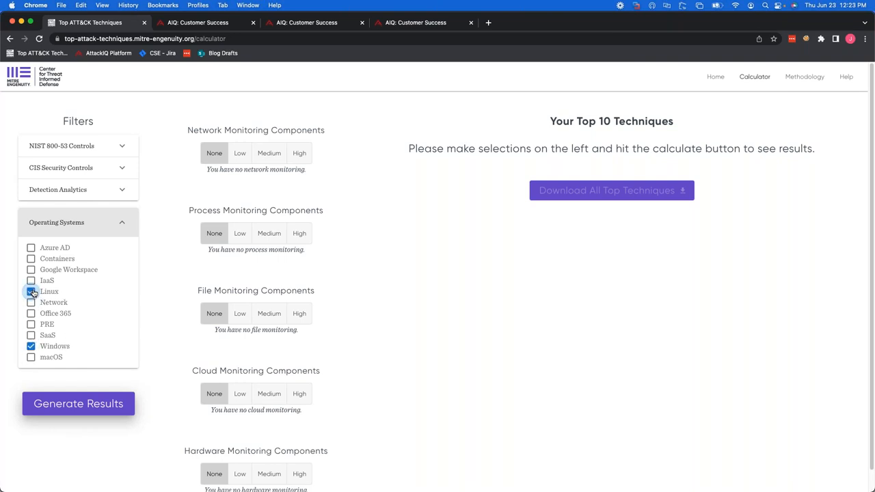
- Tick Linux alongside Windows in the Operating Systems filter
left_click(31, 291)
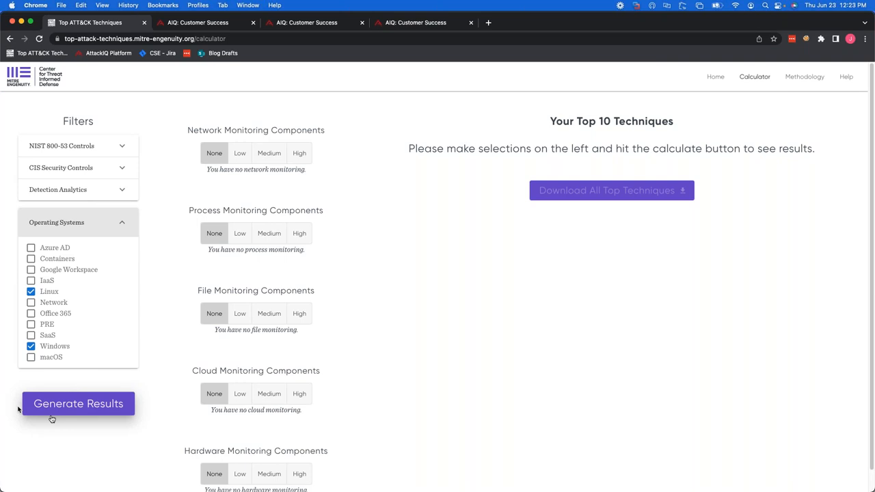
mouse_move(286, 408)
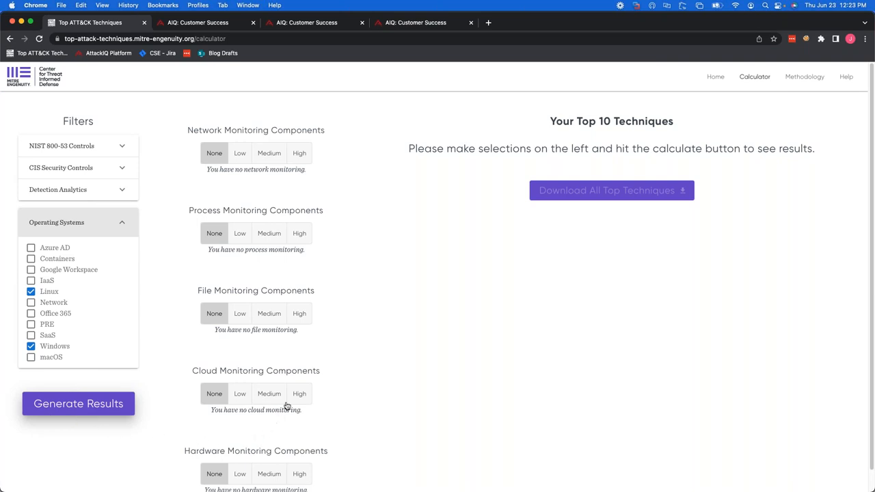
mouse_move(345, 159)
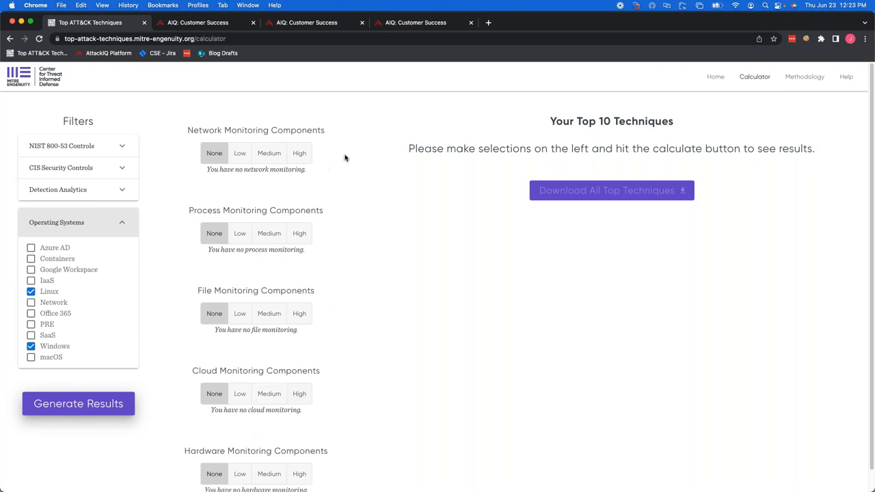
mouse_move(328, 156)
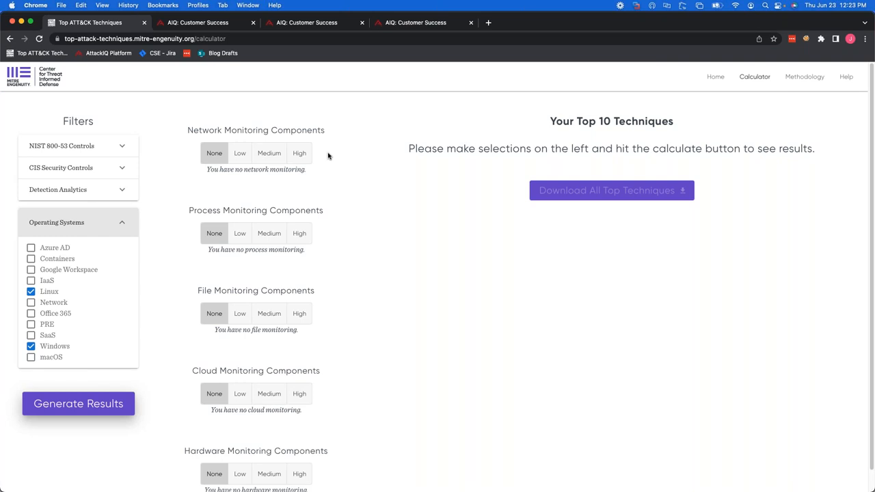
mouse_move(183, 210)
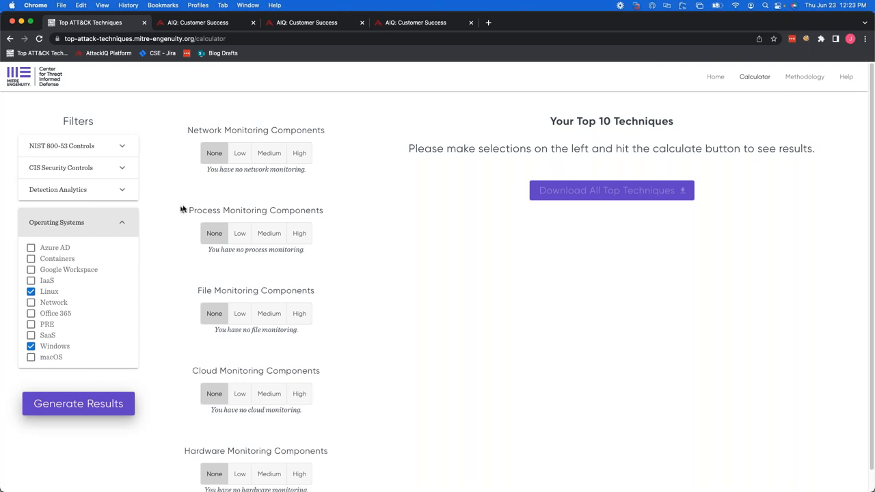
mouse_move(203, 374)
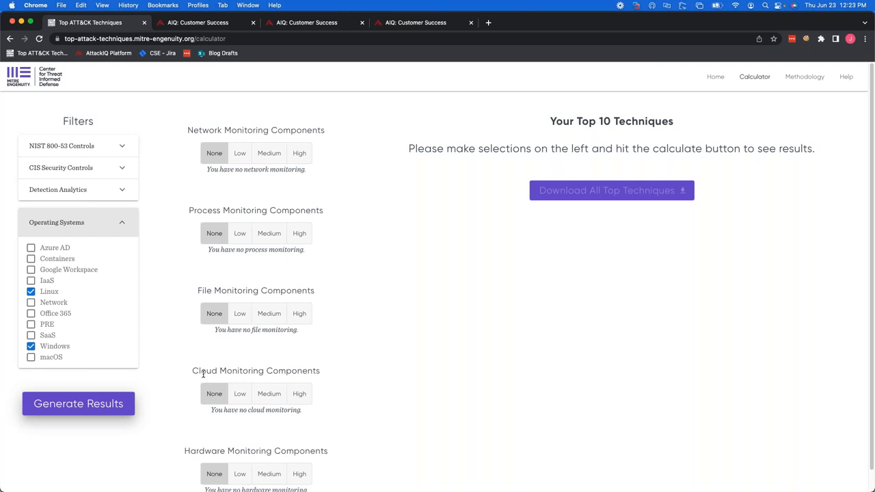
mouse_move(276, 380)
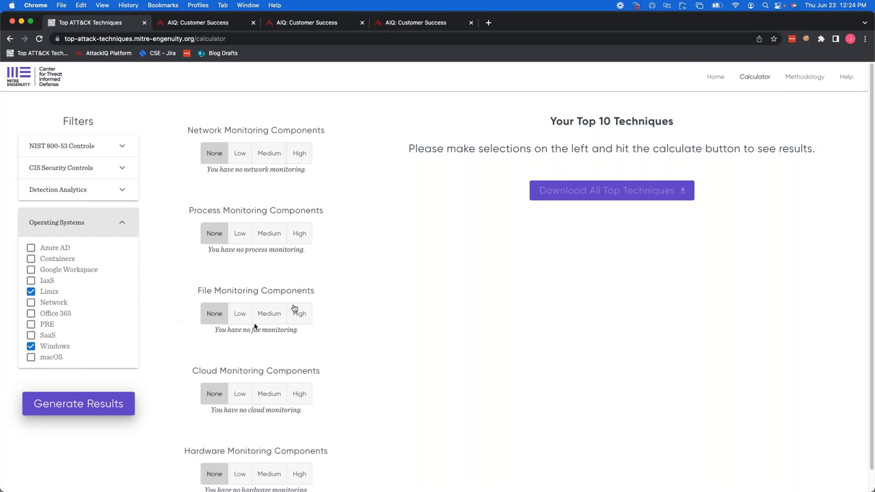
mouse_move(318, 229)
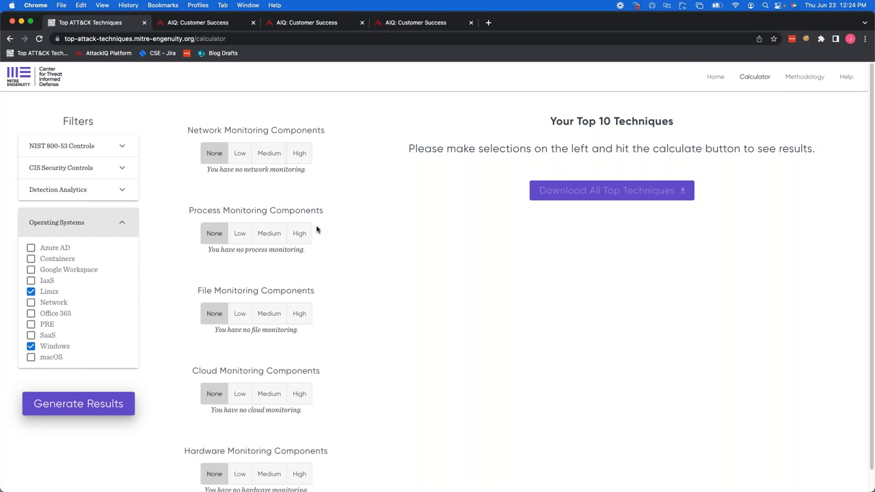
mouse_move(285, 180)
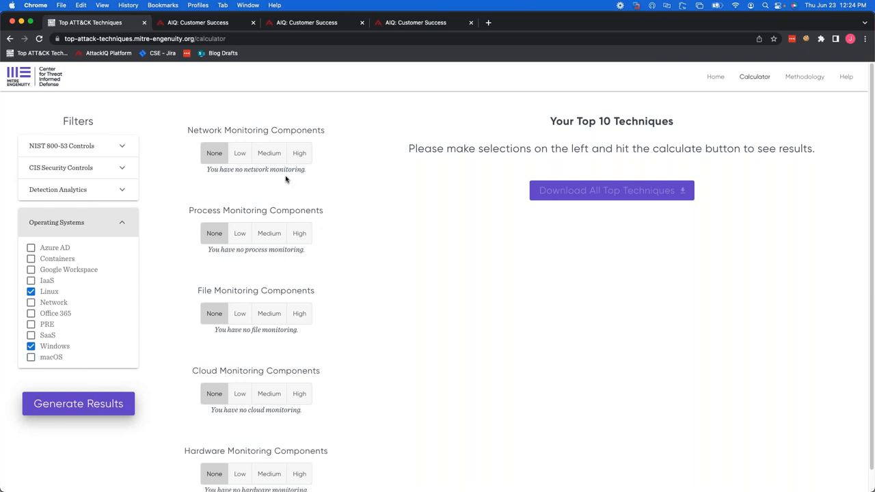
mouse_move(286, 179)
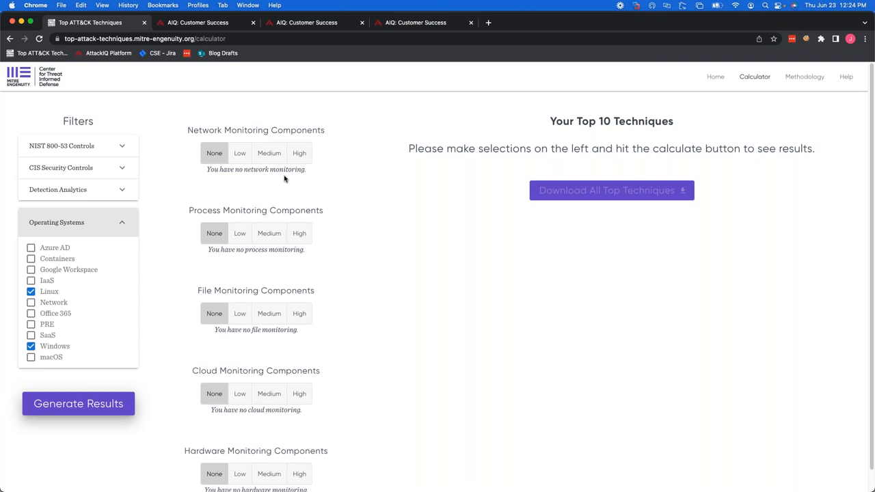
mouse_move(284, 175)
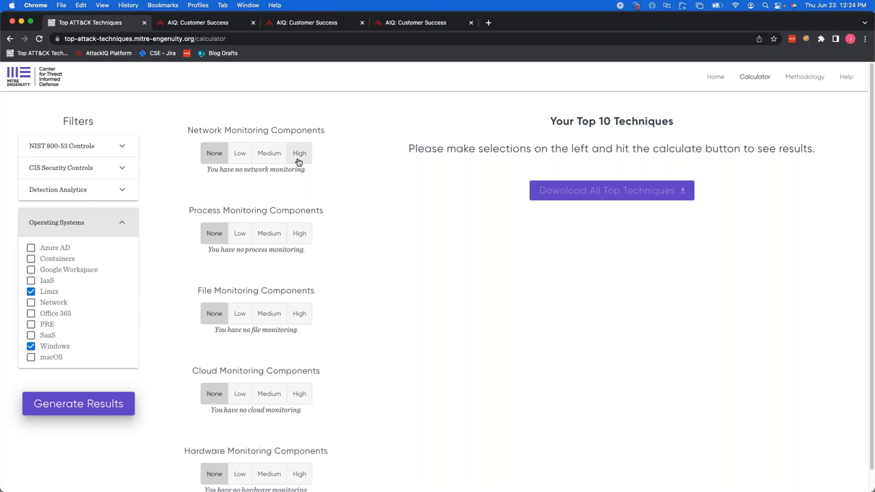
- Set Network Monitoring Components coverage to High
left_click(299, 153)
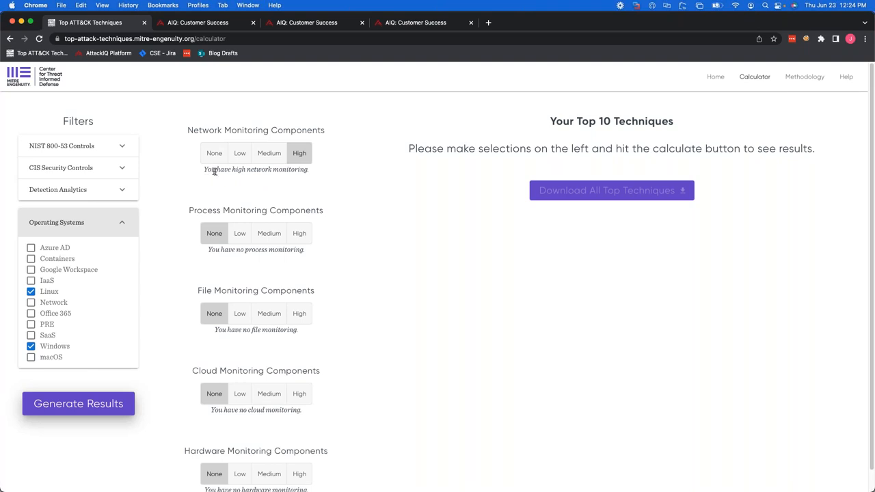
mouse_move(315, 179)
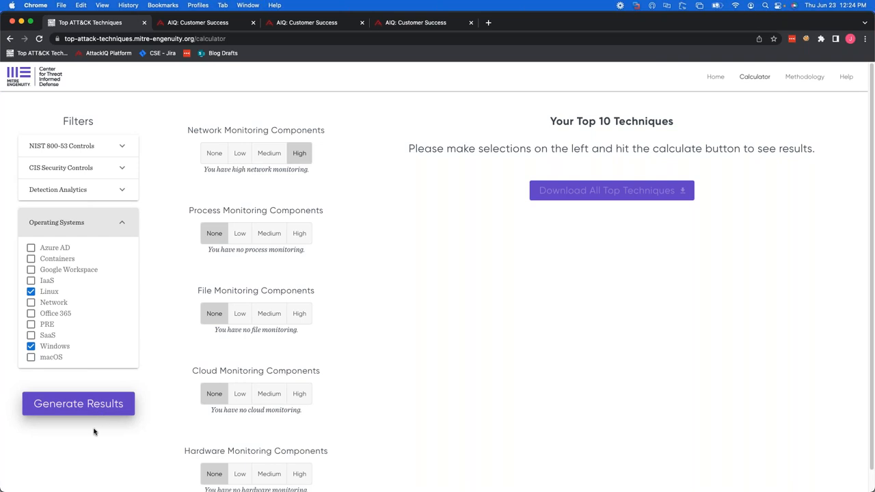
mouse_move(233, 424)
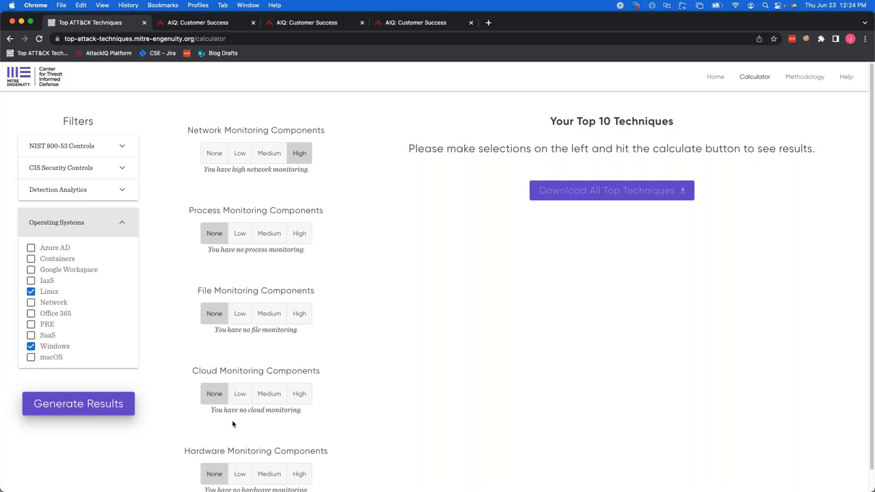
mouse_move(235, 367)
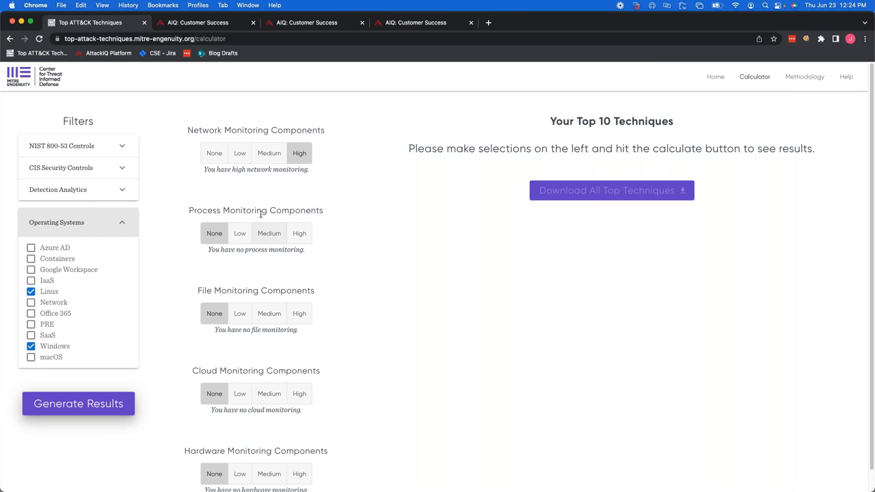
mouse_move(317, 145)
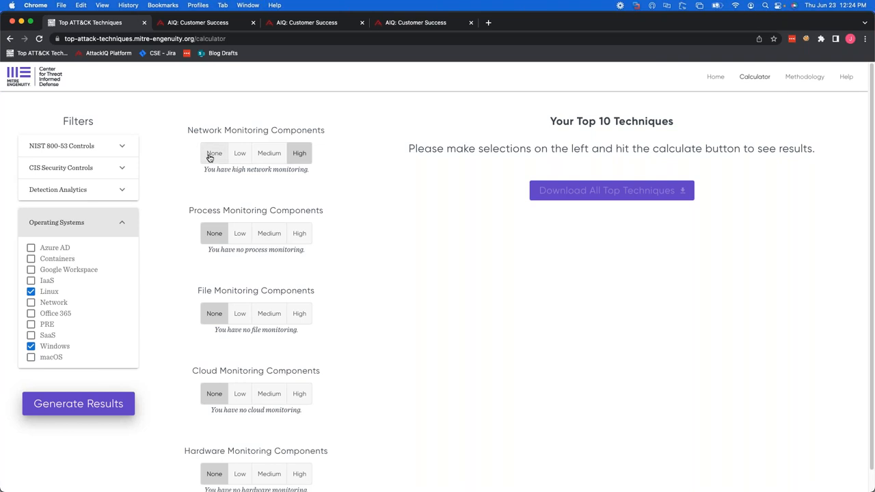
- Set Network Monitoring to None and generate the Top 10 list led by T1059
left_click(213, 153)
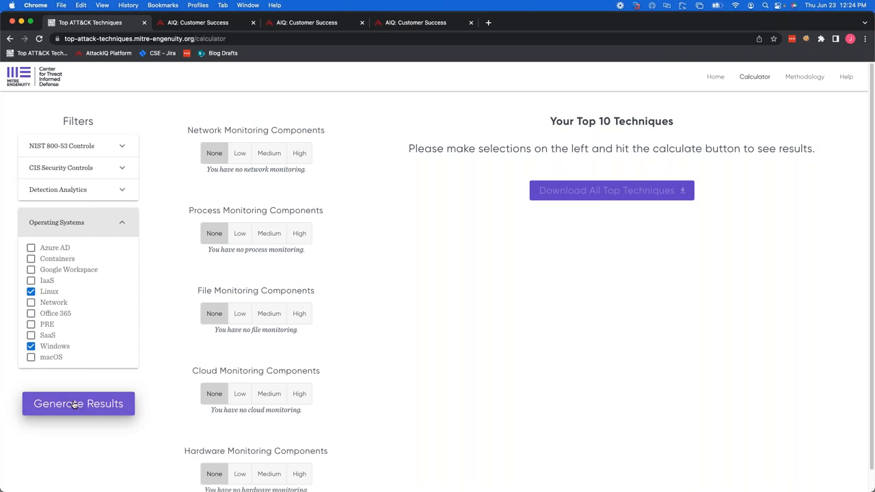
left_click(78, 404)
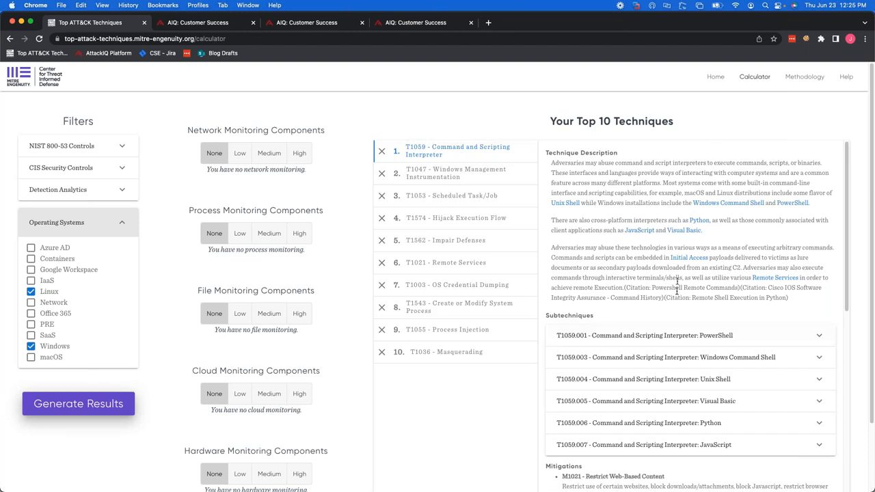
mouse_move(450, 351)
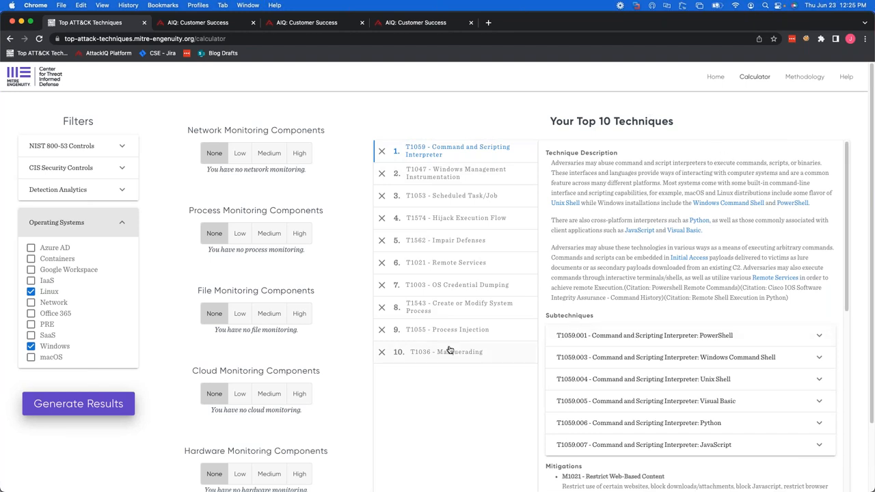
mouse_move(432, 361)
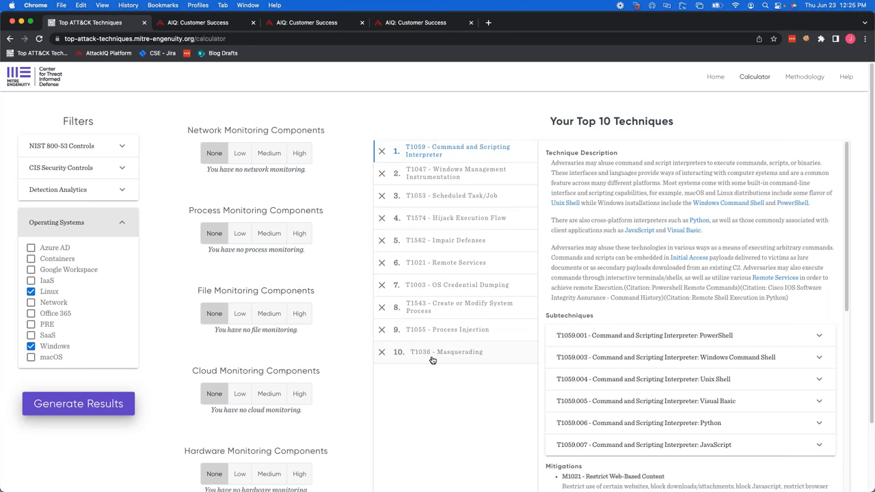
mouse_move(413, 191)
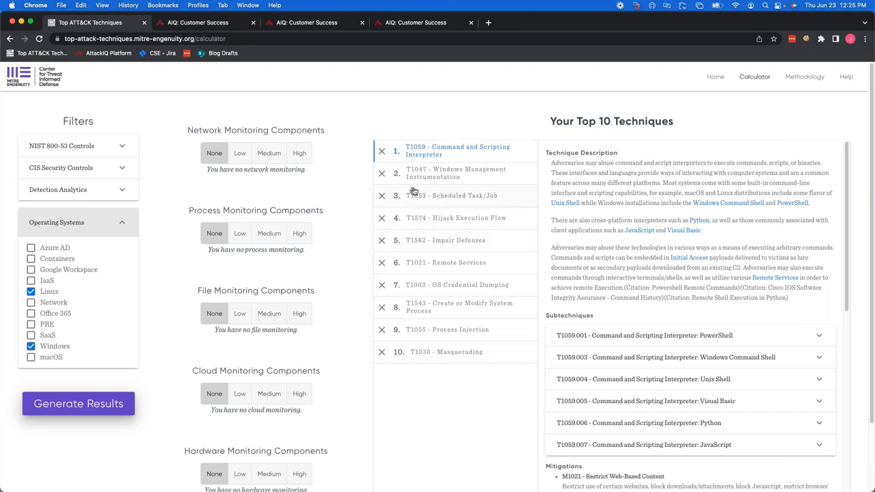
mouse_move(412, 201)
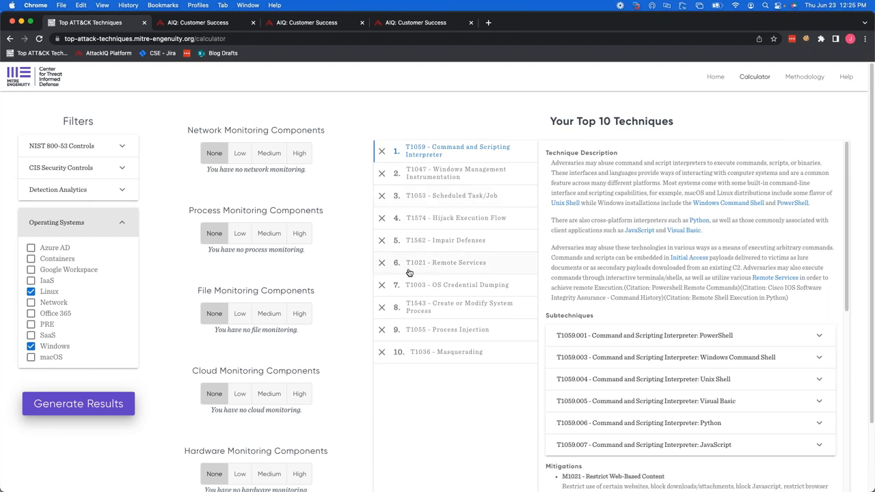
mouse_move(424, 271)
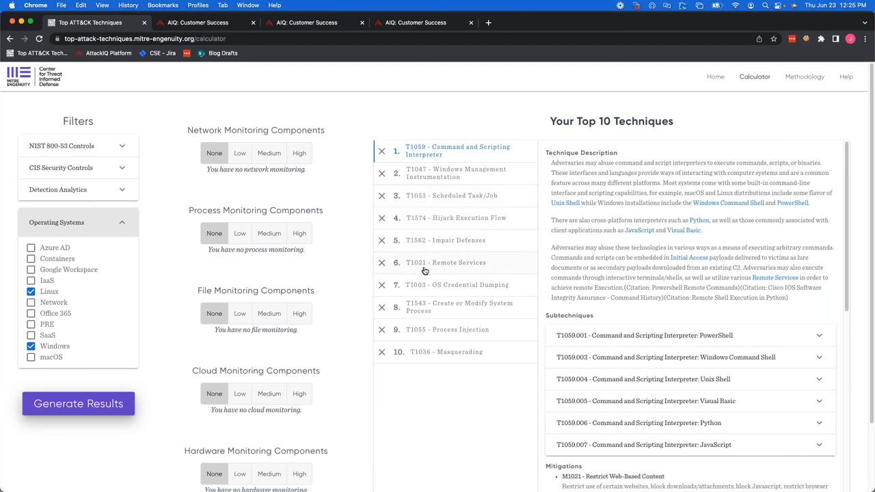
mouse_move(455, 313)
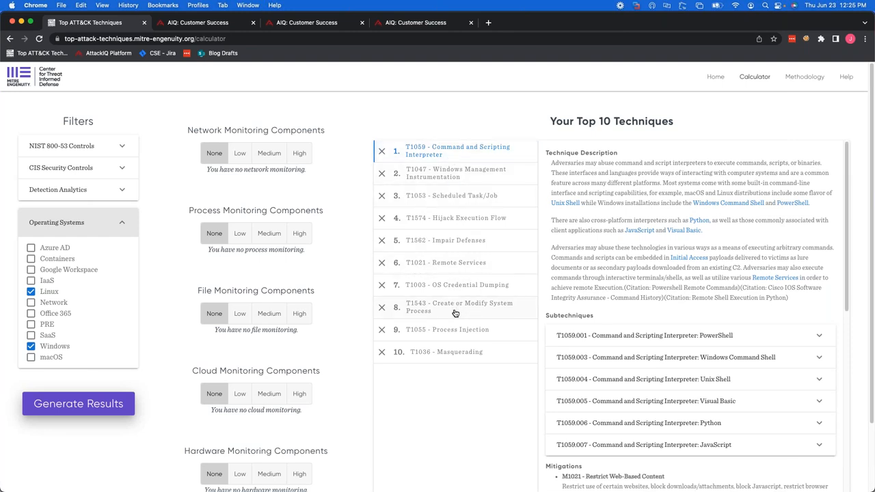
mouse_move(144, 303)
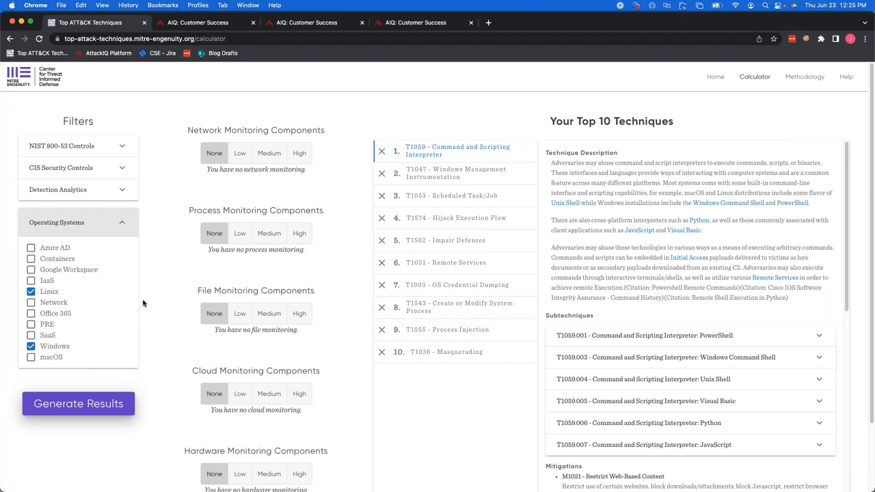
mouse_move(283, 333)
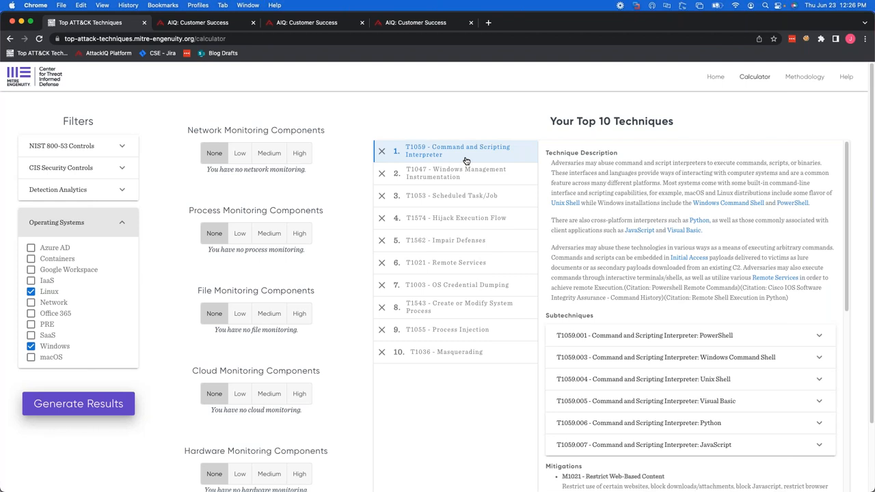
mouse_move(457, 161)
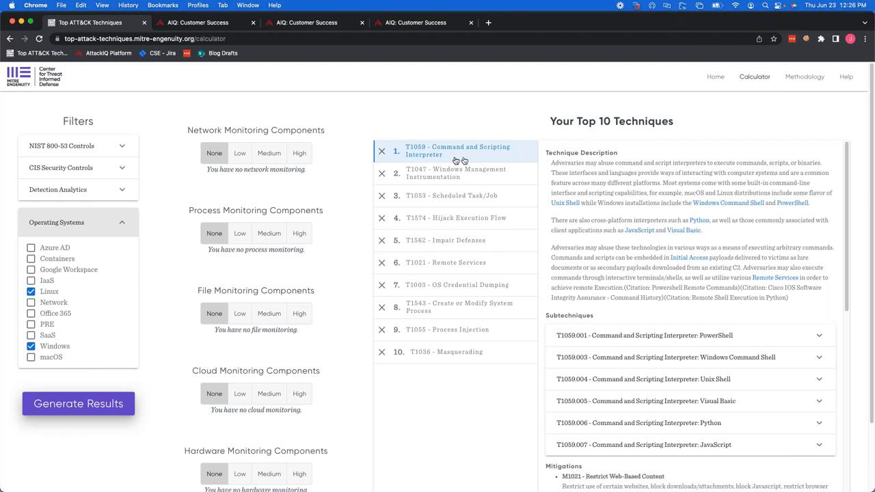
mouse_move(479, 155)
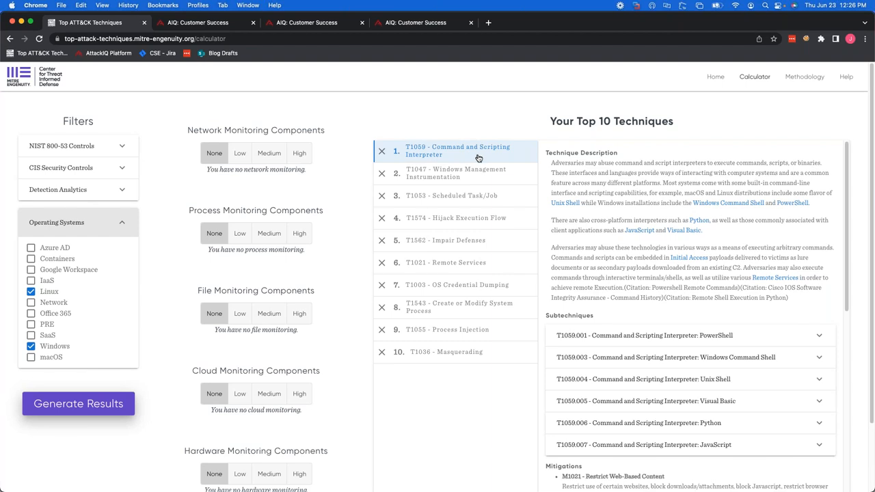
mouse_move(515, 159)
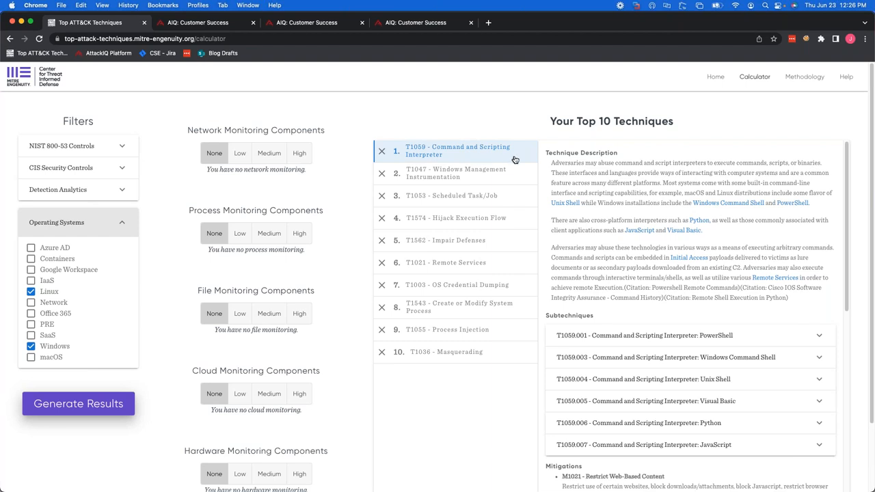
mouse_move(520, 166)
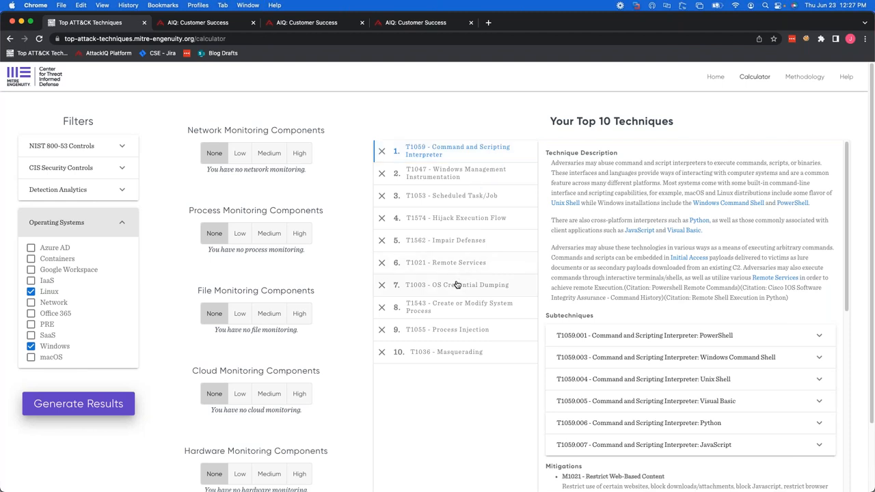
mouse_move(410, 256)
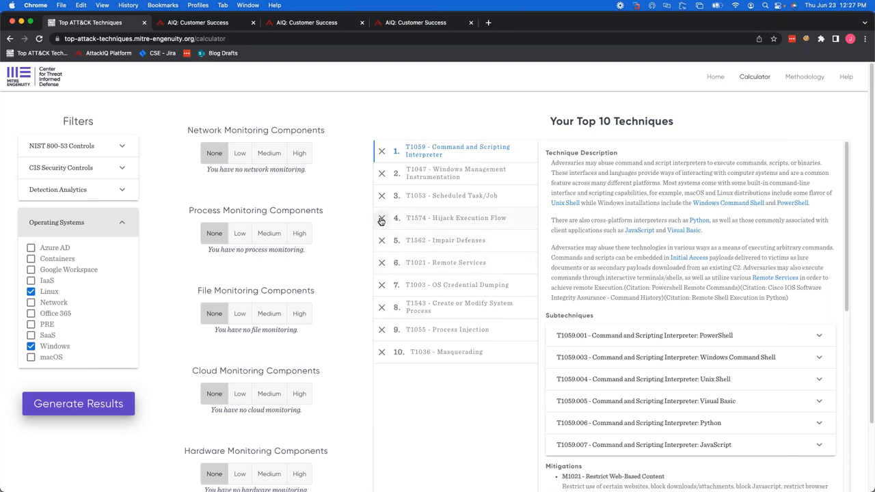
mouse_move(381, 220)
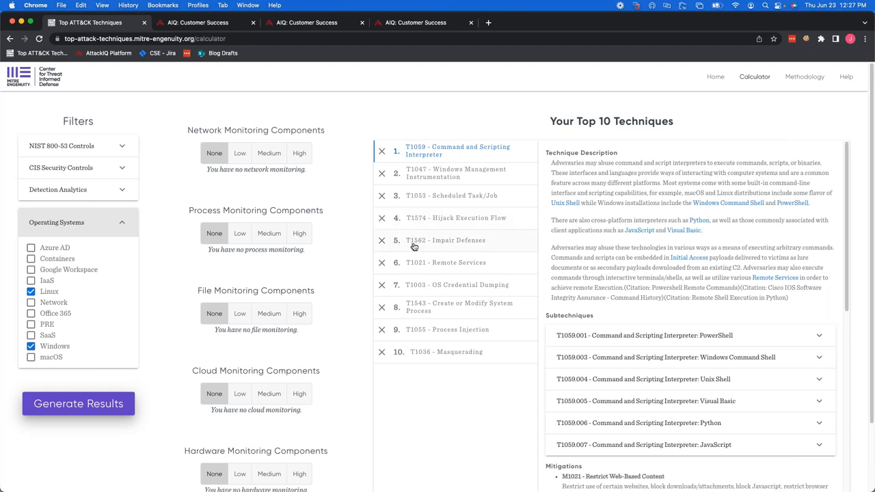
mouse_move(418, 241)
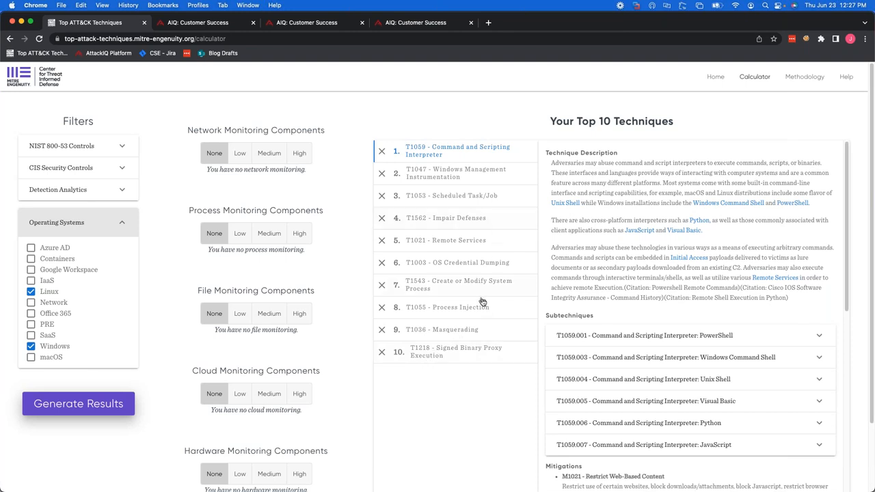
mouse_move(468, 372)
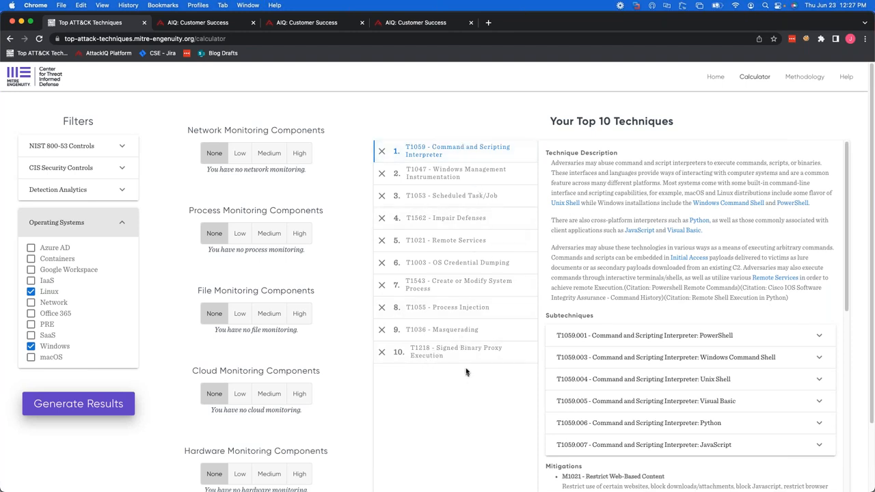
mouse_move(465, 369)
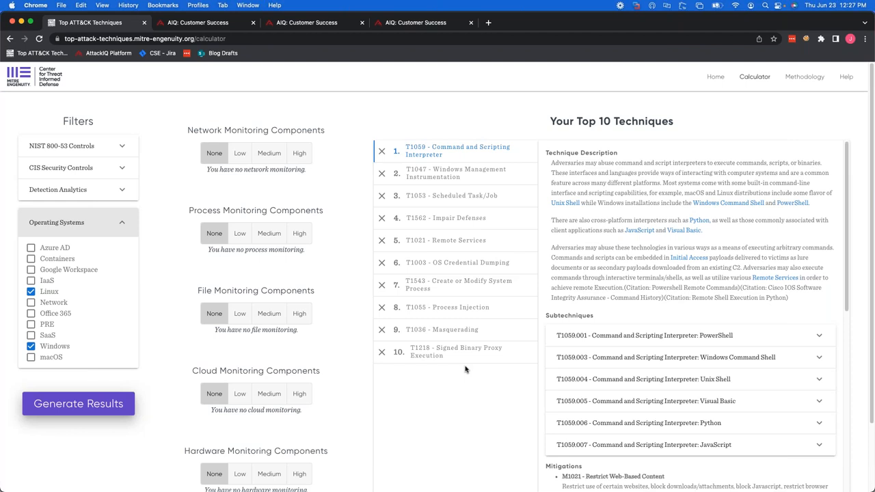
mouse_move(465, 368)
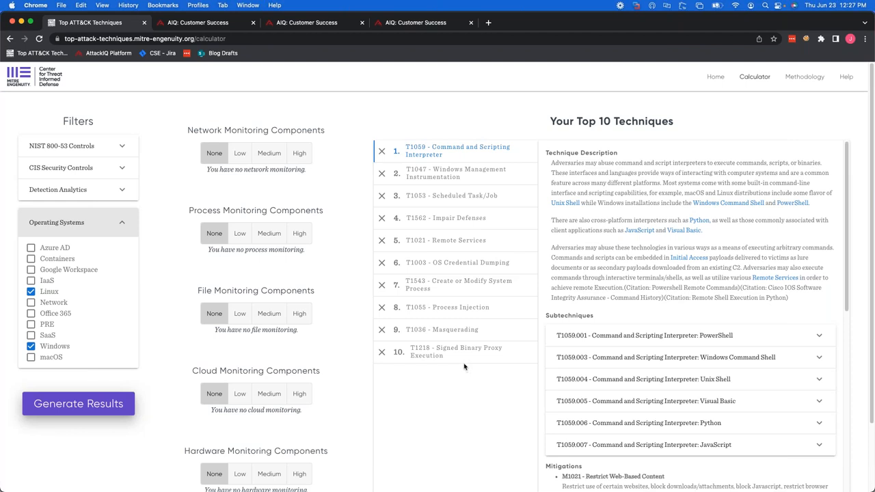
- Return from Windows Management Instrumentation to T1059 and scroll to its mitigations and detection guidance
left_click(457, 173)
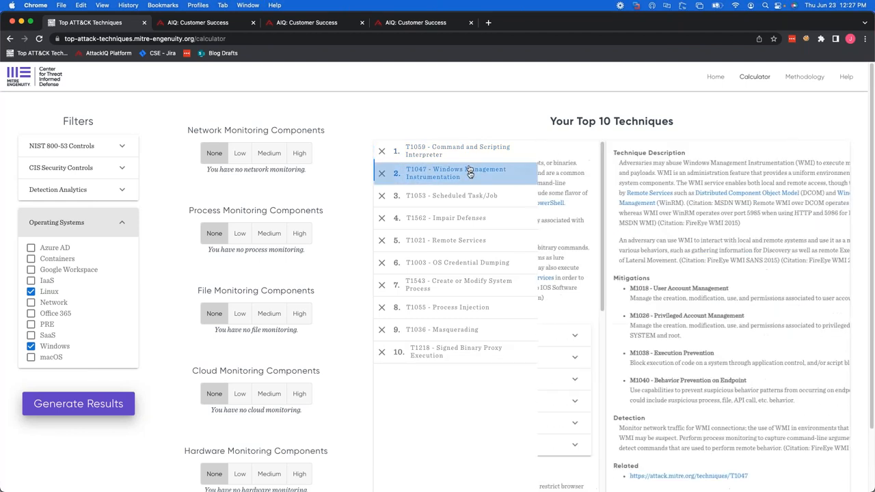
left_click(456, 151)
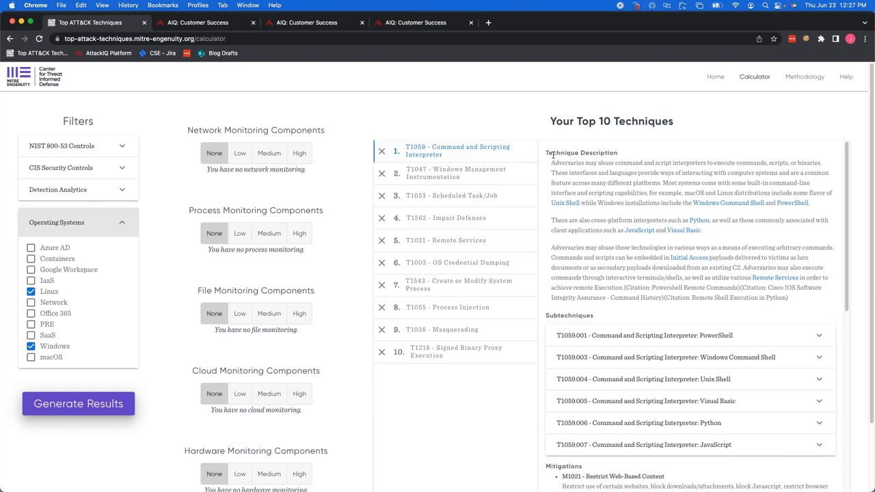
mouse_move(697, 273)
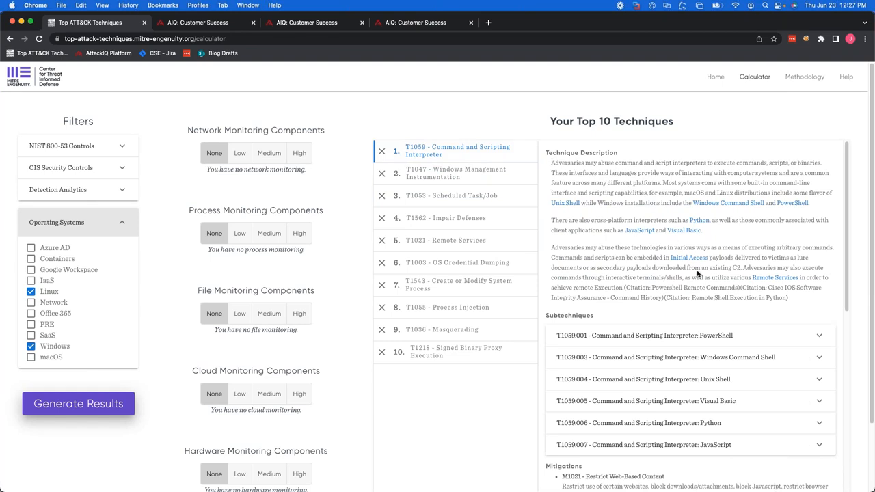
scroll("down", 3)
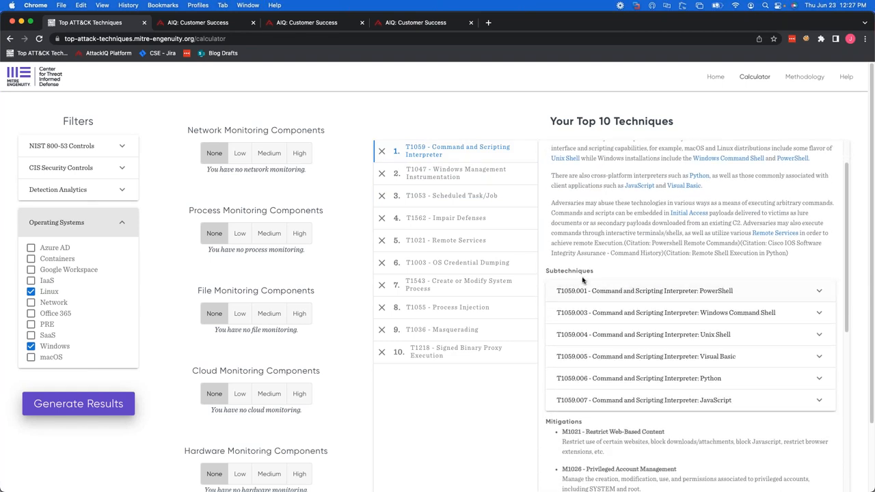
mouse_move(745, 381)
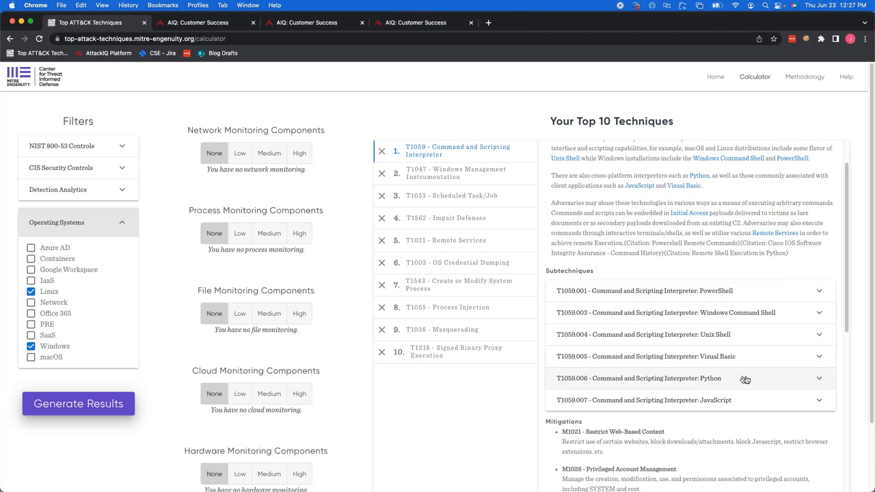
mouse_move(714, 282)
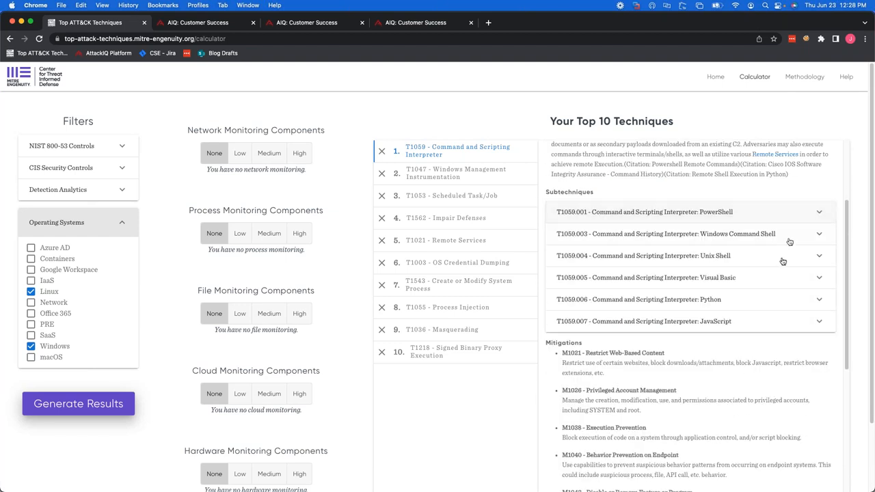
scroll("down", 3)
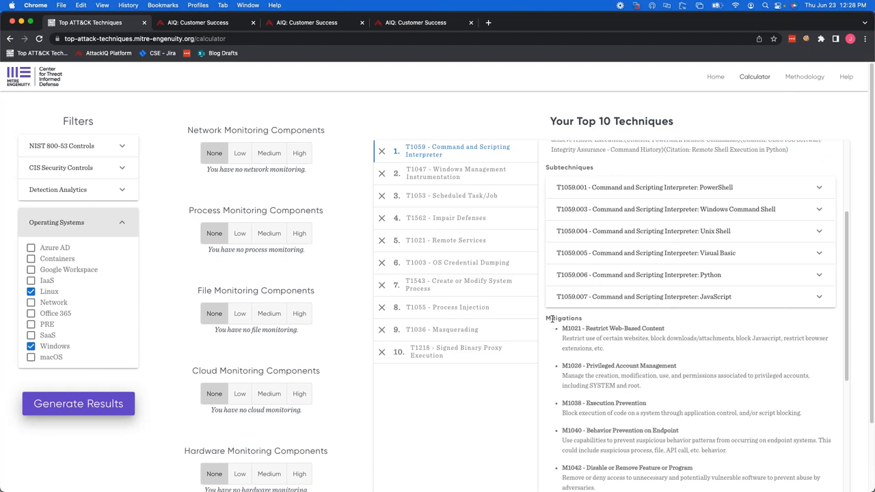
scroll("down", 3)
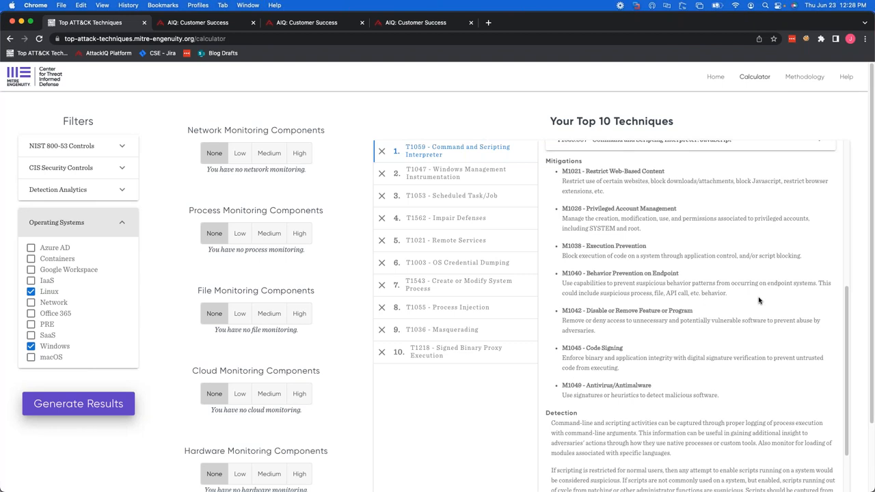
mouse_move(615, 339)
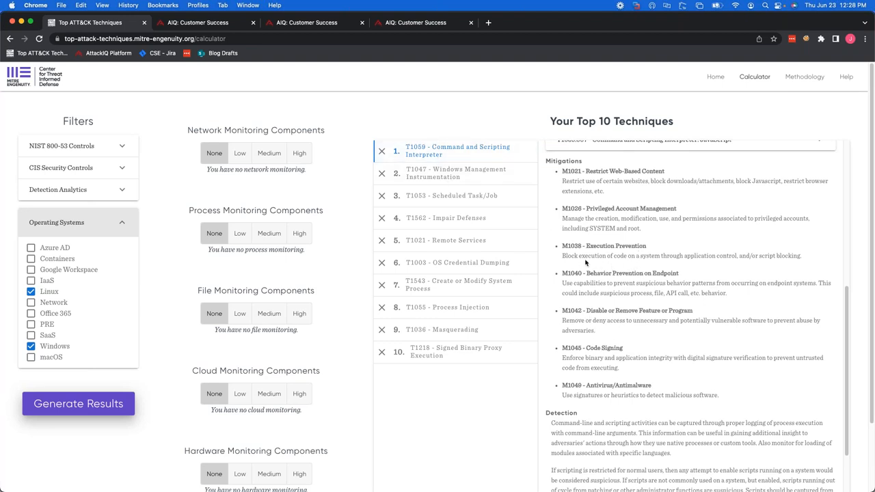
mouse_move(573, 258)
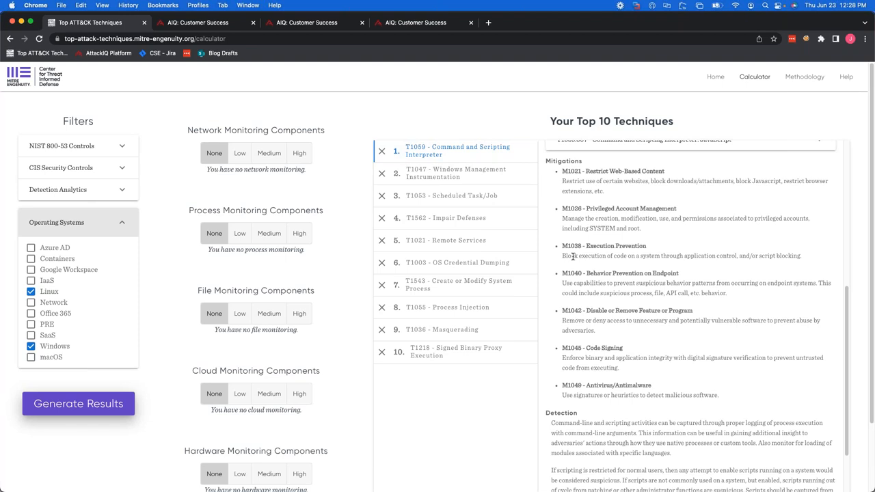
mouse_move(526, 112)
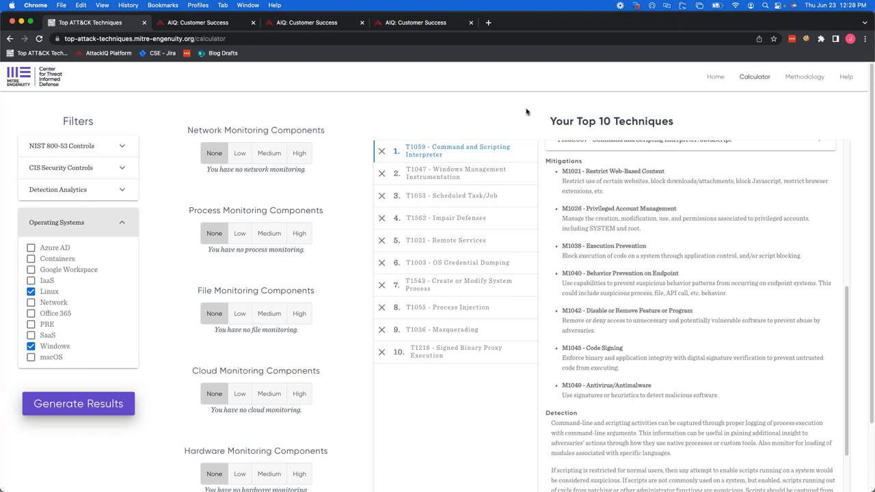
scroll("down", 3)
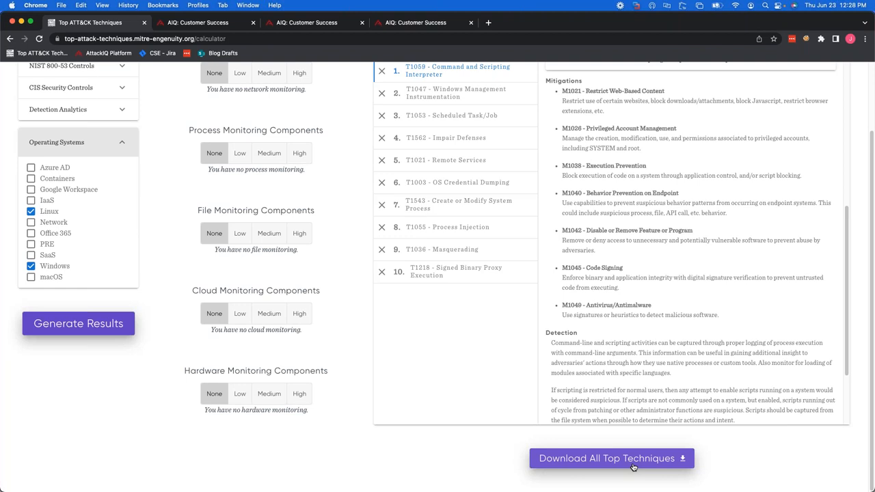
mouse_move(631, 465)
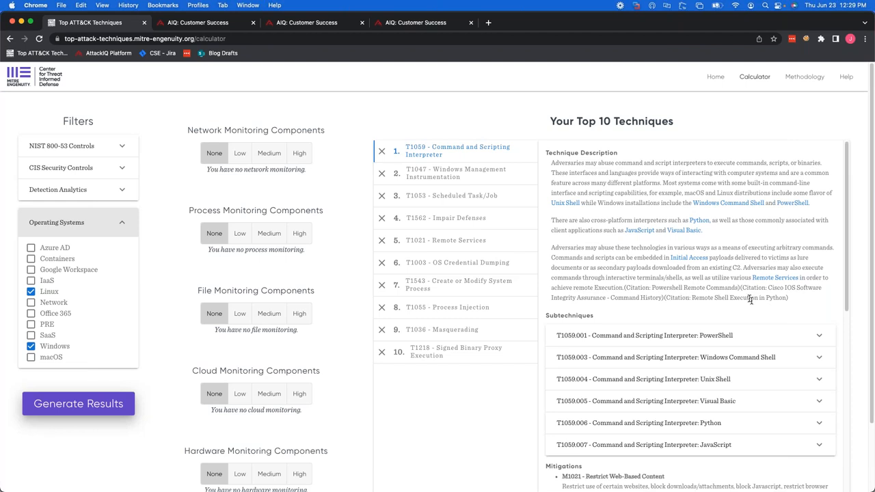
left_click(197, 22)
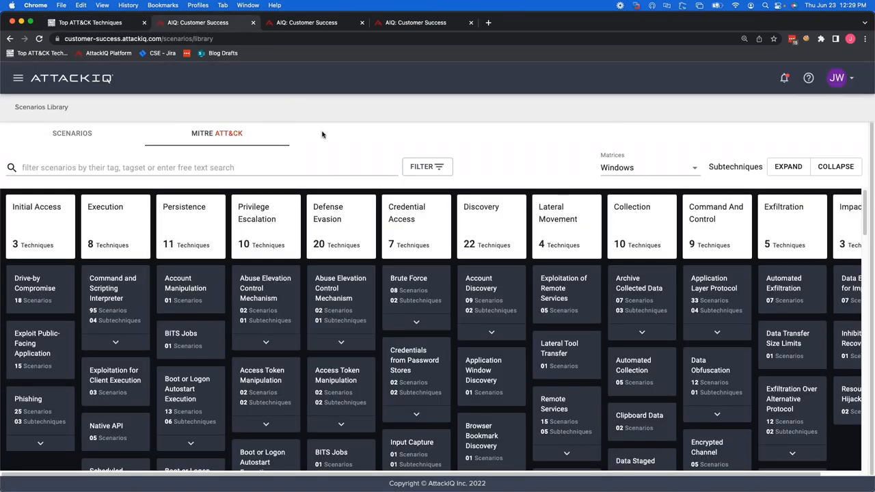
mouse_move(326, 146)
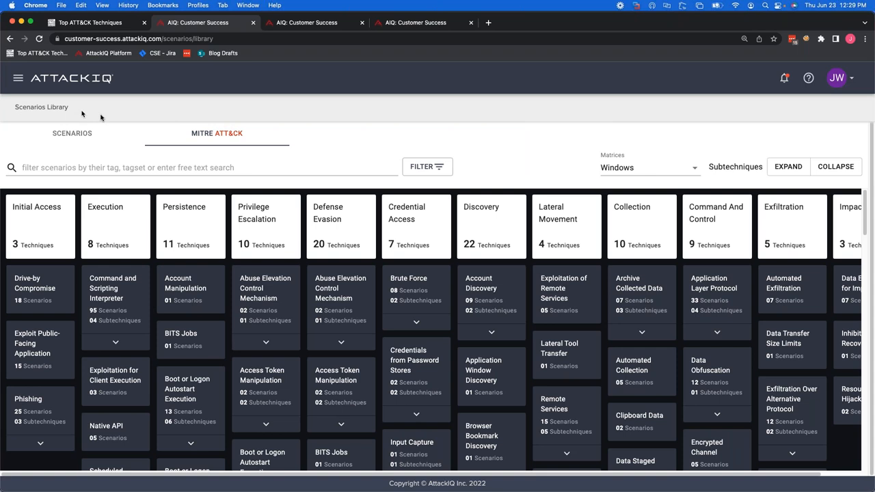
mouse_move(39, 140)
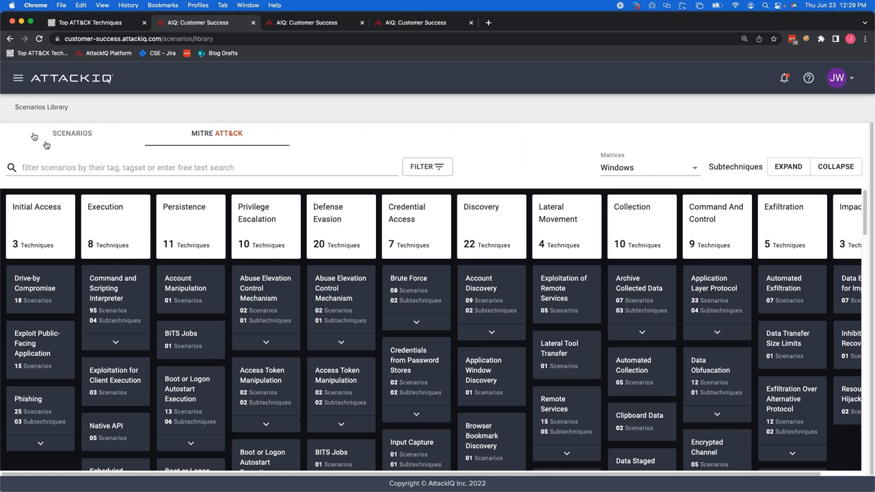
mouse_move(74, 138)
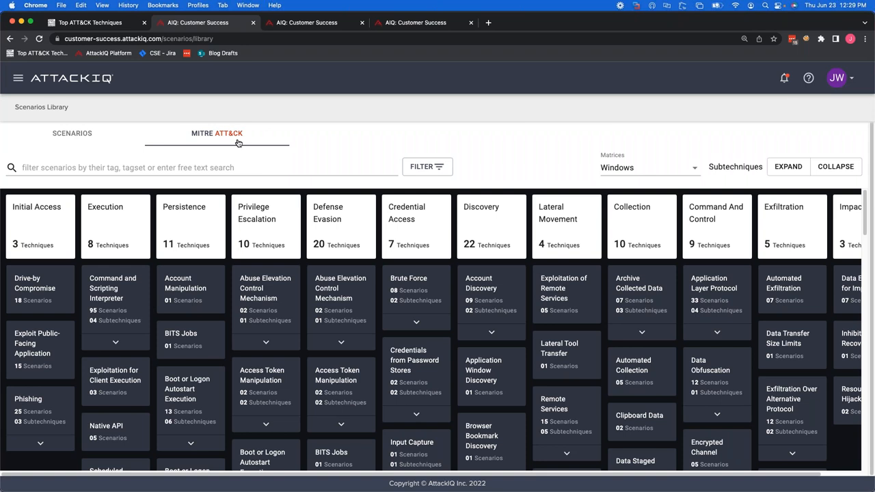
mouse_move(238, 139)
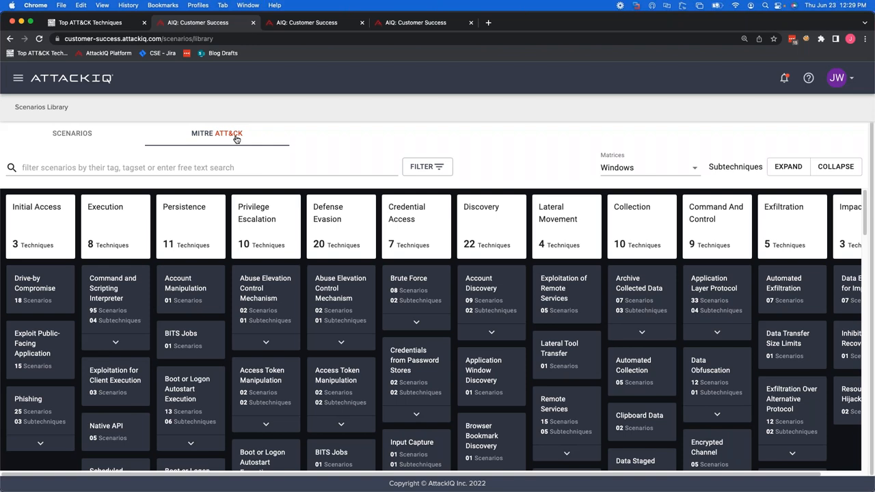
mouse_move(337, 235)
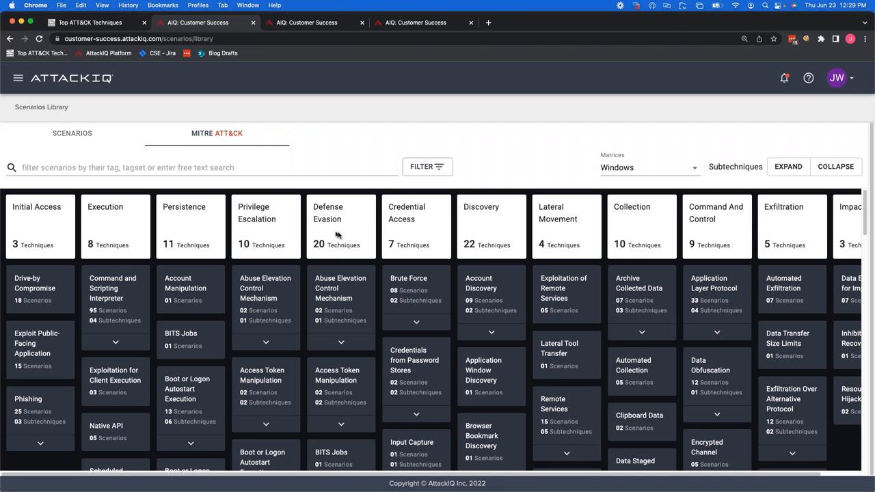
mouse_move(336, 235)
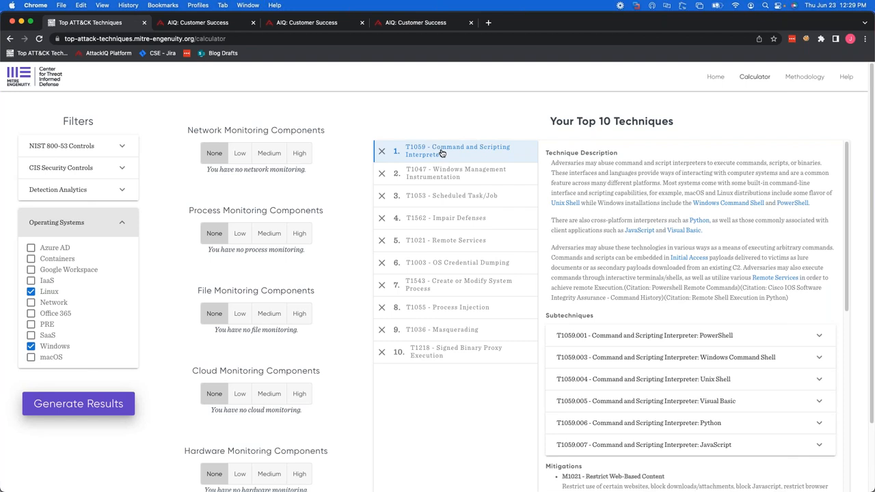
mouse_move(351, 143)
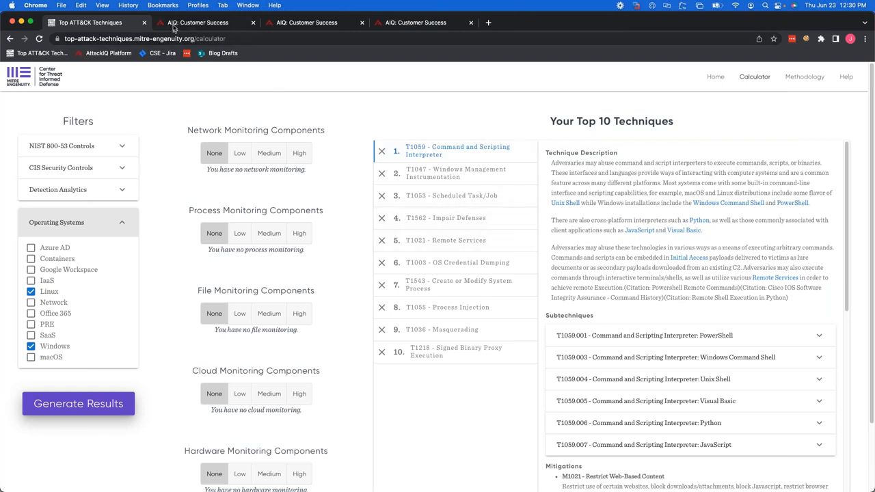
- Expand Command and Scripting Interpreter in the ATT&CK matrix and list the PowerShell (39) scenarios
left_click(198, 22)
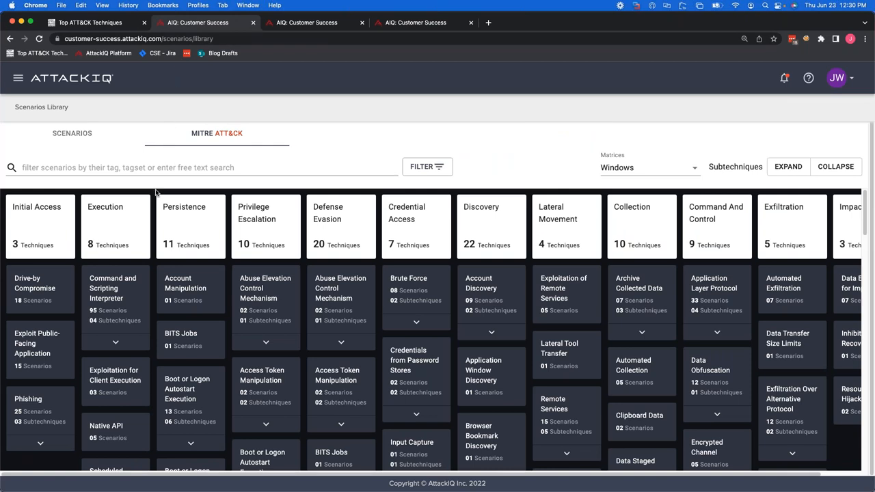
mouse_move(118, 238)
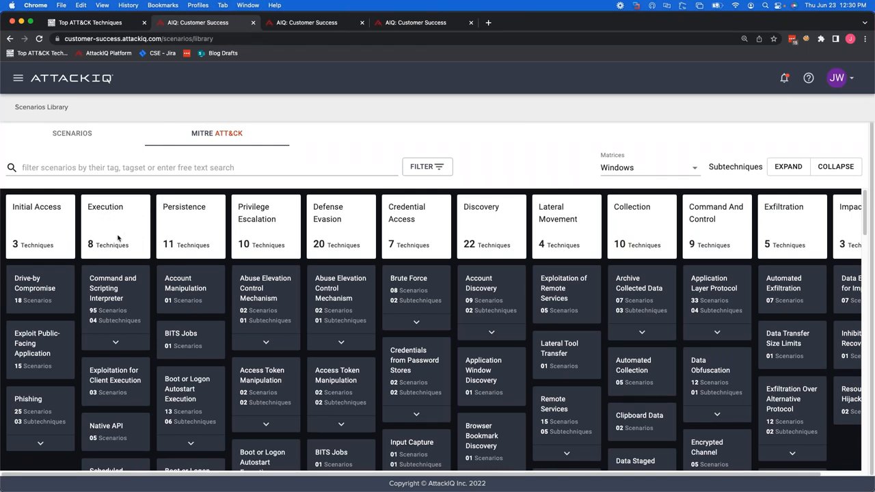
mouse_move(115, 345)
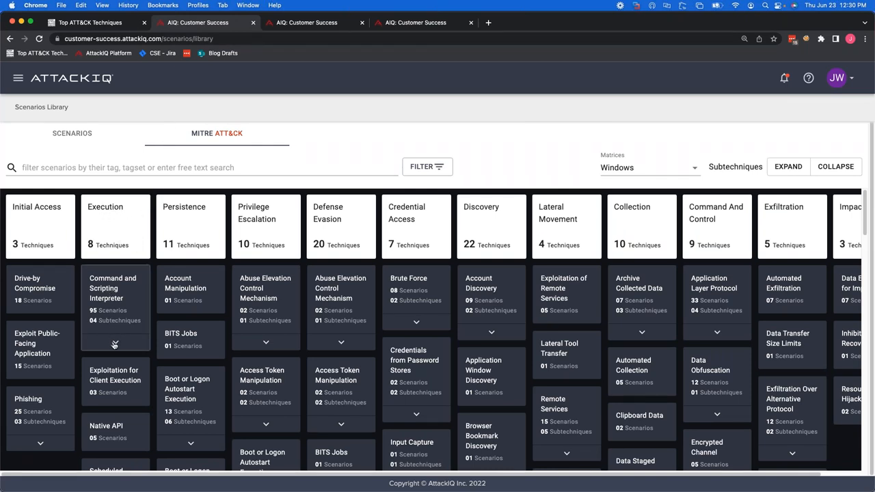
left_click(115, 344)
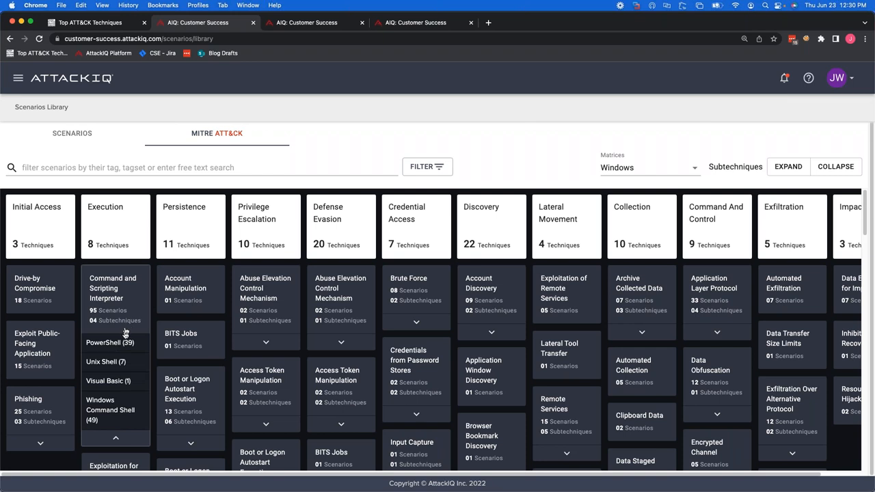
mouse_move(91, 353)
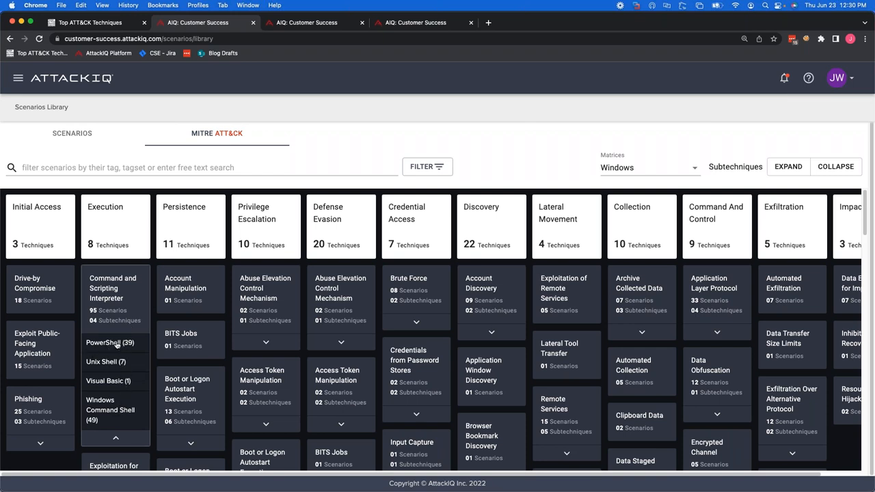
left_click(107, 342)
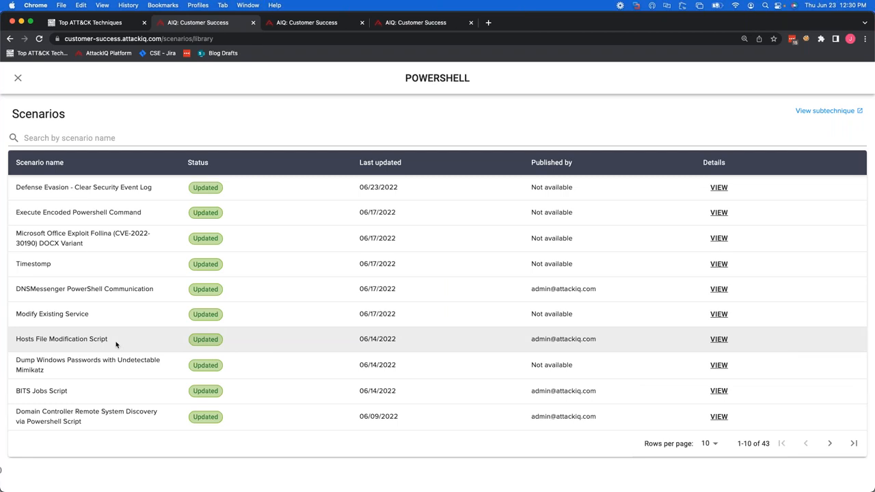
mouse_move(79, 212)
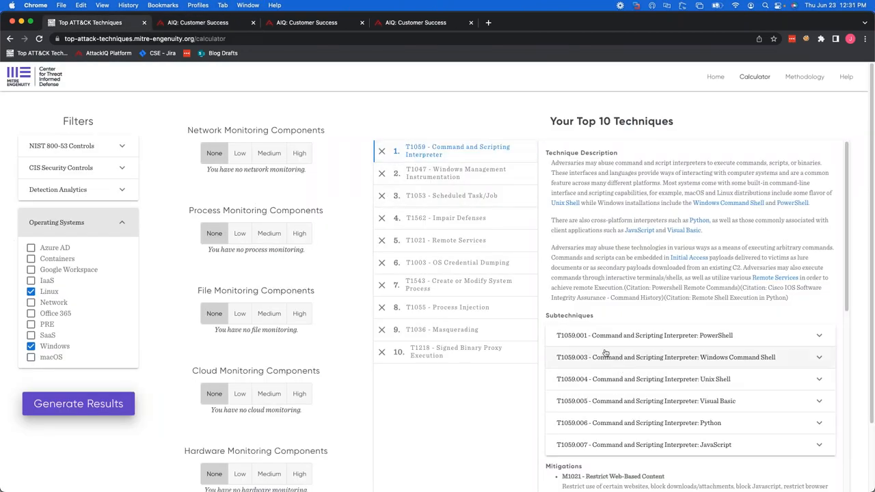
- Open the Scenarios panel of the Top 10 Attack Techniques test in the Demo assessment
left_click(198, 22)
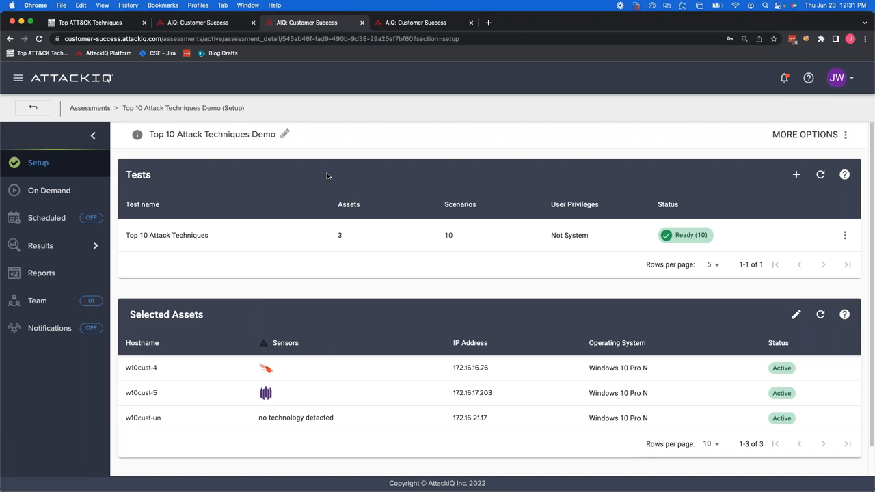
mouse_move(260, 162)
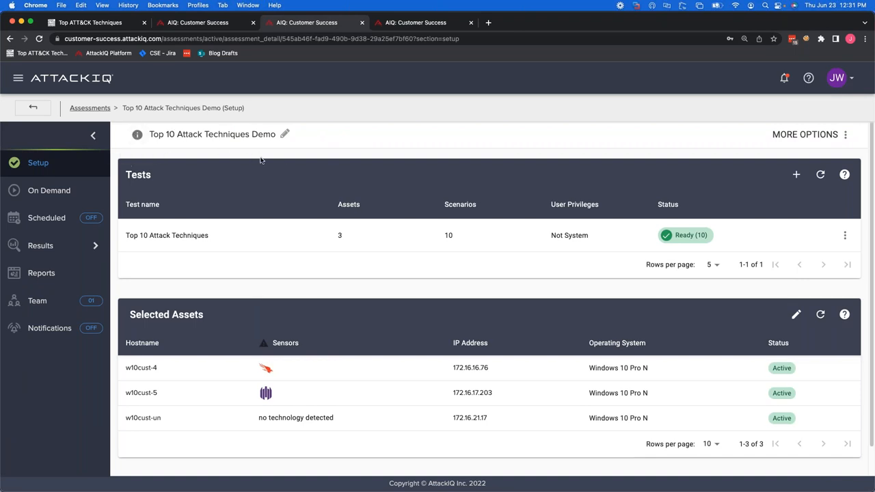
mouse_move(464, 266)
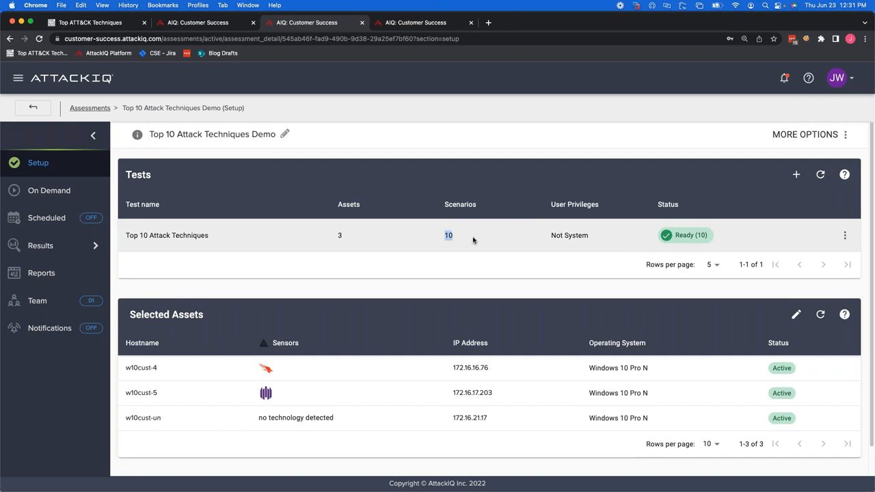
mouse_move(845, 235)
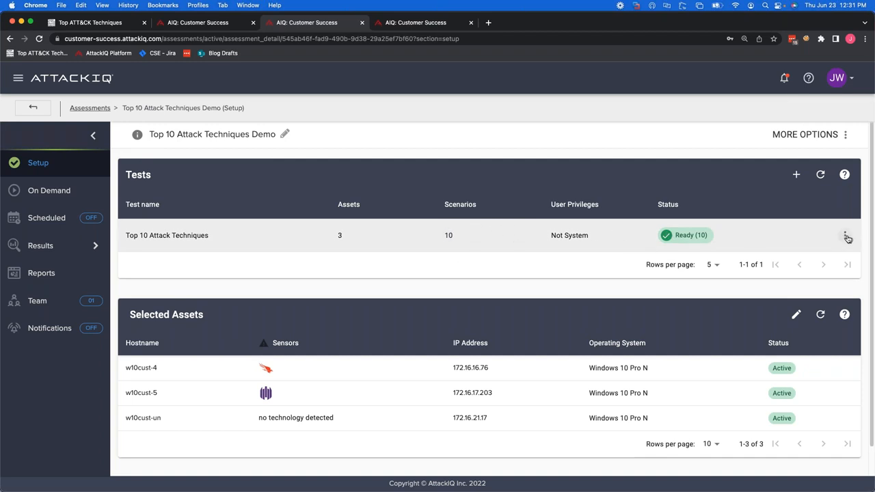
left_click(845, 235)
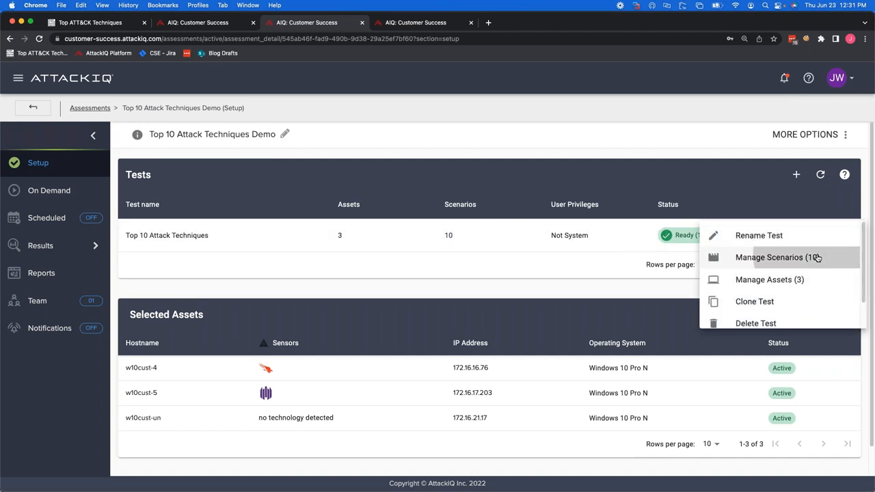
left_click(768, 257)
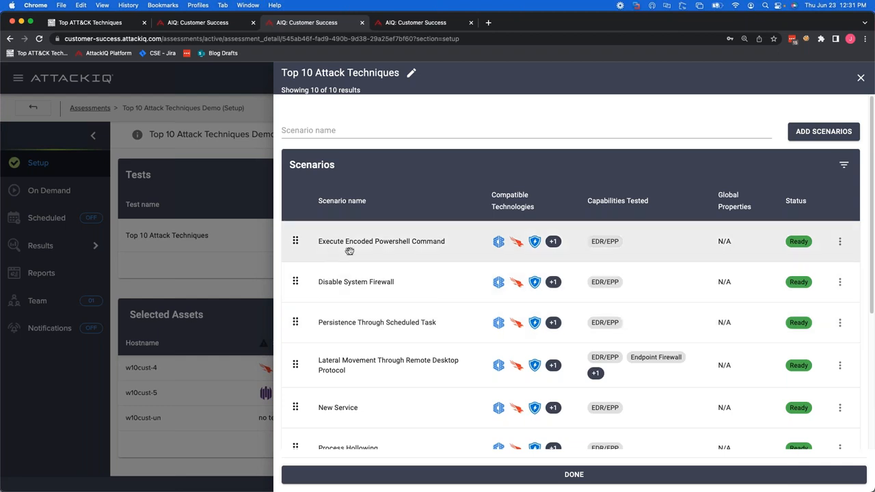
mouse_move(374, 302)
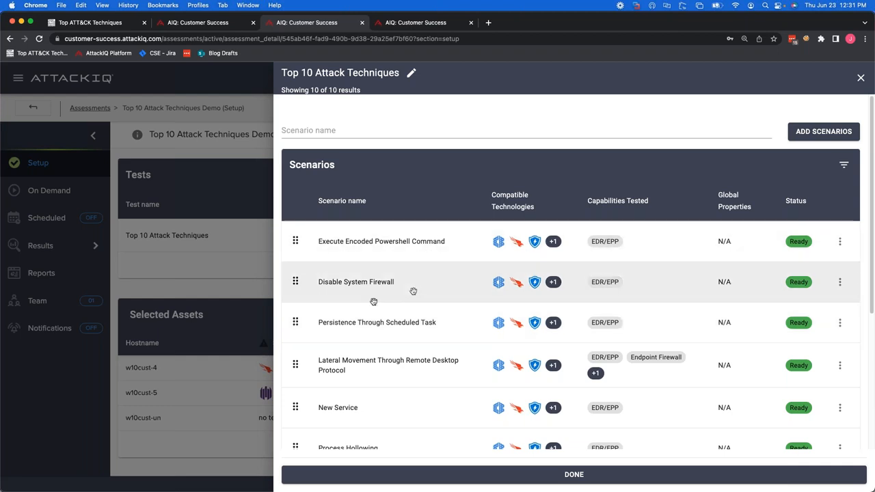
mouse_move(386, 290)
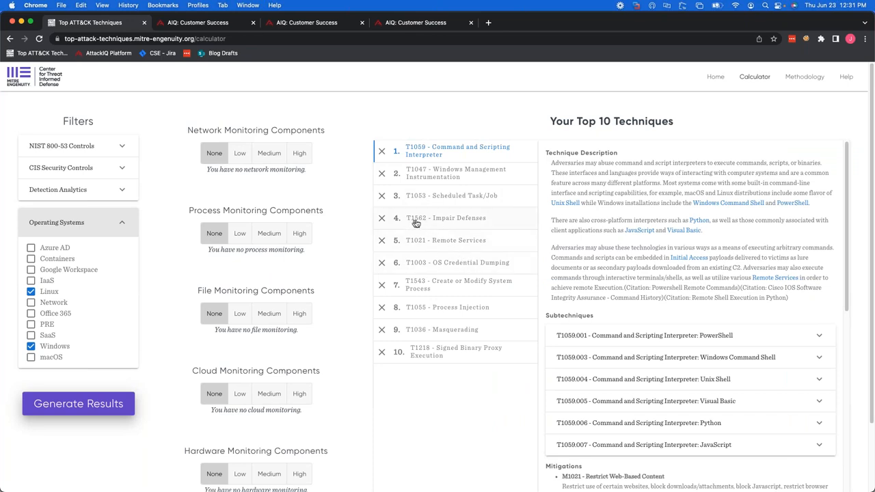
mouse_move(478, 222)
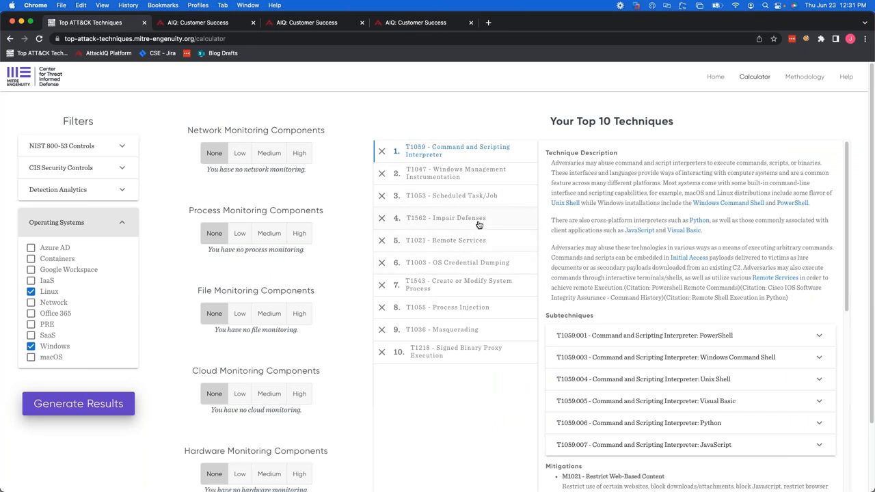
- Select T1562 Impair Defenses and expand its T1562.004 Disable or Modify System Firewall subtechnique
left_click(445, 217)
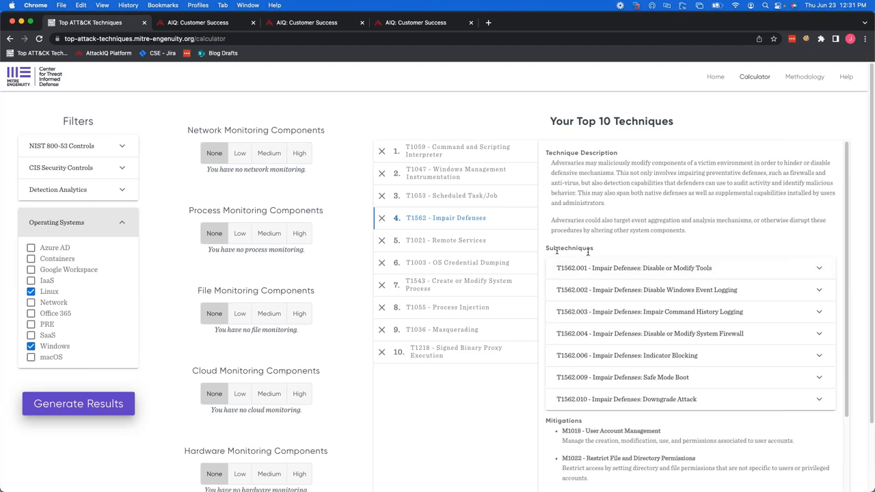
mouse_move(636, 257)
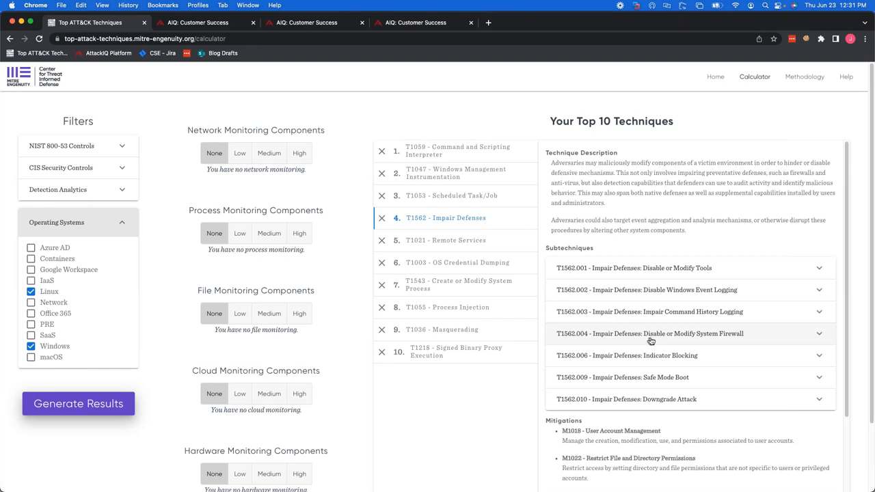
mouse_move(733, 339)
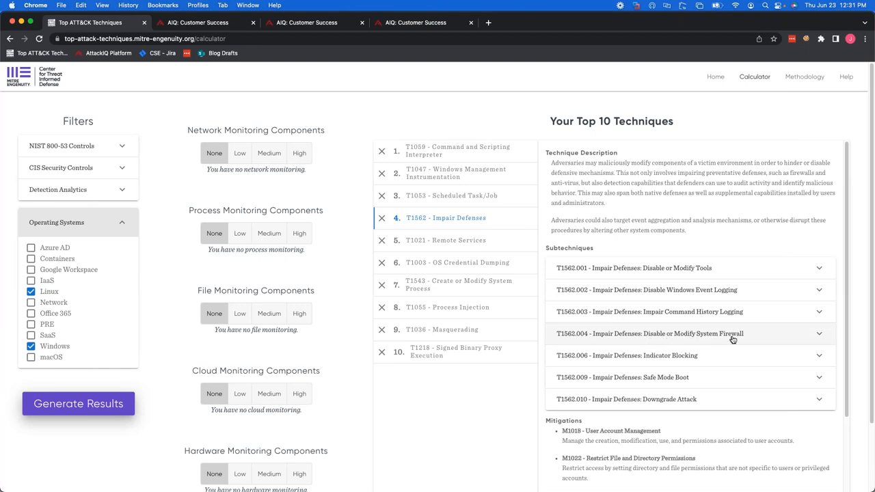
mouse_move(815, 336)
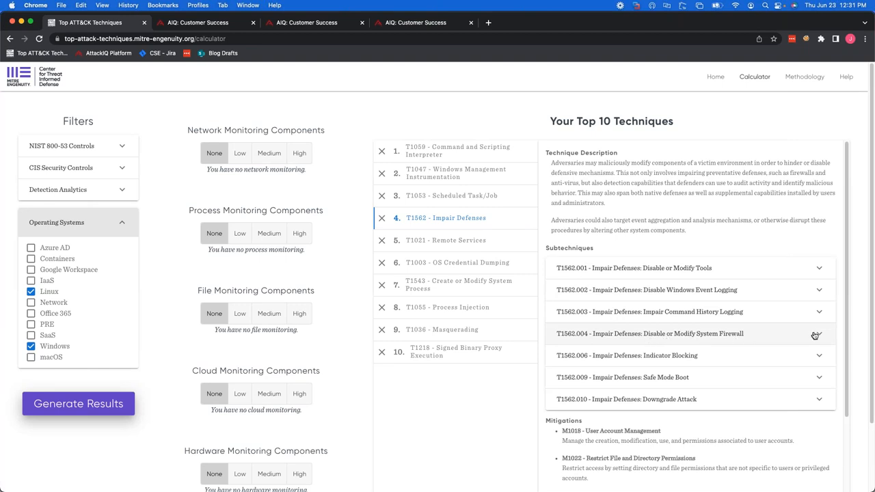
left_click(649, 334)
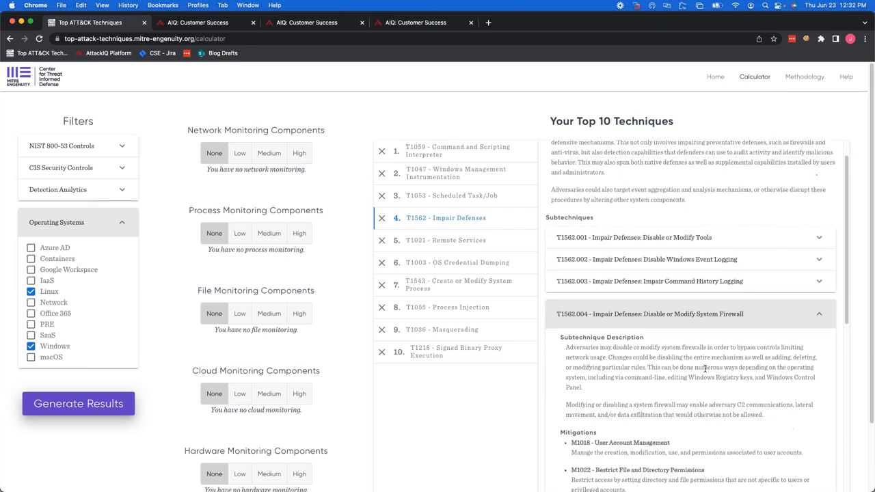
scroll("down", 3)
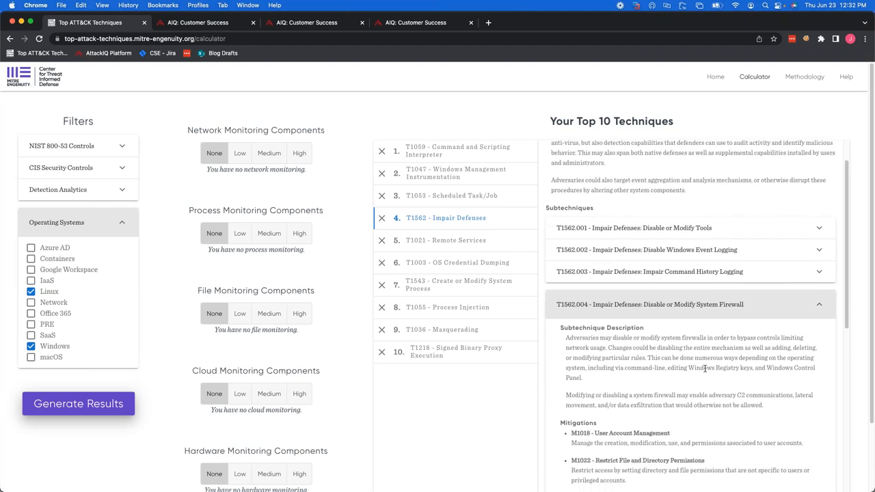
mouse_move(706, 369)
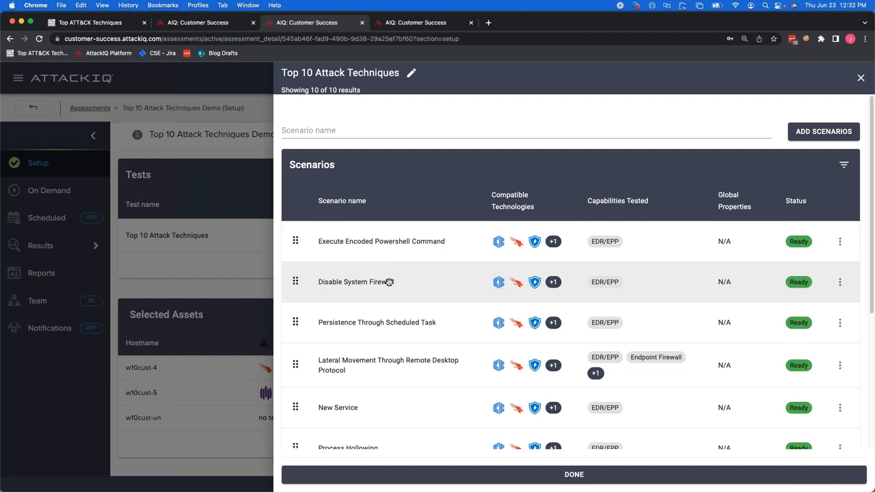
- Scroll through the remaining scenarios and return to the assessment setup with DONE
scroll("down", 3)
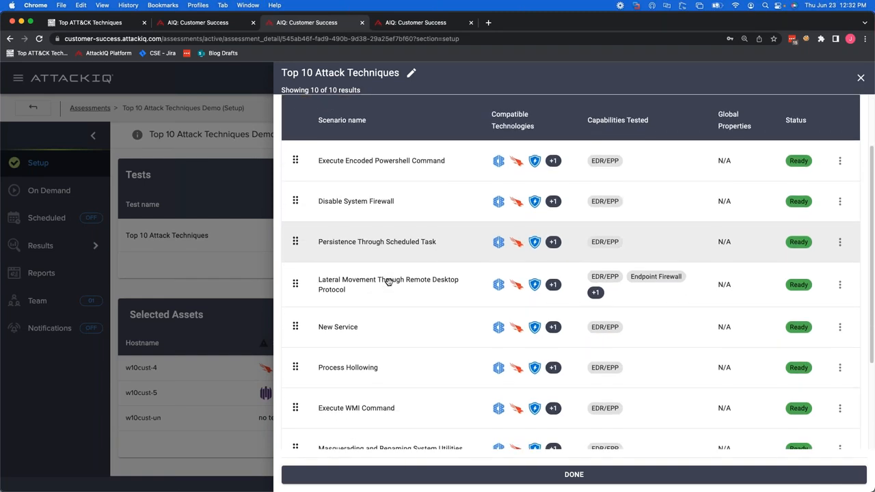
scroll("down", 3)
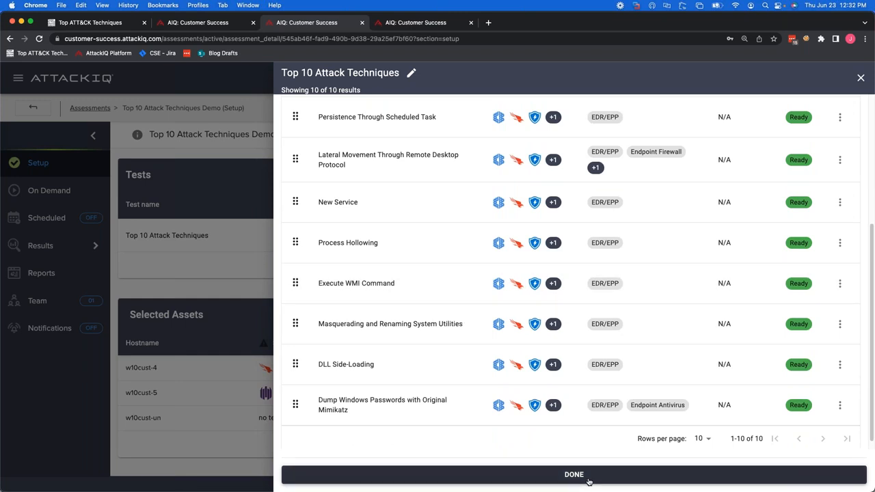
left_click(574, 474)
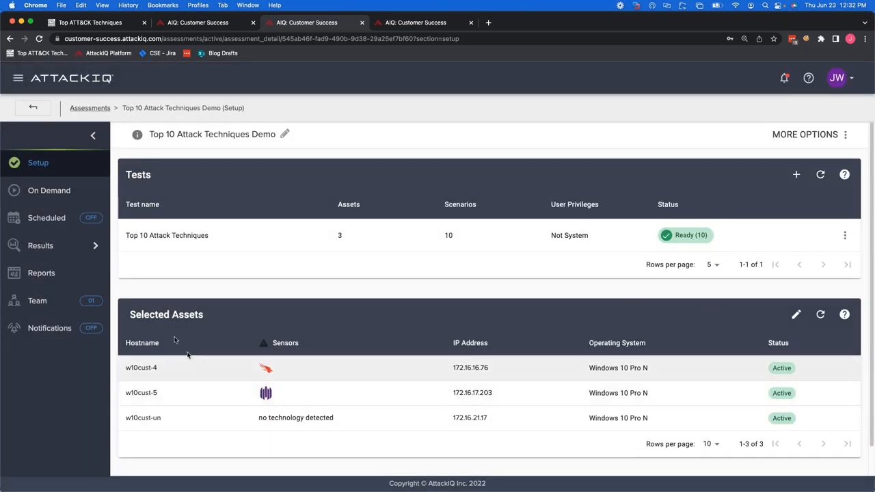
mouse_move(148, 375)
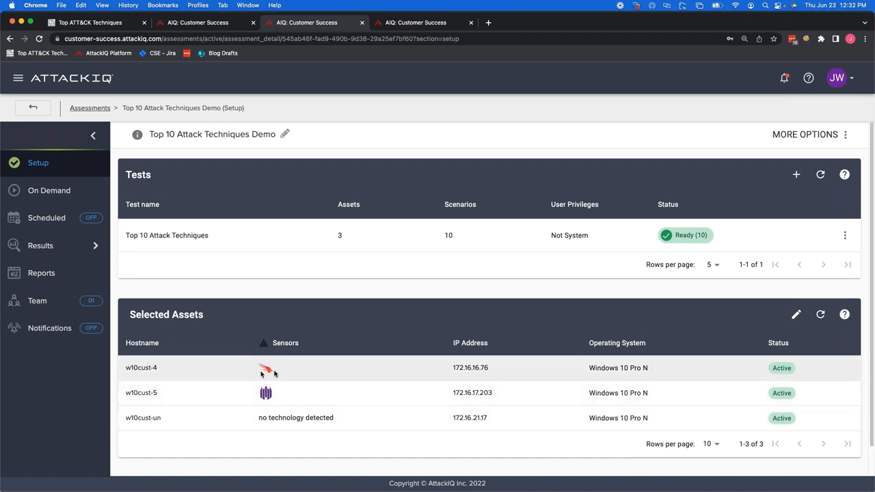
mouse_move(266, 392)
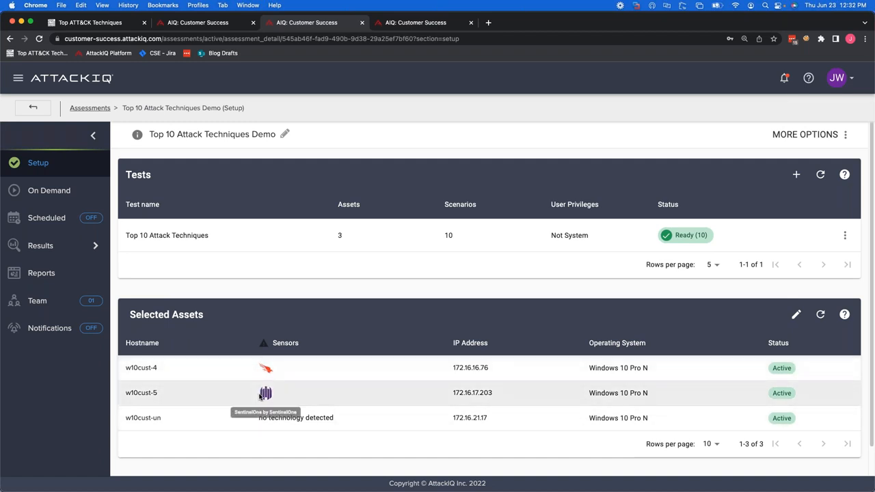
mouse_move(238, 424)
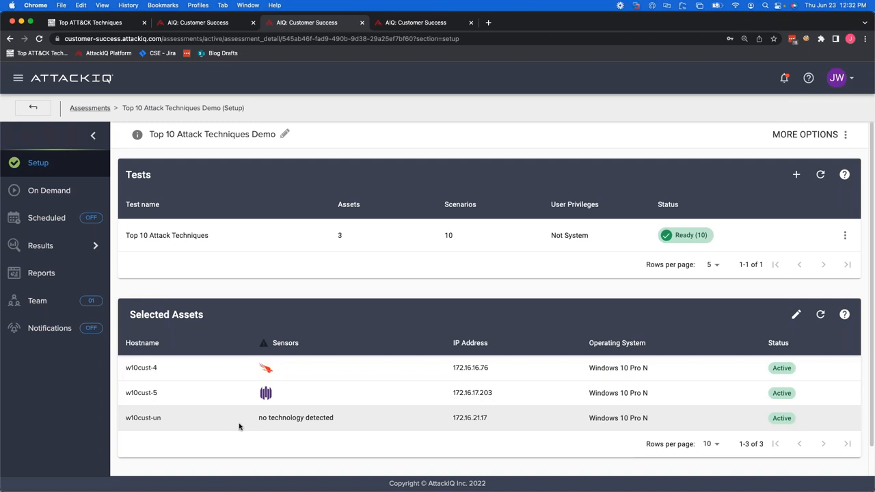
mouse_move(325, 427)
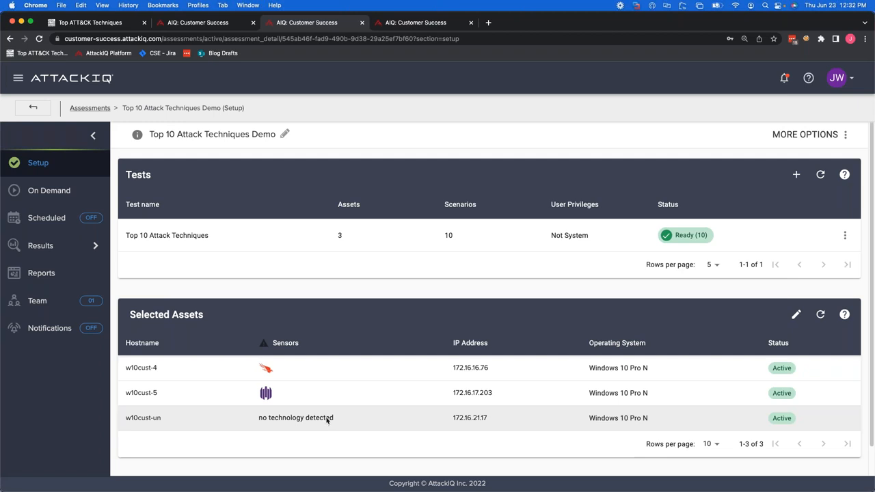
mouse_move(408, 326)
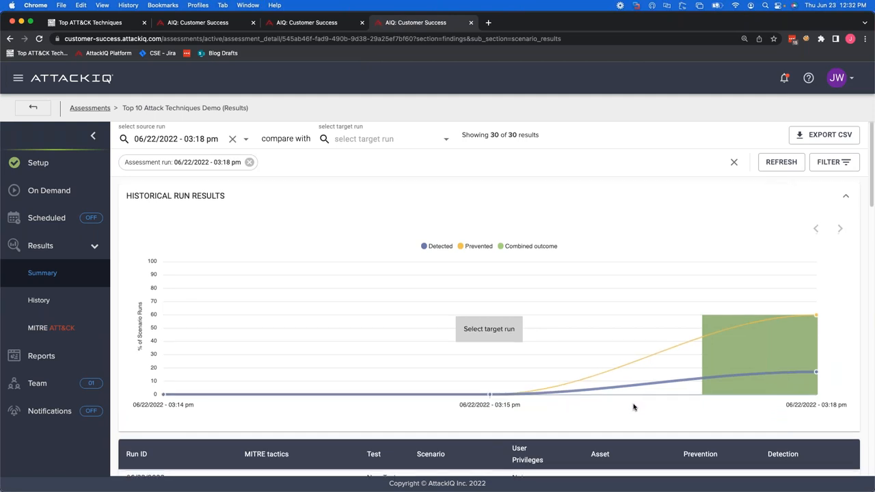
scroll("down", 3)
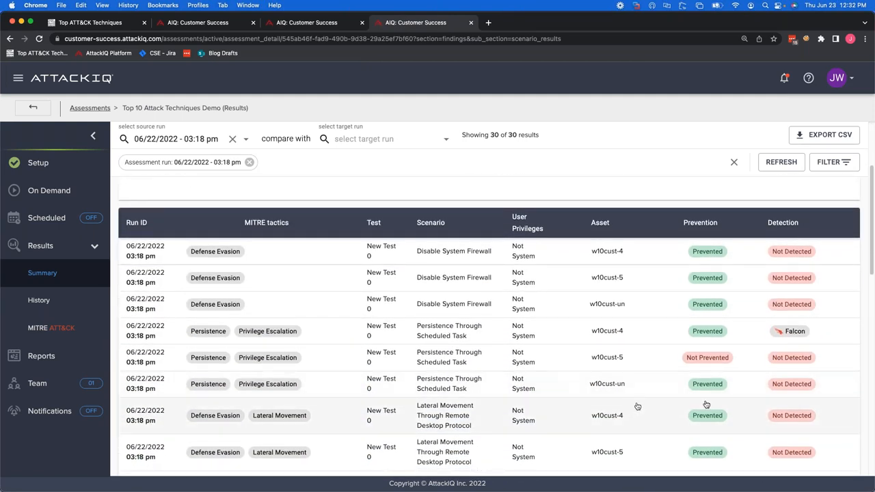
mouse_move(763, 292)
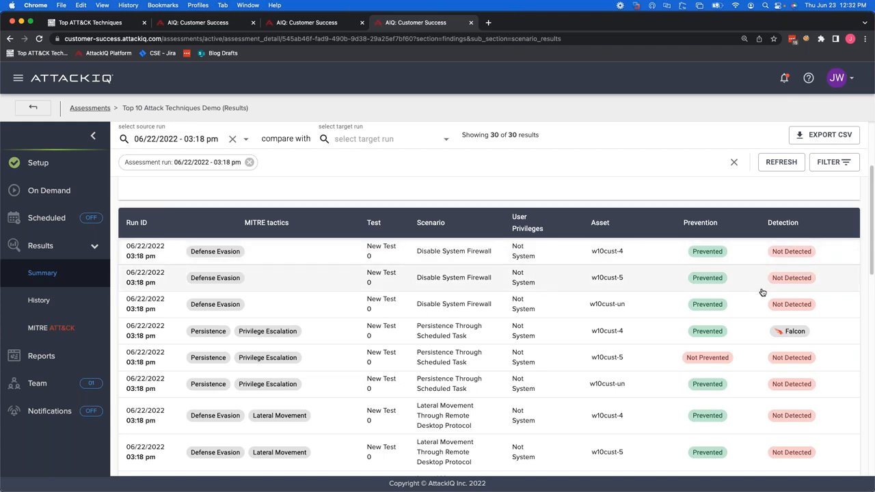
scroll("down", 3)
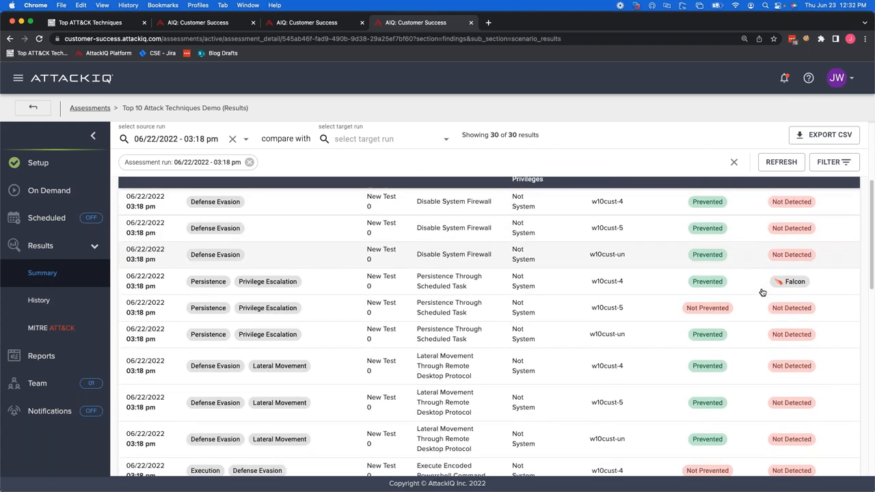
scroll("down", 3)
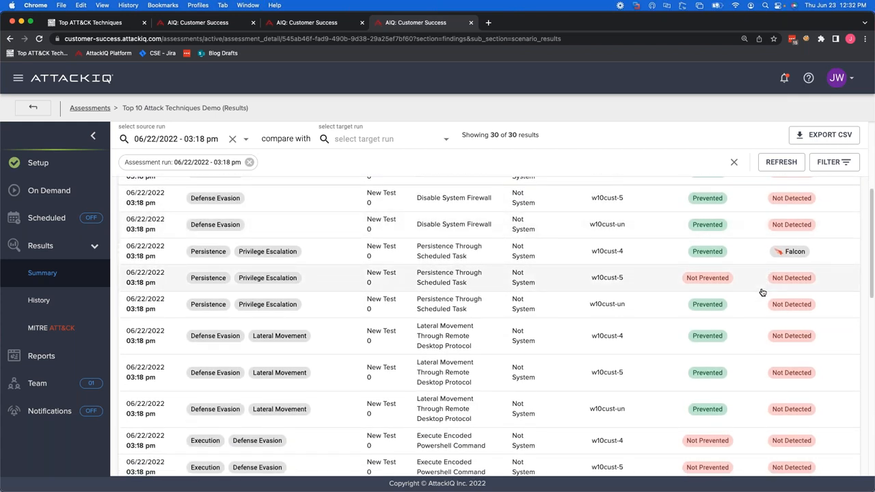
scroll("down", 3)
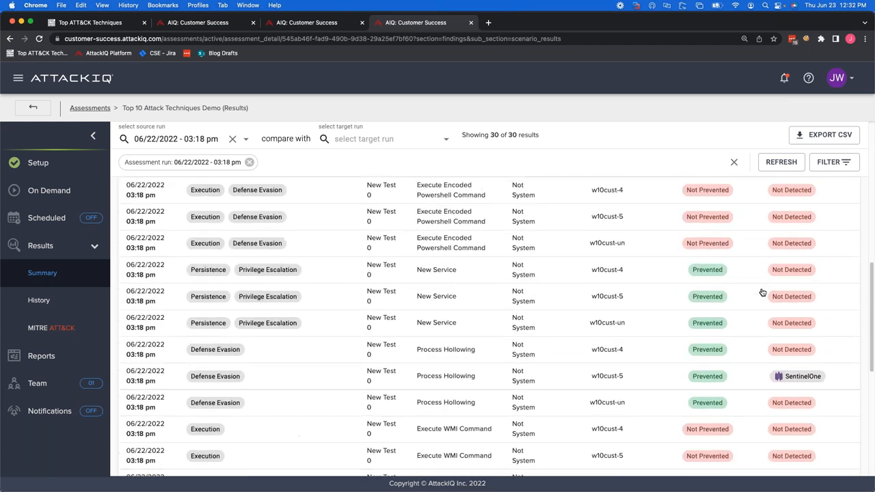
scroll("down", 3)
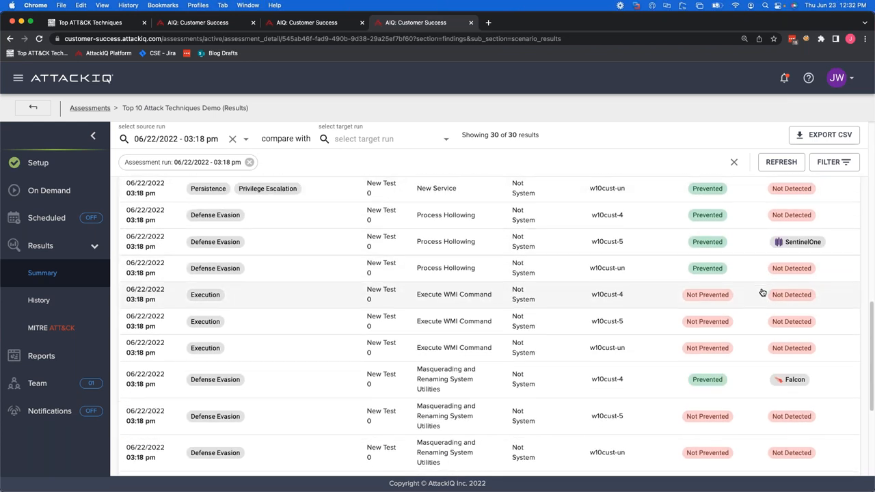
scroll("down", 3)
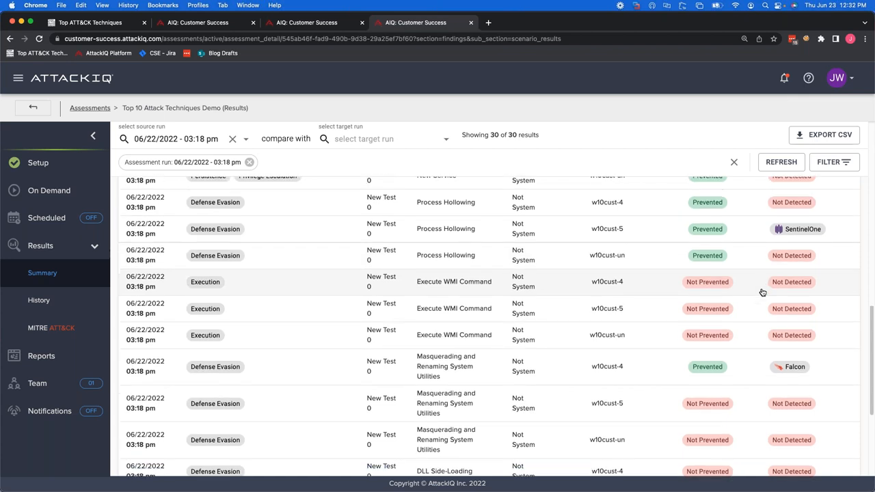
scroll("down", 3)
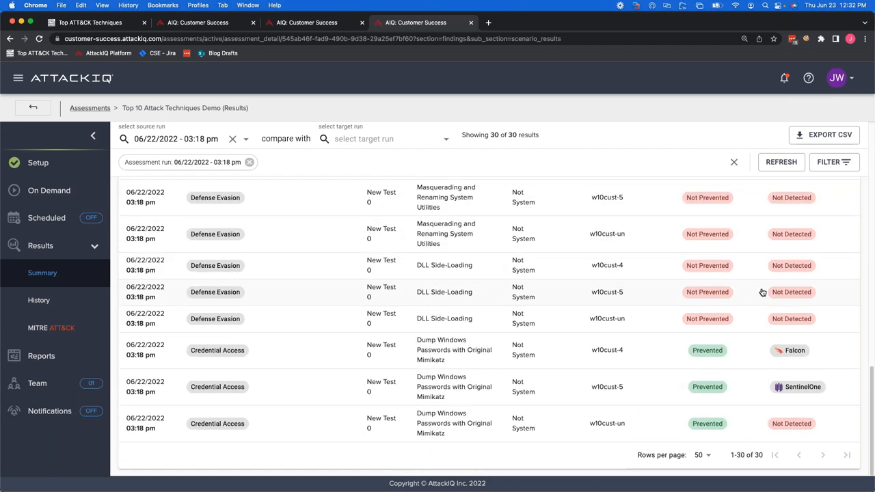
scroll("down", 3)
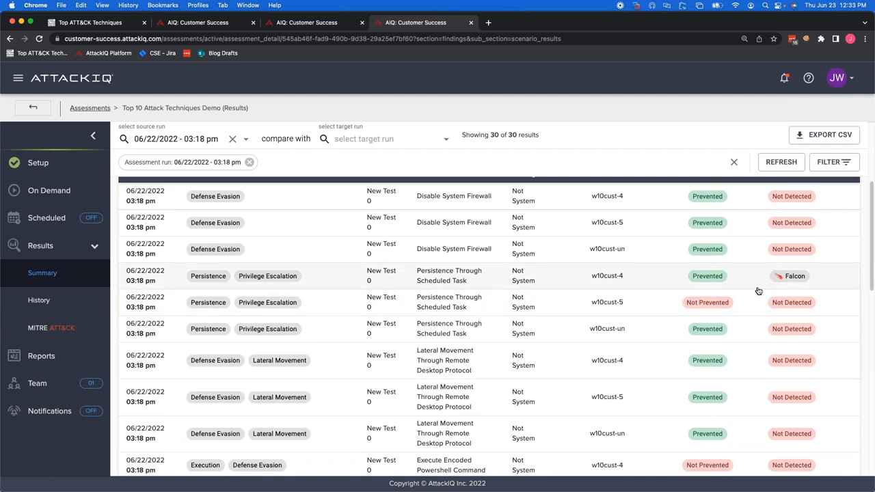
mouse_move(725, 293)
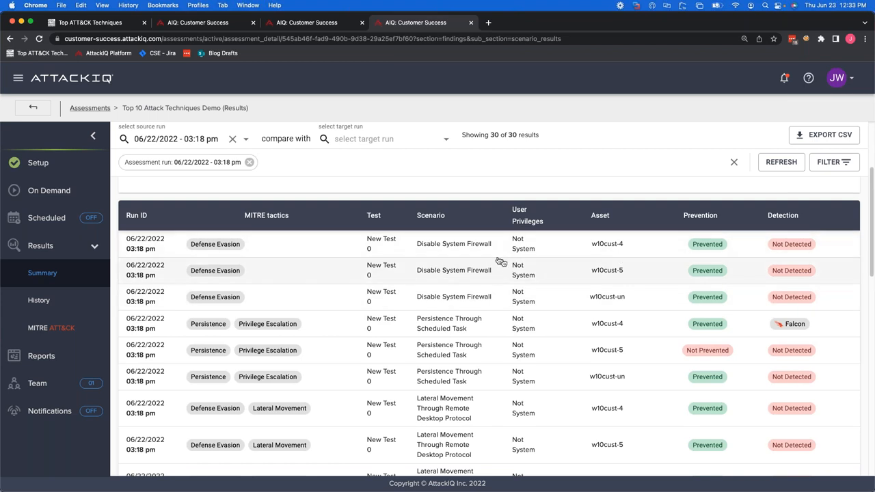
mouse_move(435, 296)
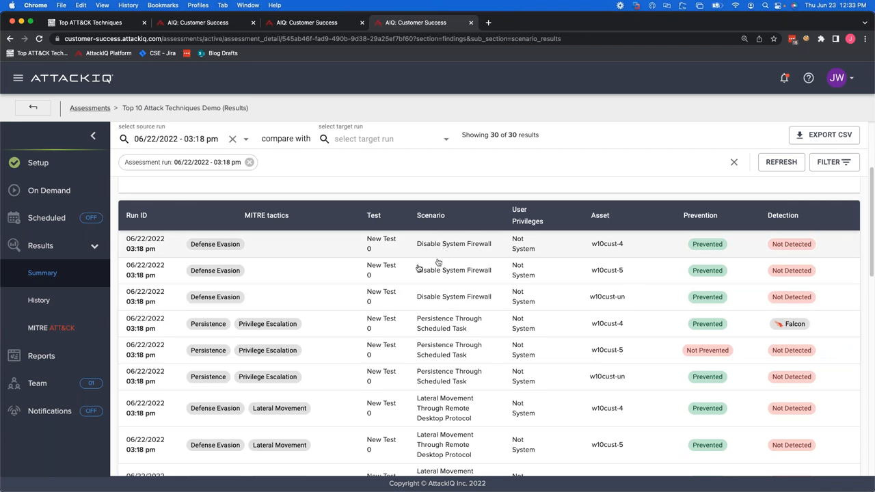
mouse_move(587, 289)
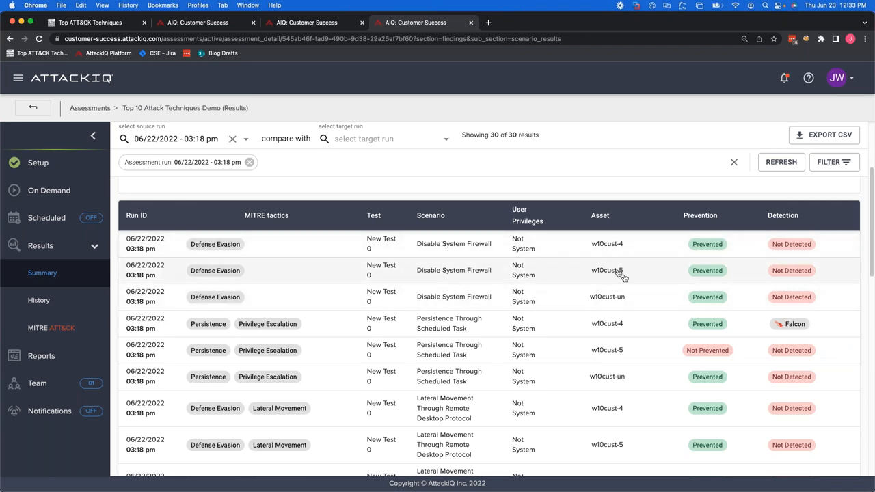
mouse_move(705, 295)
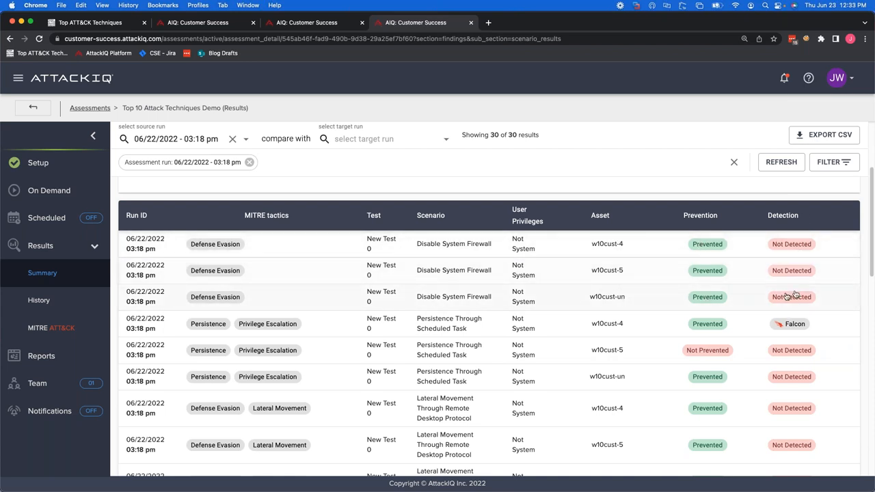
mouse_move(765, 295)
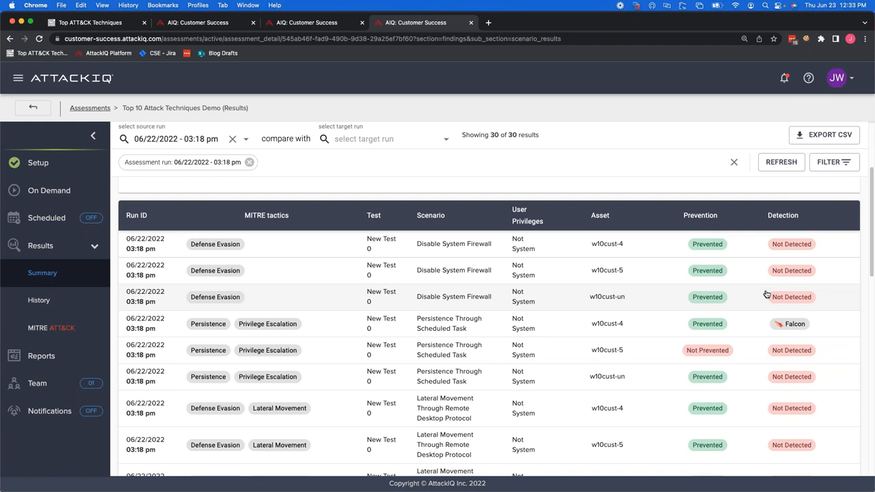
mouse_move(664, 348)
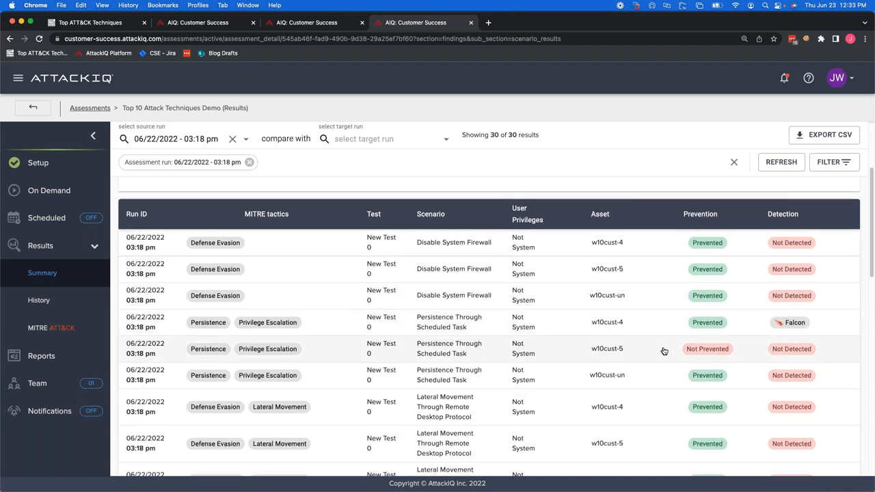
mouse_move(792, 348)
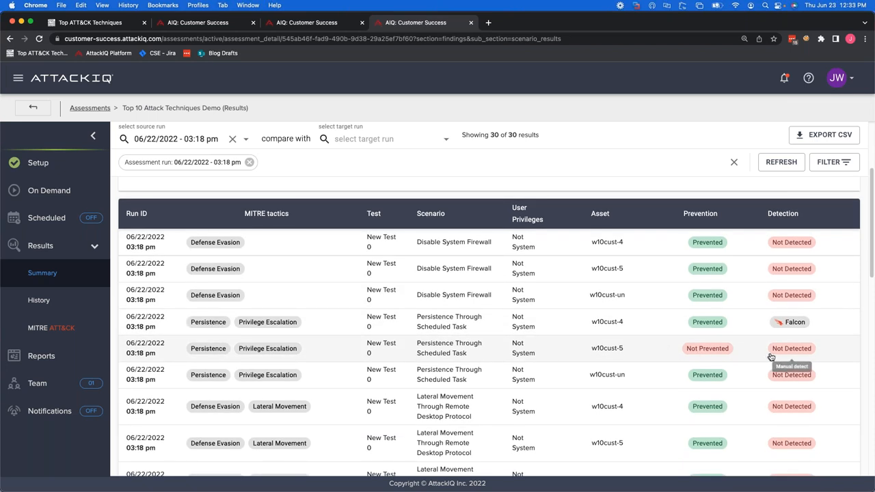
mouse_move(760, 355)
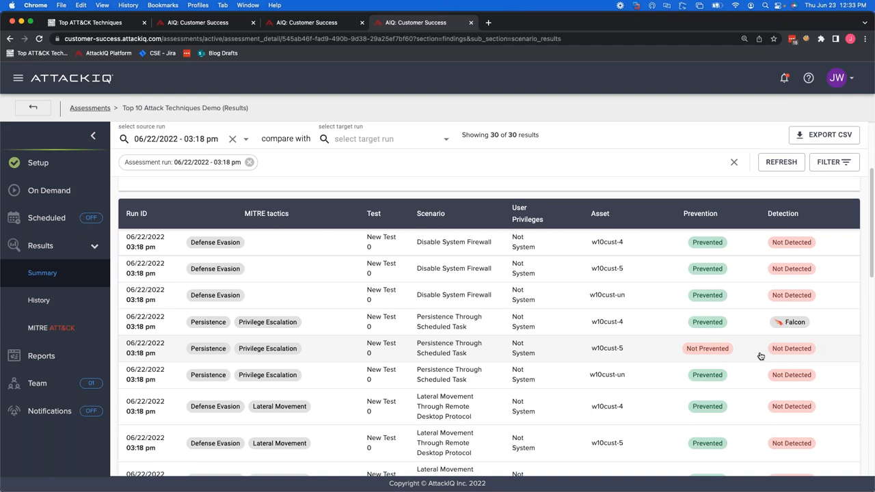
mouse_move(622, 353)
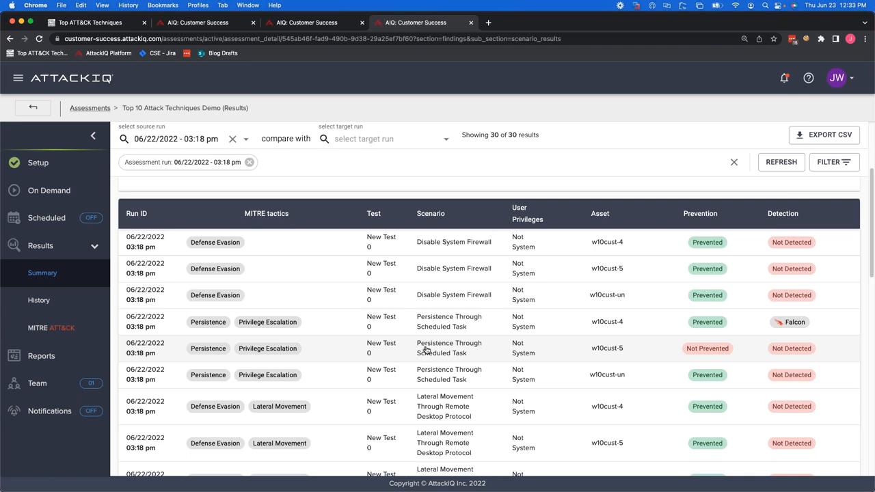
mouse_move(444, 356)
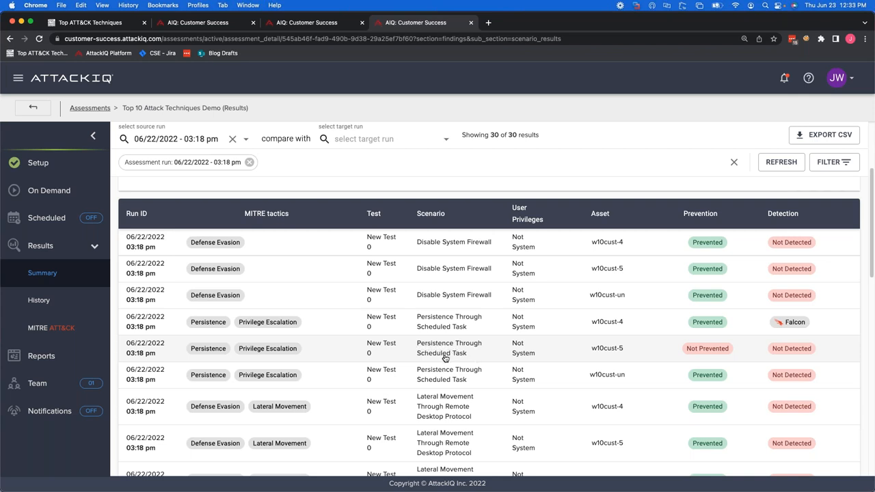
mouse_move(602, 353)
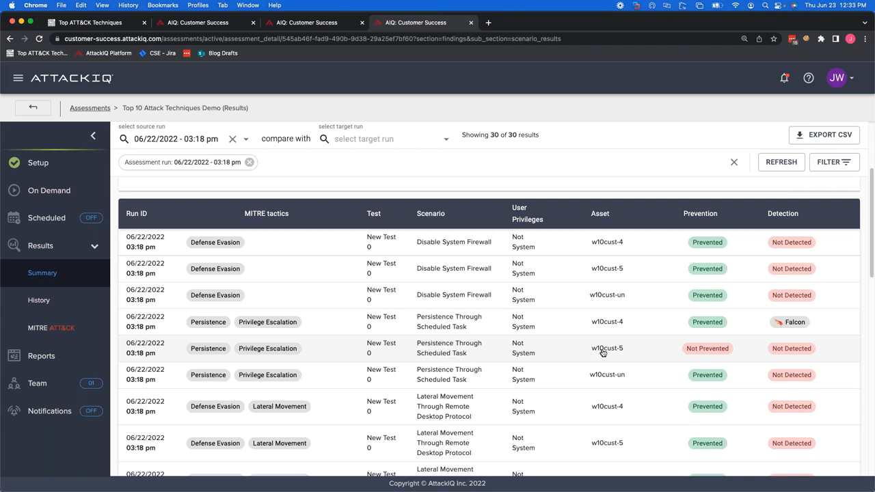
mouse_move(566, 353)
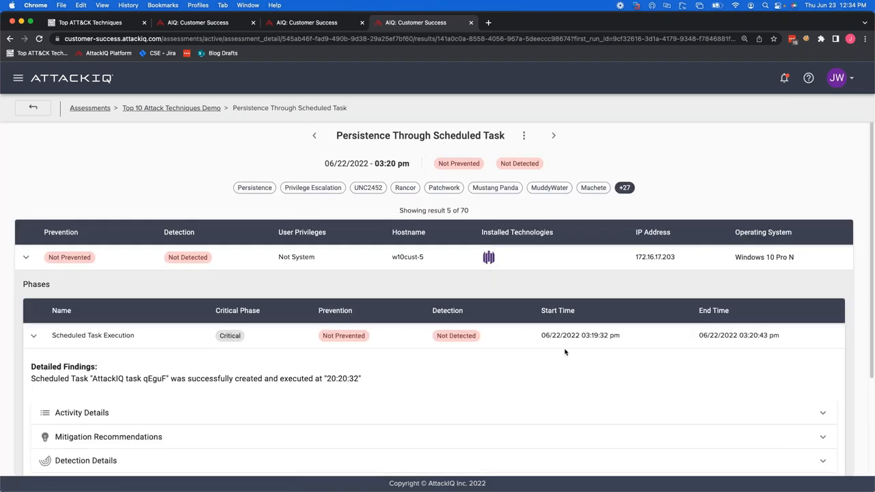
mouse_move(552, 364)
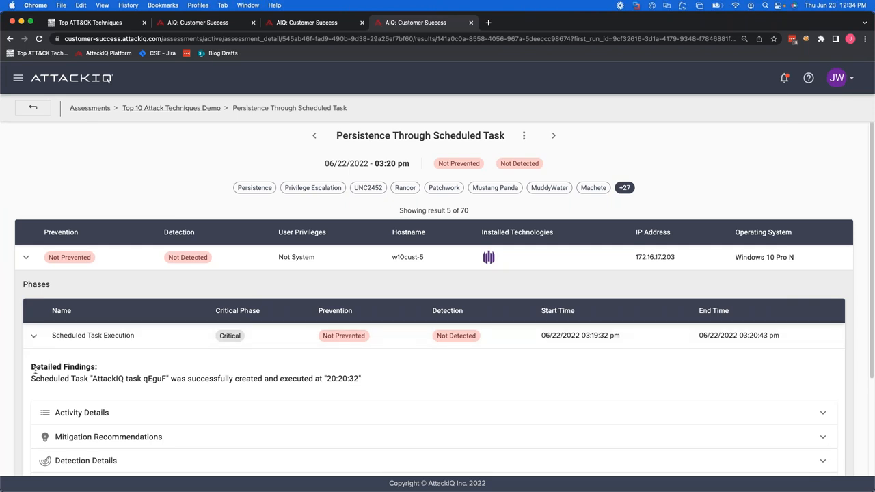
- Highlight the scheduled task name and execution time in the run's Detailed Findings
scroll("down", 3)
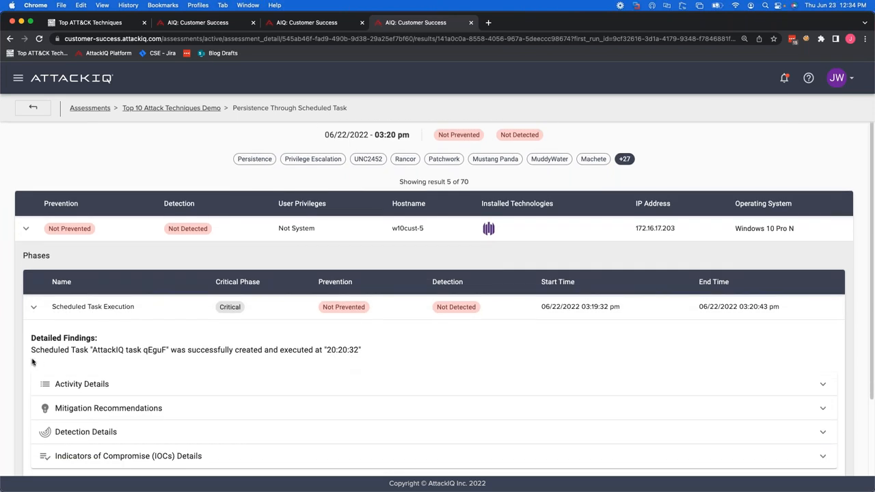
double_click(121, 350)
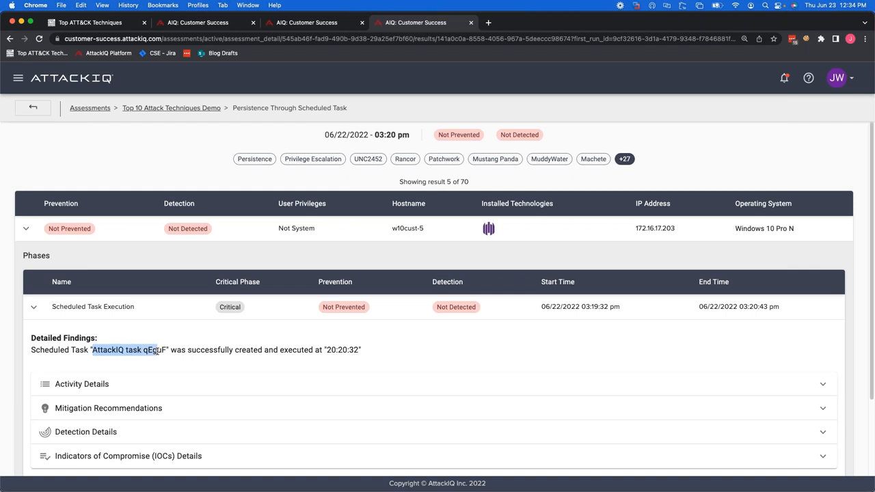
left_click(295, 358)
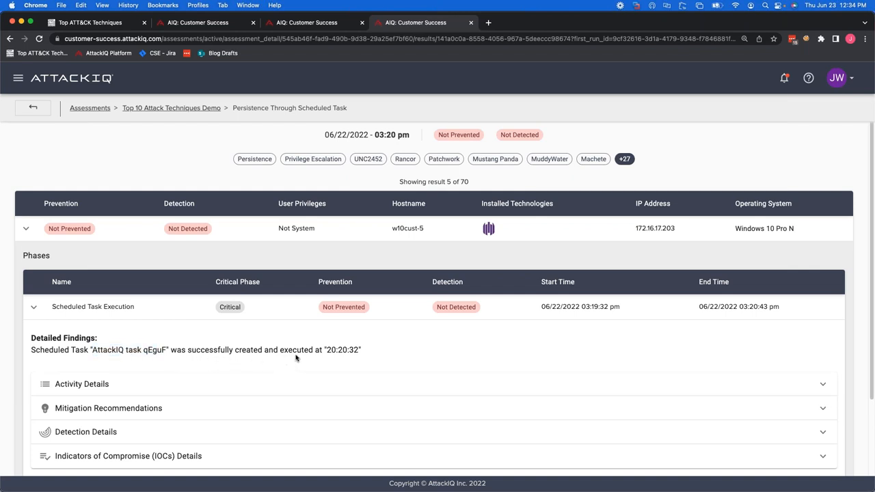
double_click(343, 350)
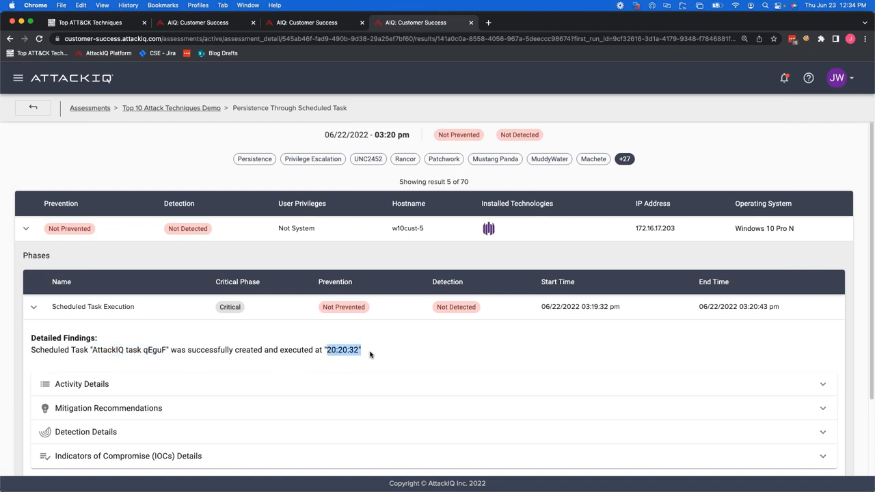
scroll("down", 3)
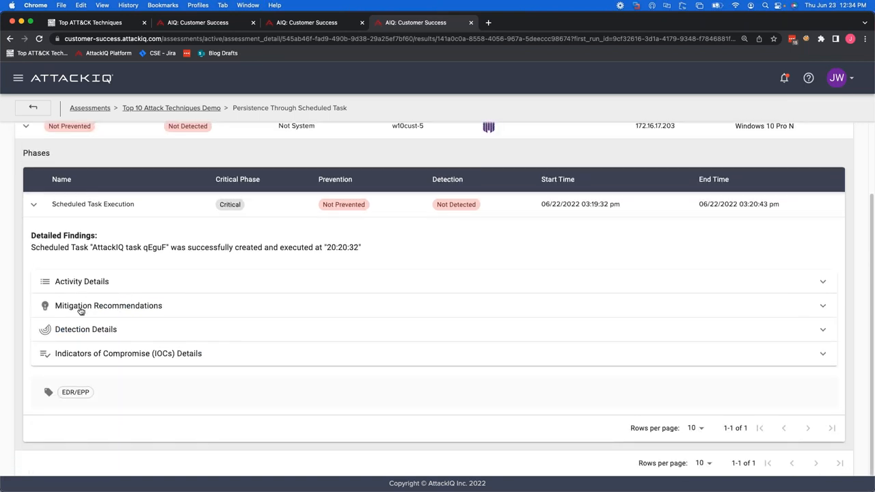
mouse_move(171, 308)
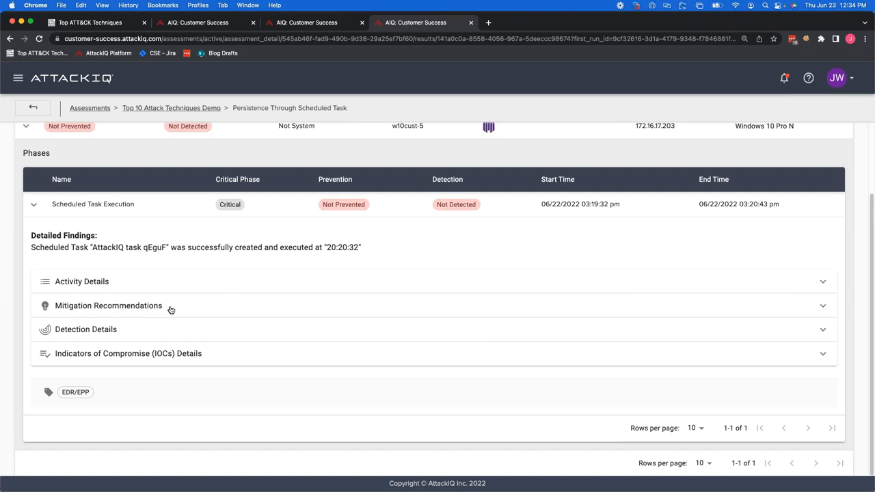
- Read the mitigation recommendations down to Specific recommendations and expand Detection Details
left_click(108, 307)
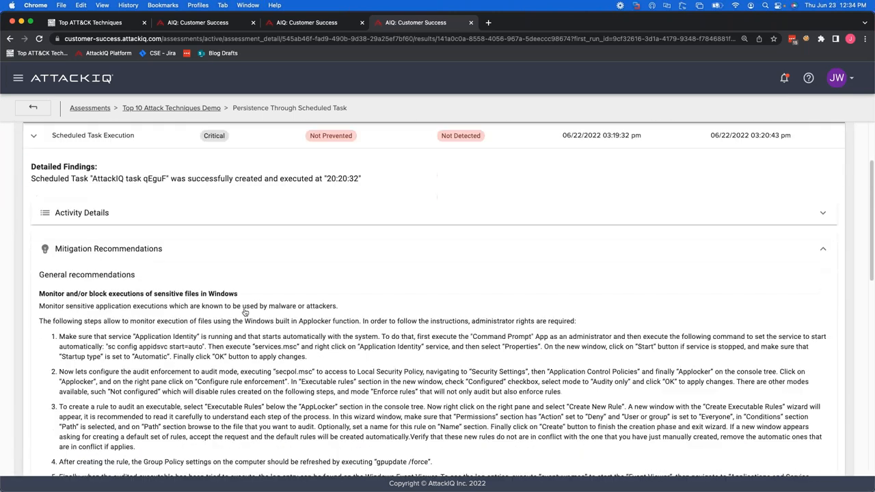
scroll("down", 3)
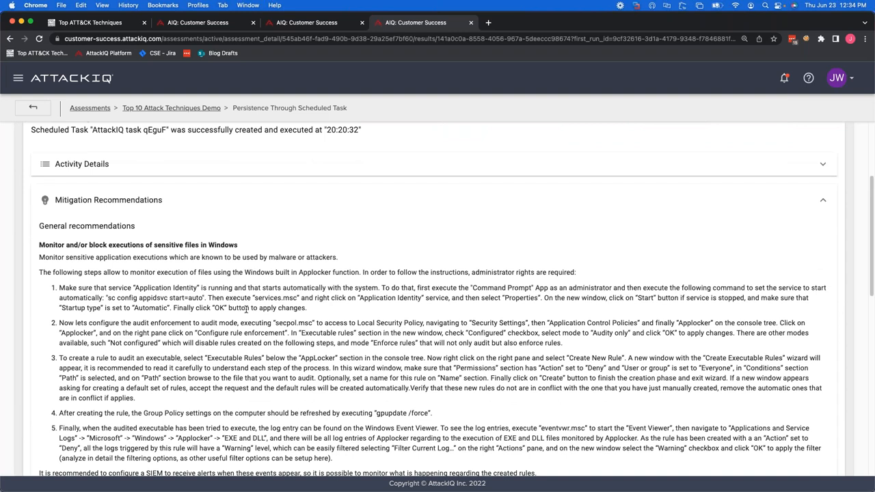
mouse_move(246, 309)
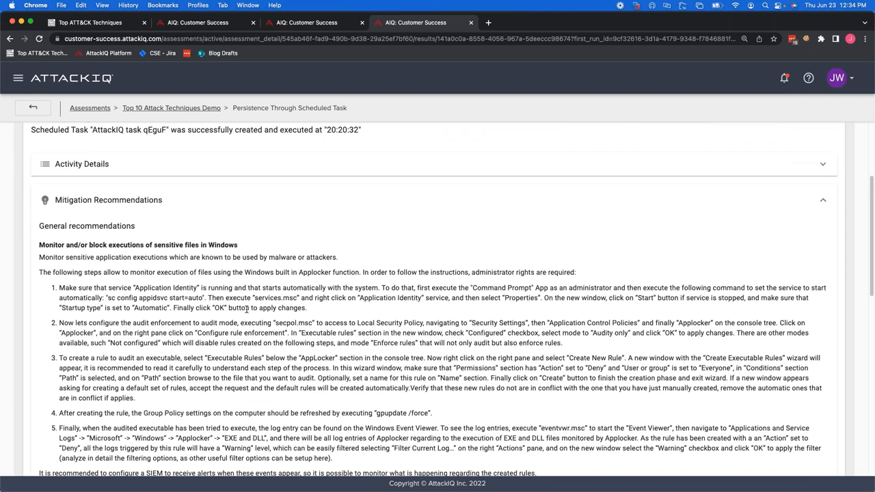
scroll("down", 3)
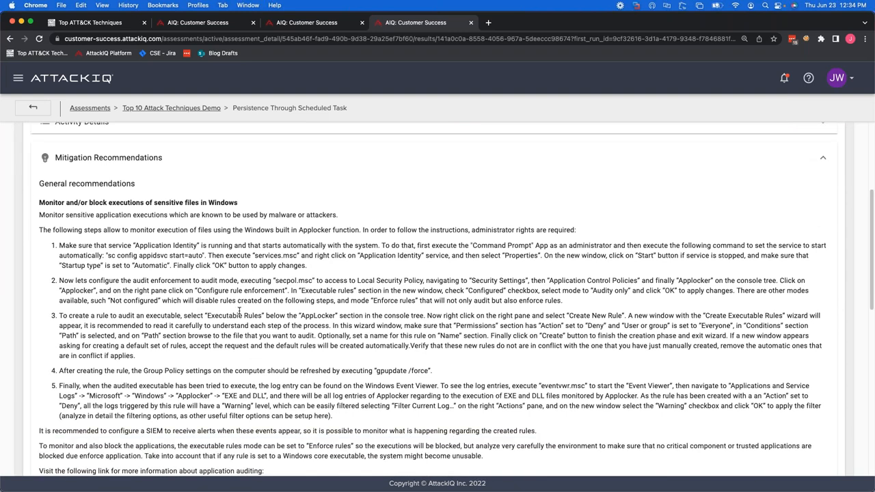
scroll("down", 3)
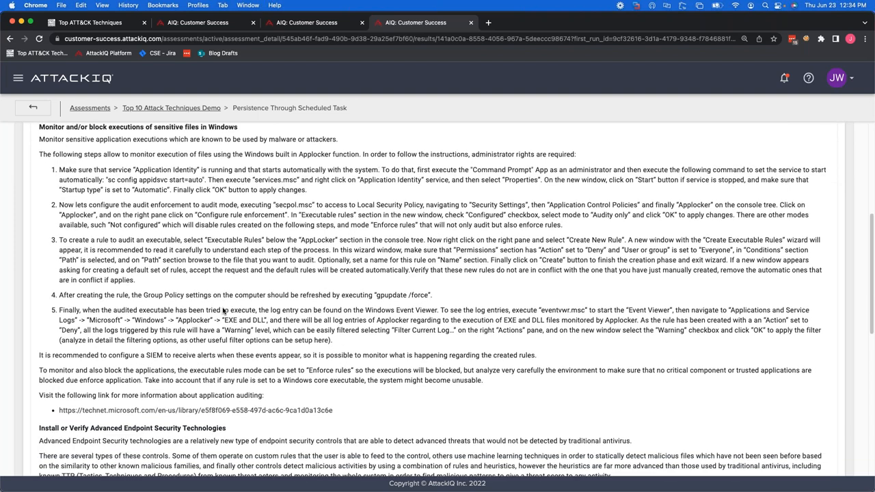
scroll("down", 3)
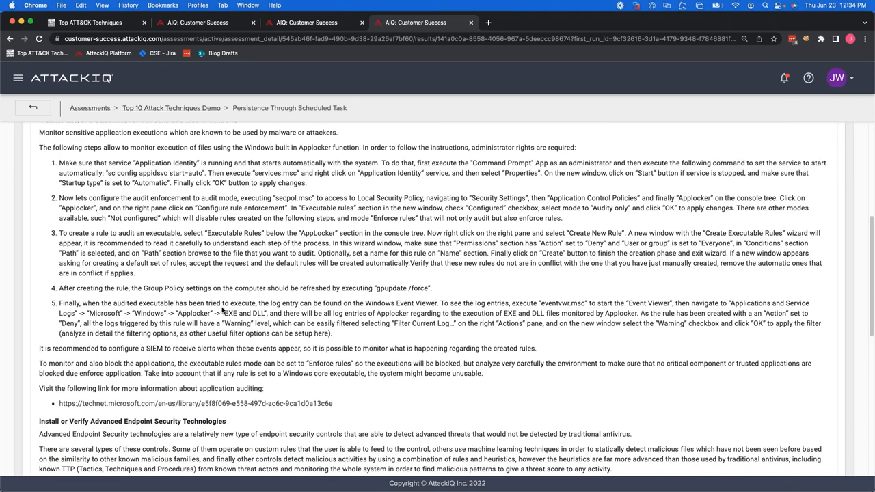
scroll("down", 3)
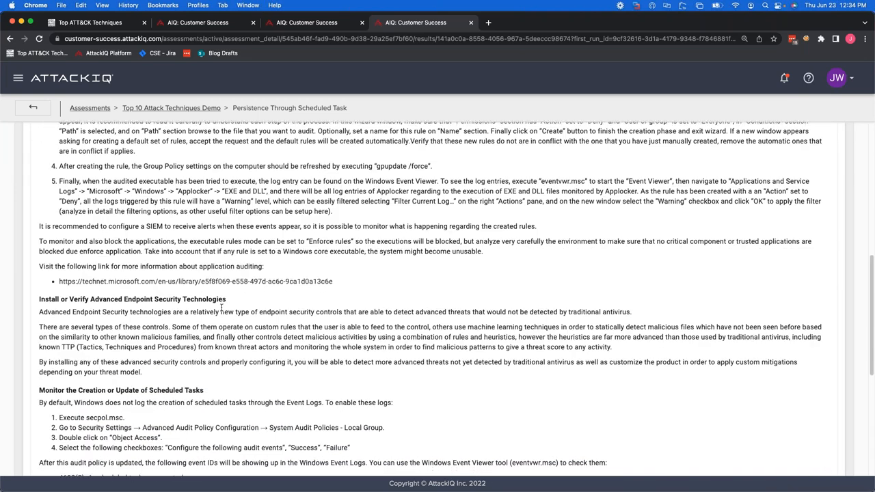
scroll("down", 3)
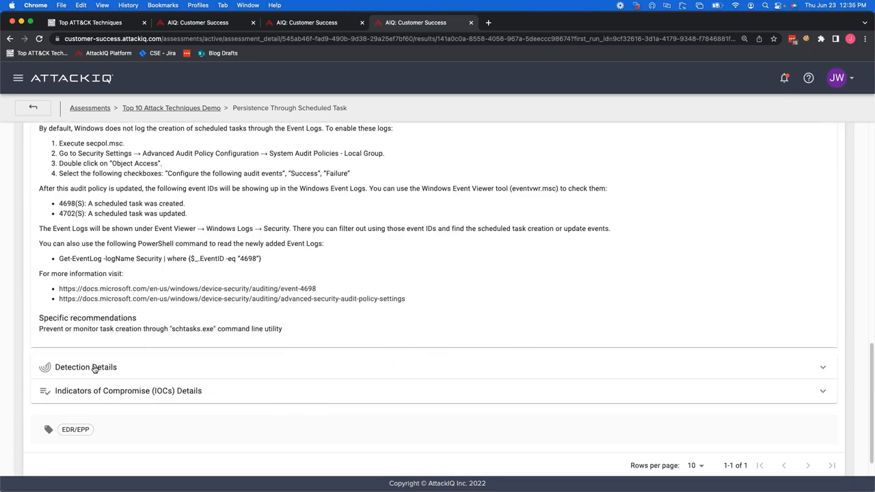
left_click(84, 366)
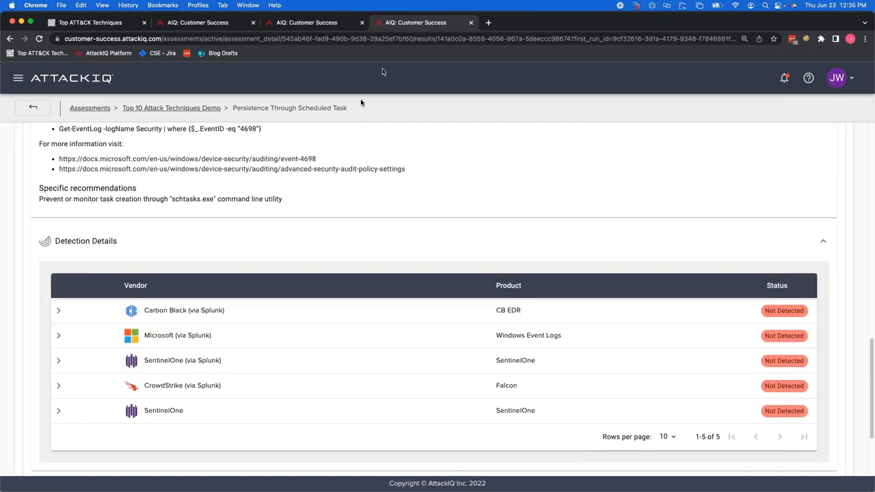
mouse_move(443, 322)
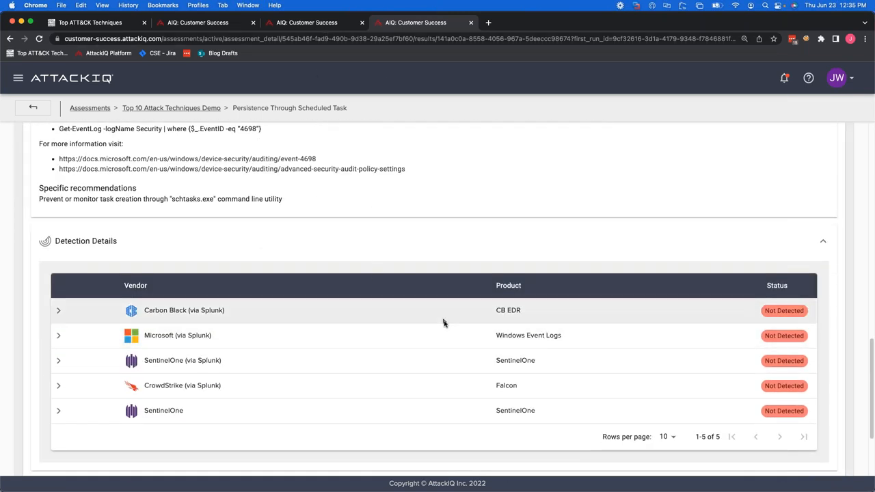
- Expand Indicators of Compromise Details and view the full schtasks.exe indicator record
left_click(57, 310)
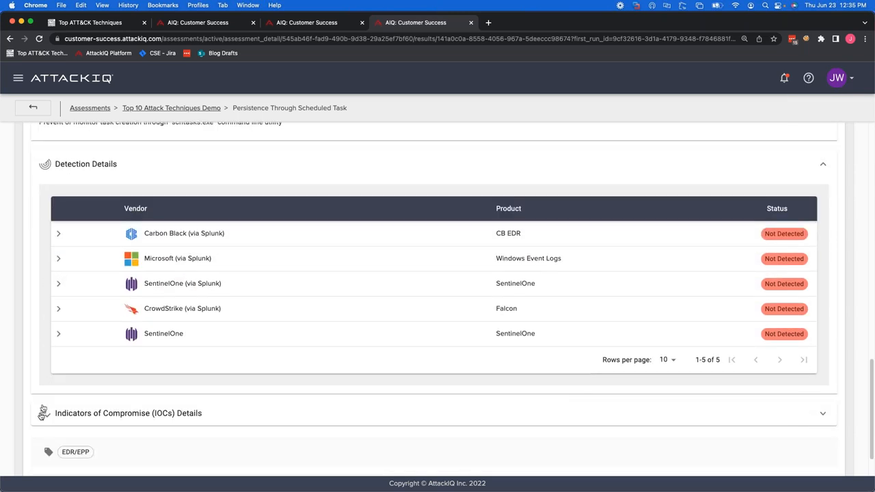
mouse_move(190, 420)
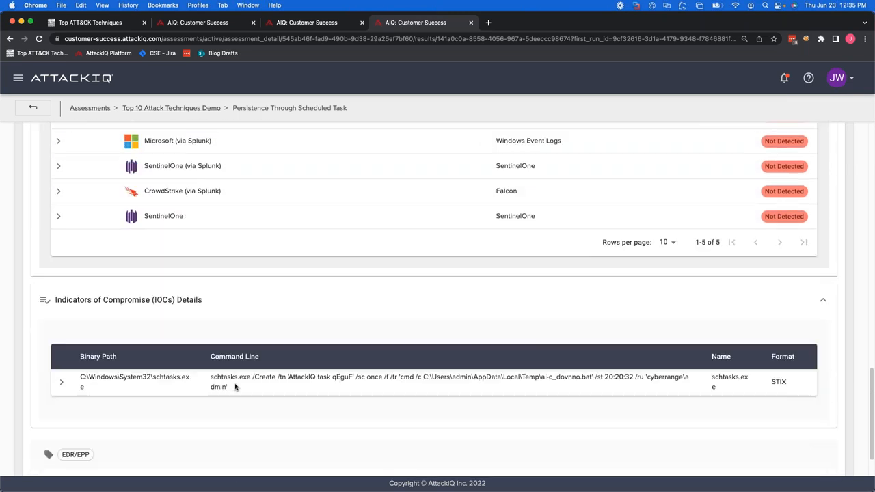
scroll("down", 3)
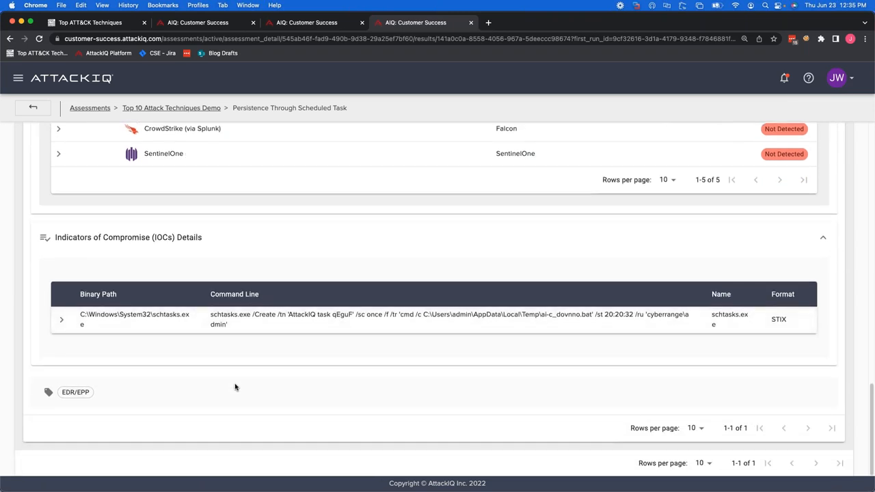
left_click(60, 320)
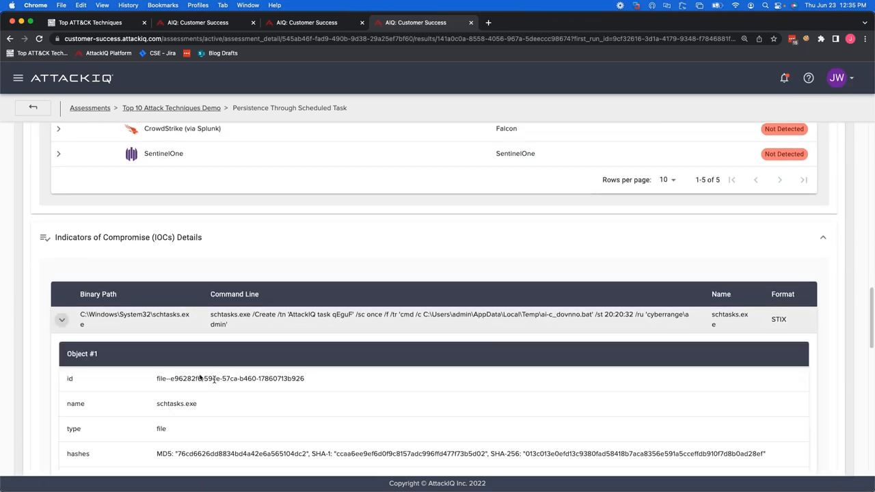
scroll("down", 3)
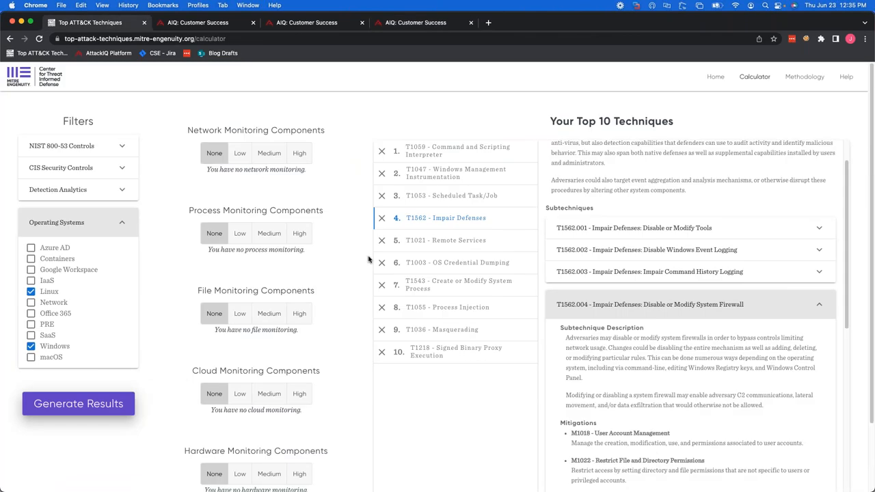
mouse_move(410, 200)
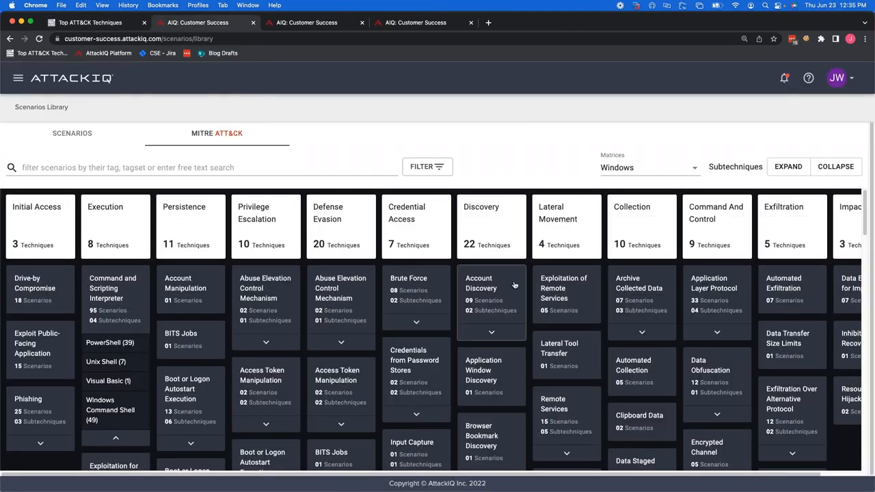
mouse_move(490, 287)
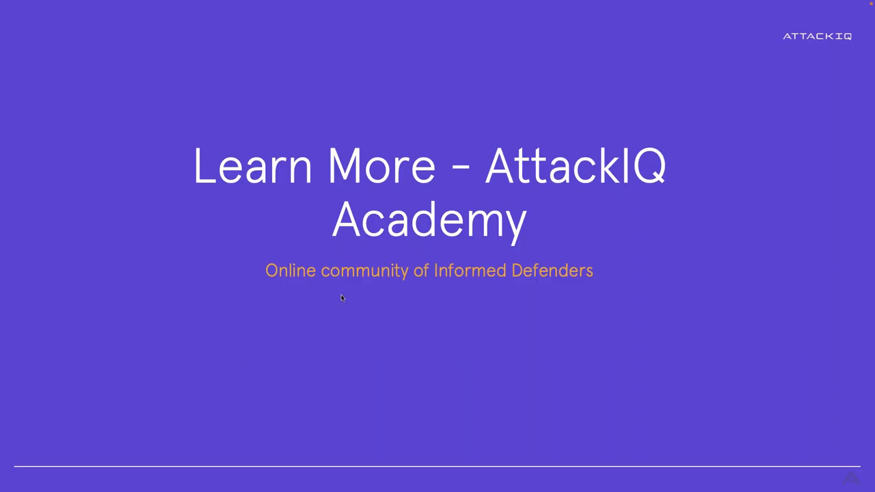
mouse_move(114, 245)
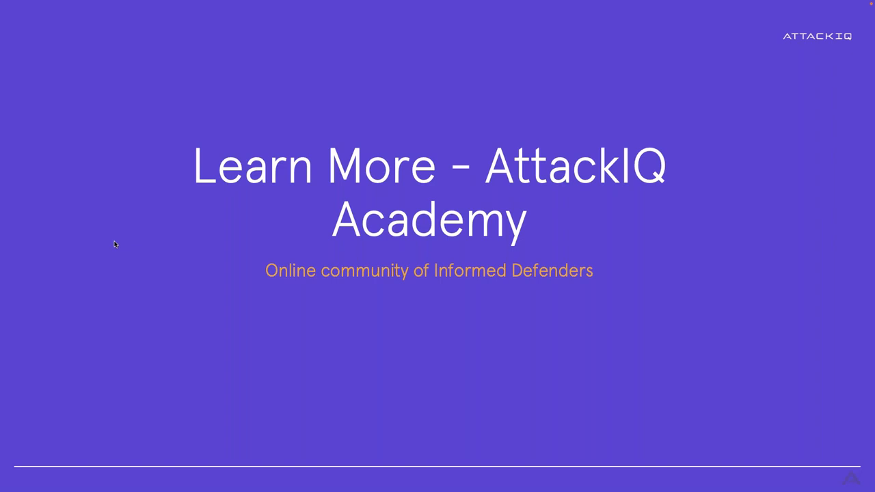
mouse_move(421, 189)
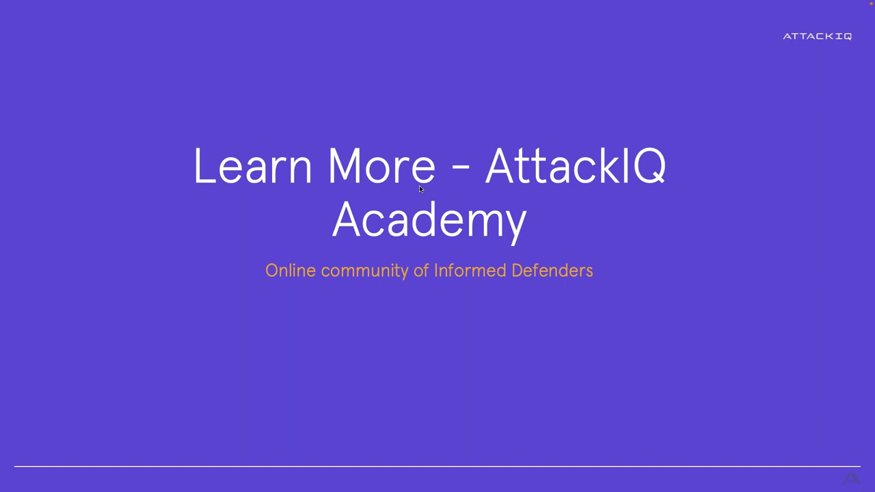
mouse_move(248, 287)
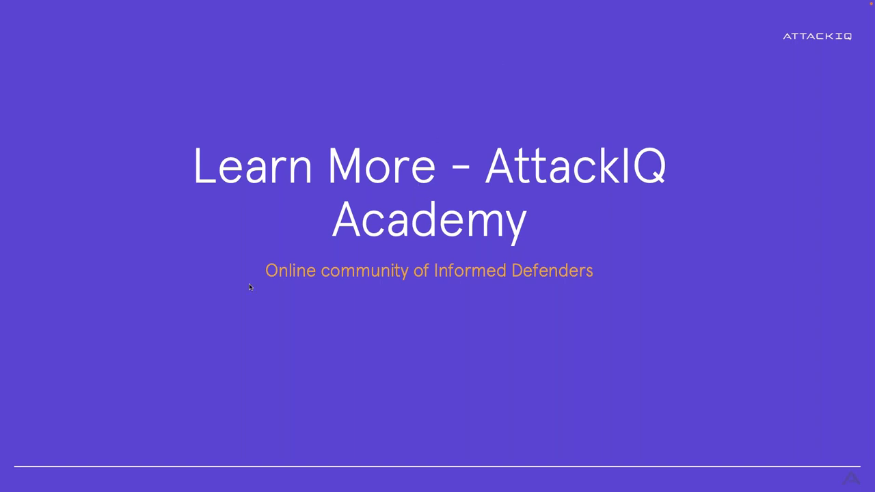
mouse_move(268, 279)
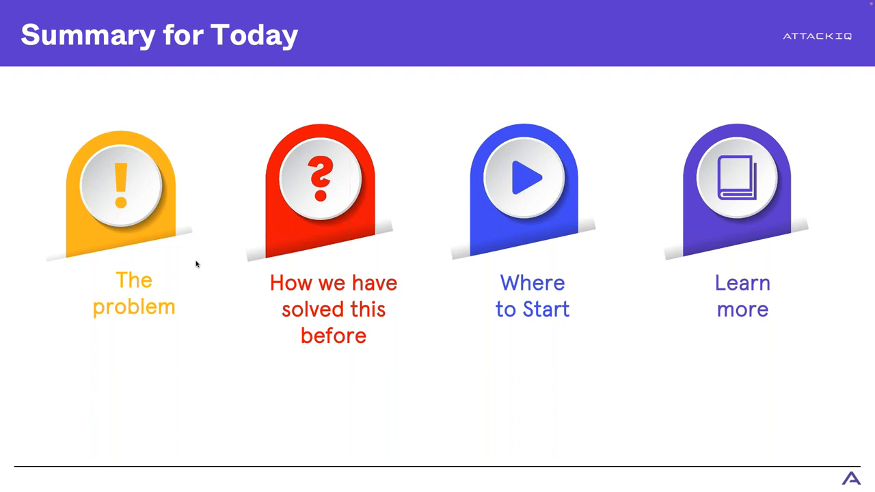
- Advance from Summary for Today to the closing Thank you slide
key("Right")
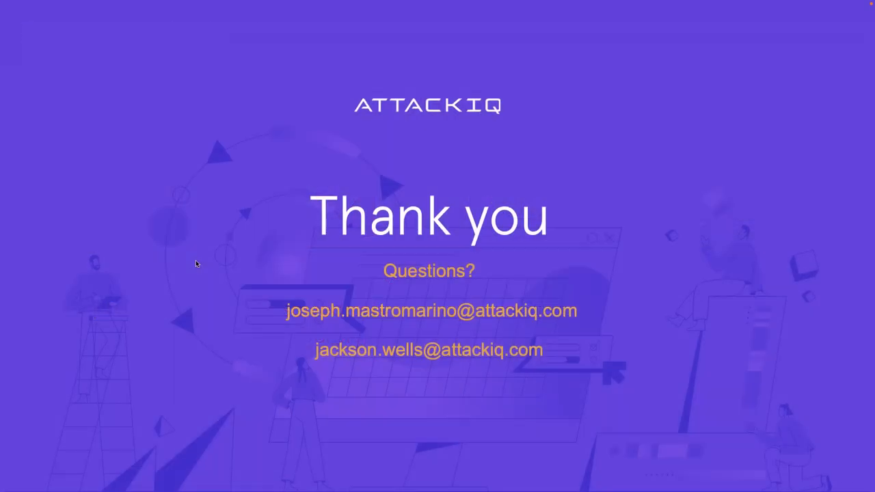